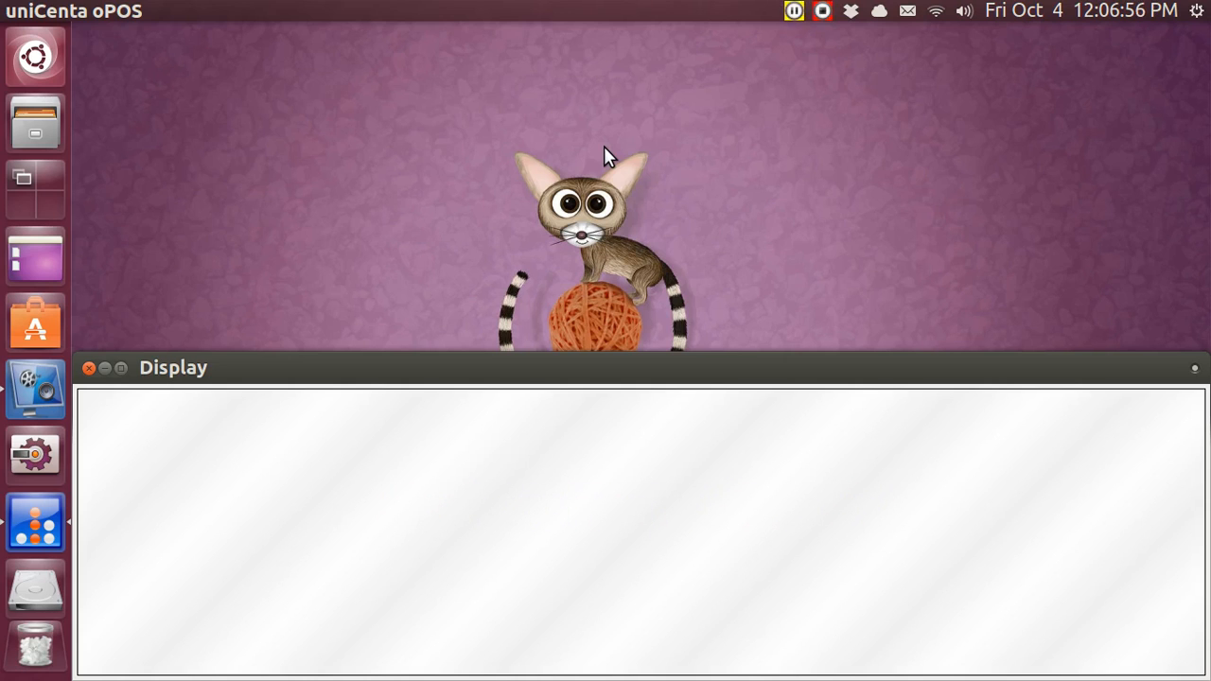
# Step: Launch uniCenta oPOS as Manager and reach the restaurant floor plan with twelve tables
pyautogui.write('uniCenta touch screen cash register Tutorials by Pop Ubuntu Basics')
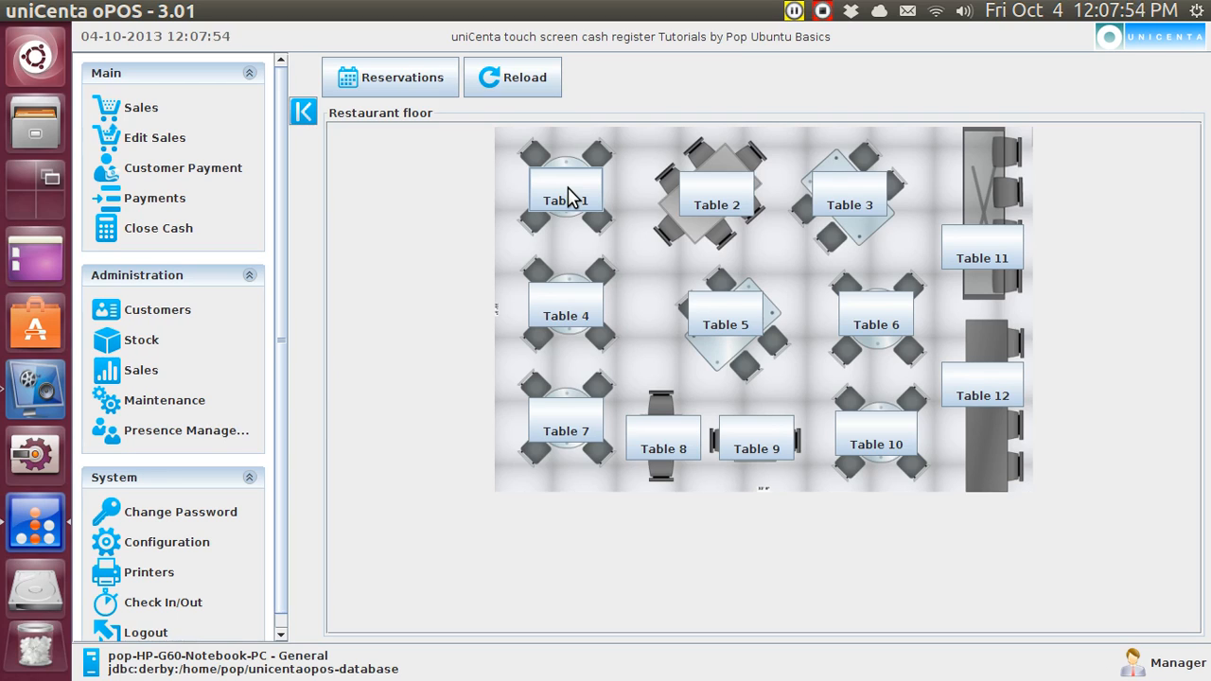
pyautogui.moveTo(604, 198)
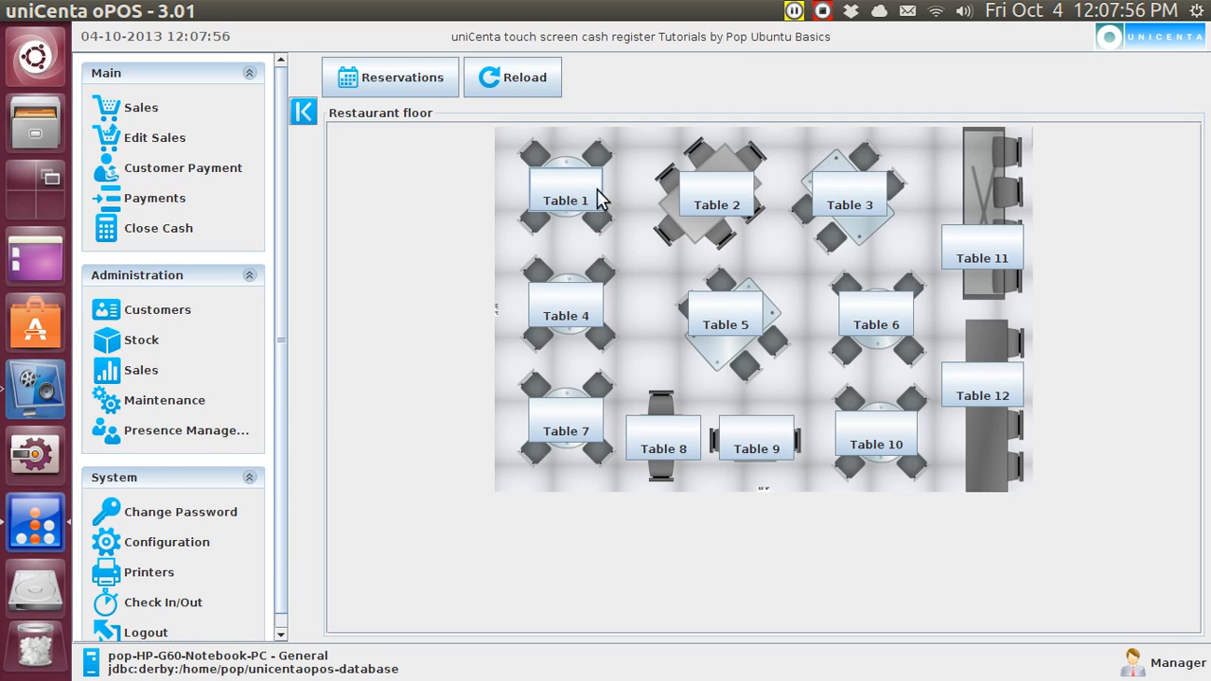
pyautogui.moveTo(575, 197)
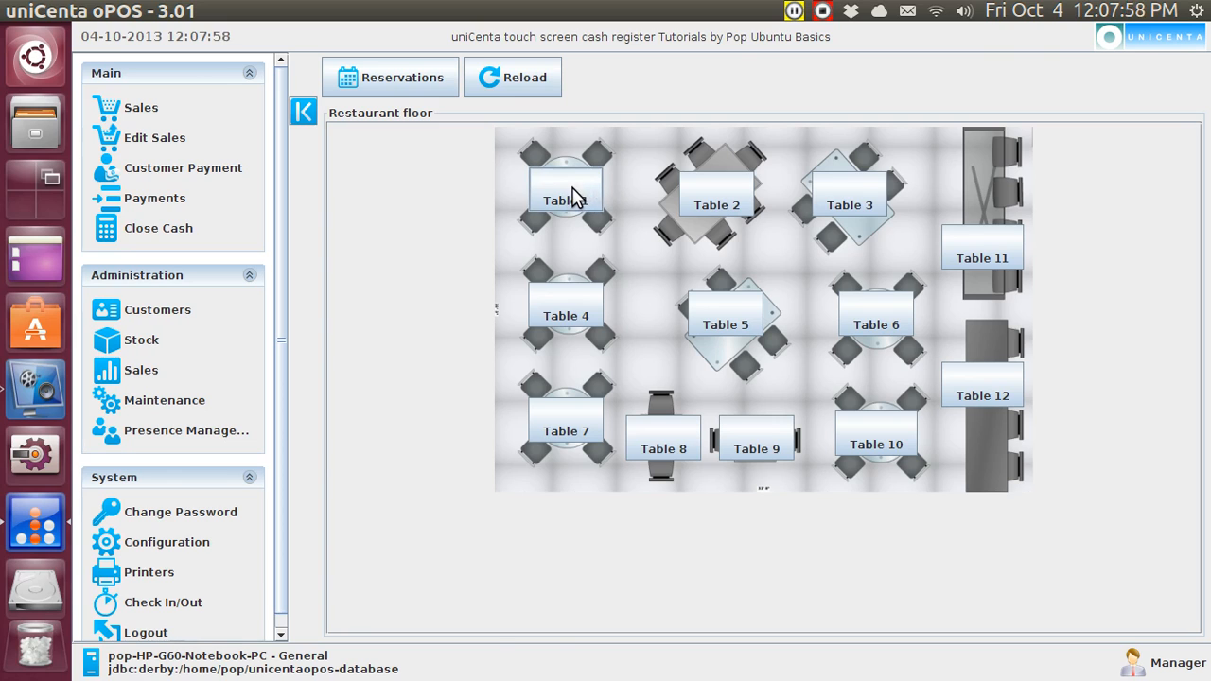
# Step: Open Table 1's ticket and add chair 1 from the order category
pyautogui.click(565, 189)
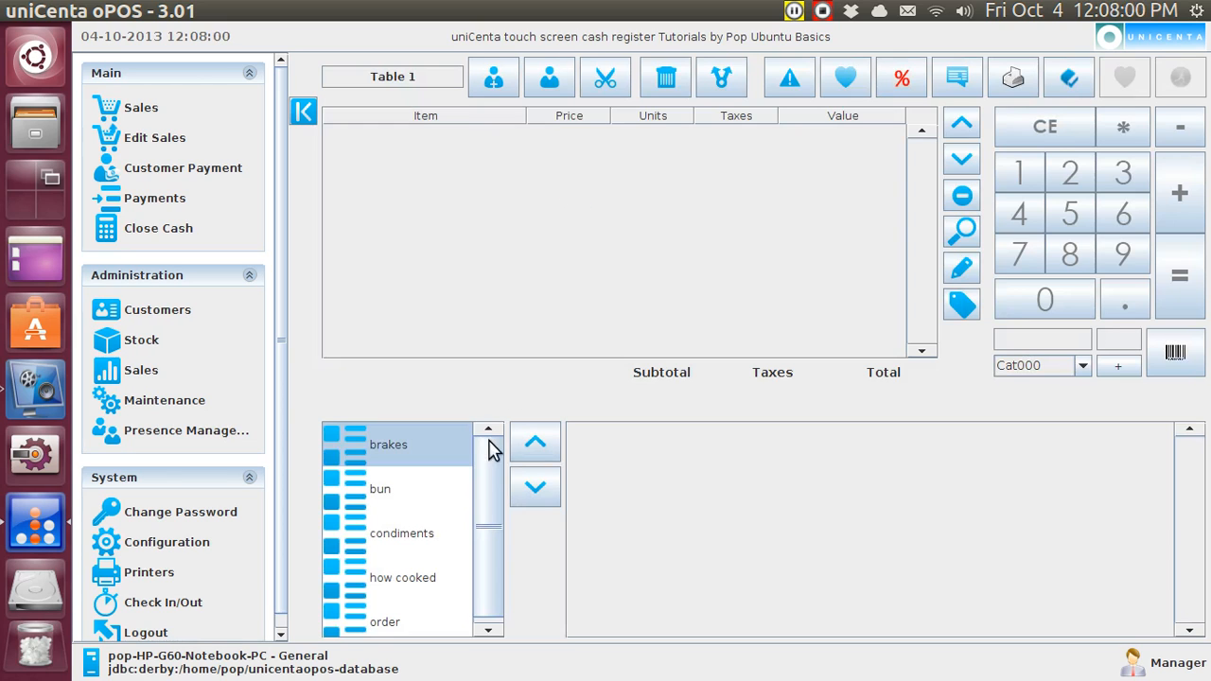
pyautogui.click(385, 621)
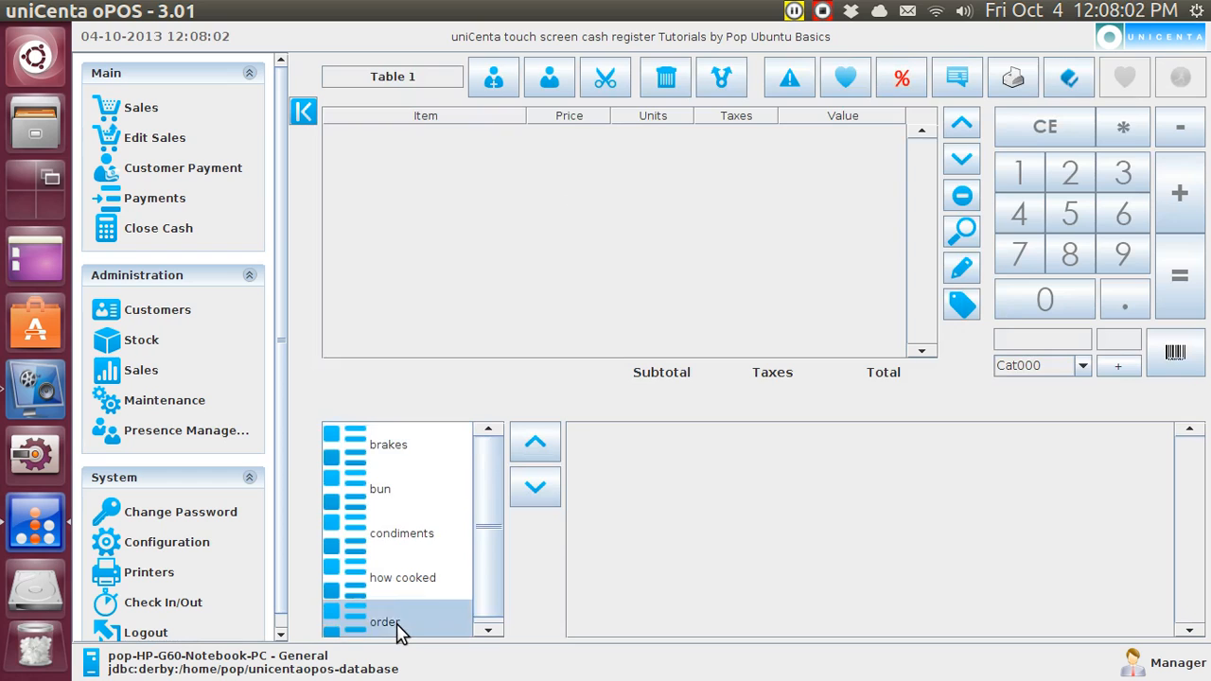
pyautogui.click(385, 621)
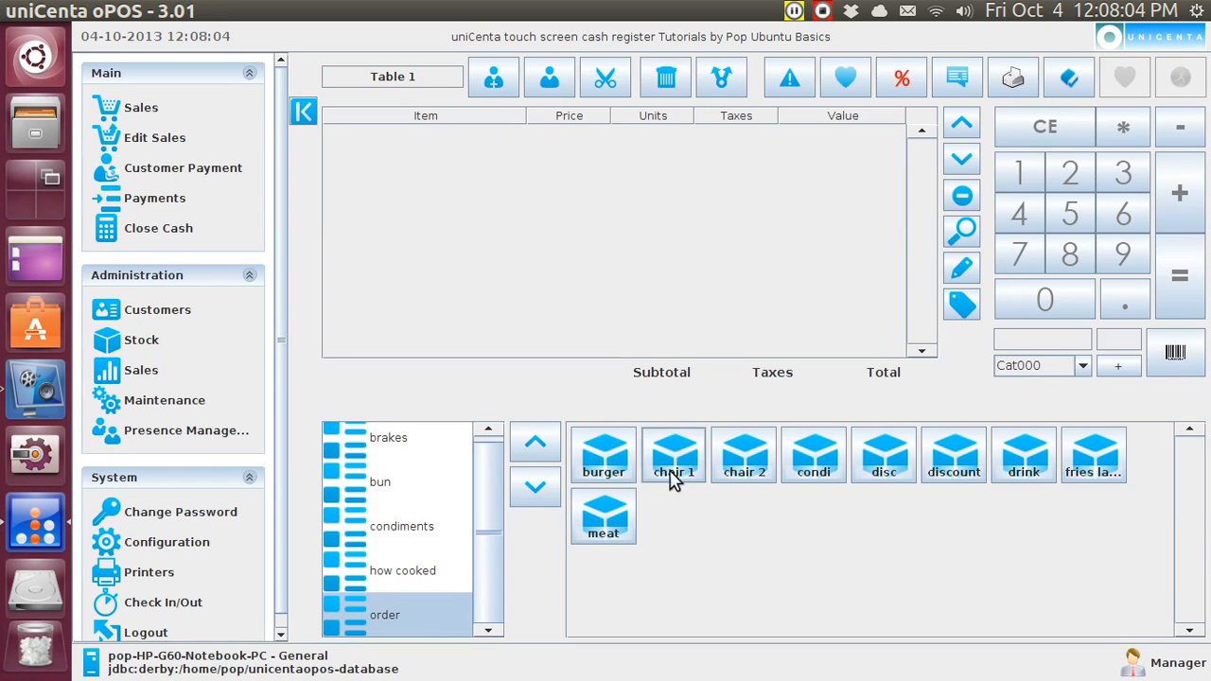
pyautogui.click(673, 454)
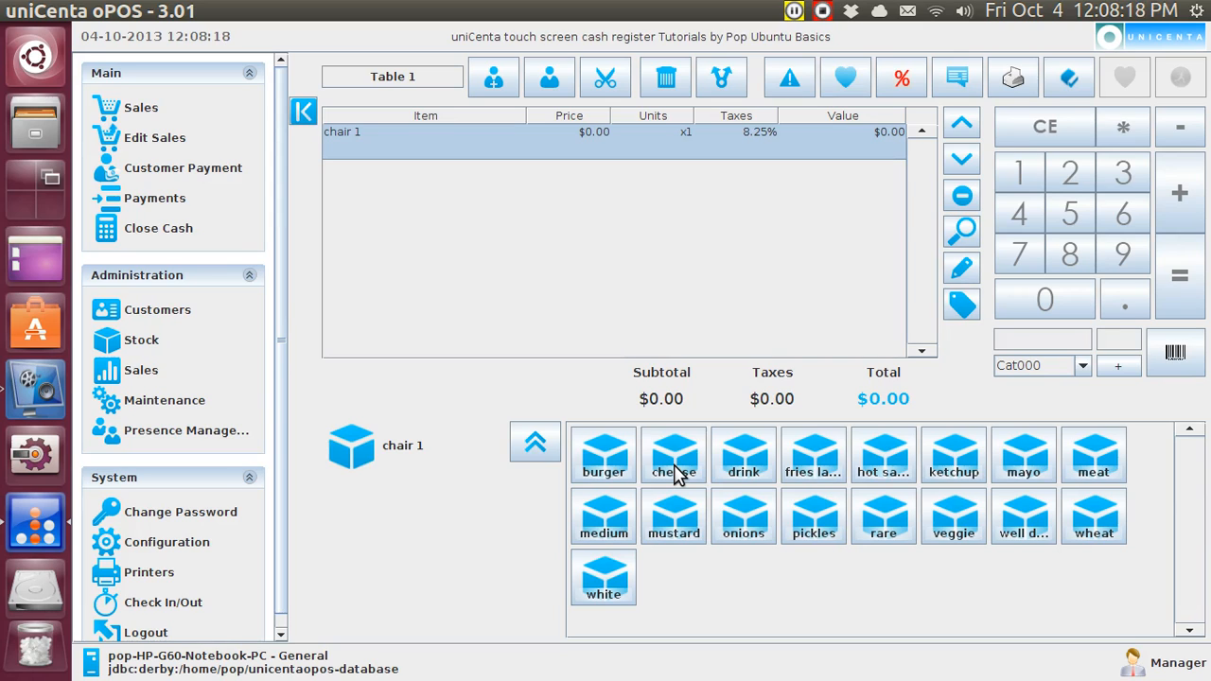
pyautogui.moveTo(744, 455)
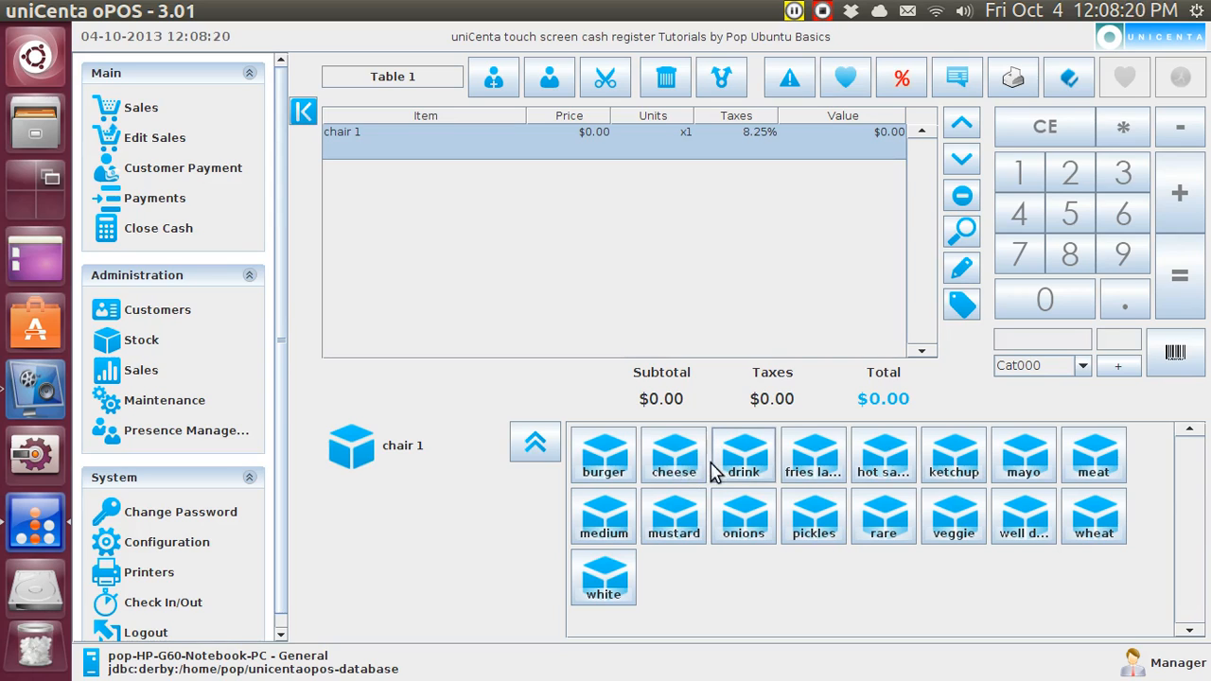
# Step: Add drink, large fries and a veggie wheat medium burger with hot sauce and ketchup
pyautogui.click(744, 455)
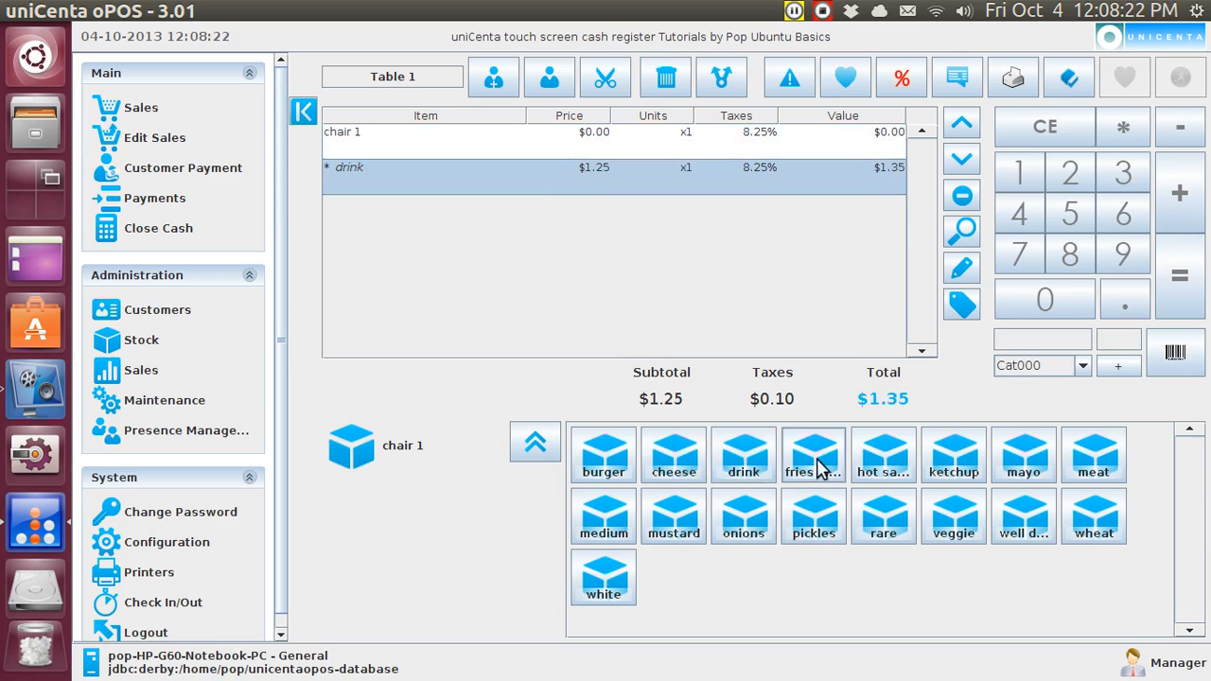
pyautogui.click(814, 455)
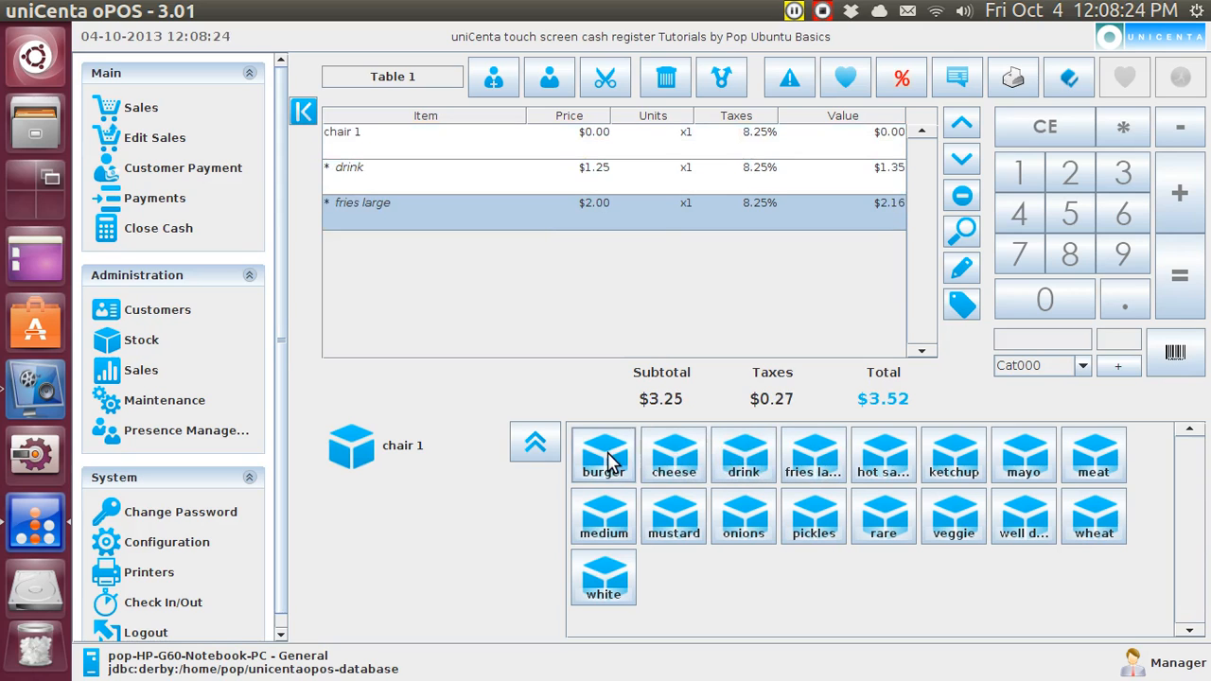
pyautogui.click(603, 455)
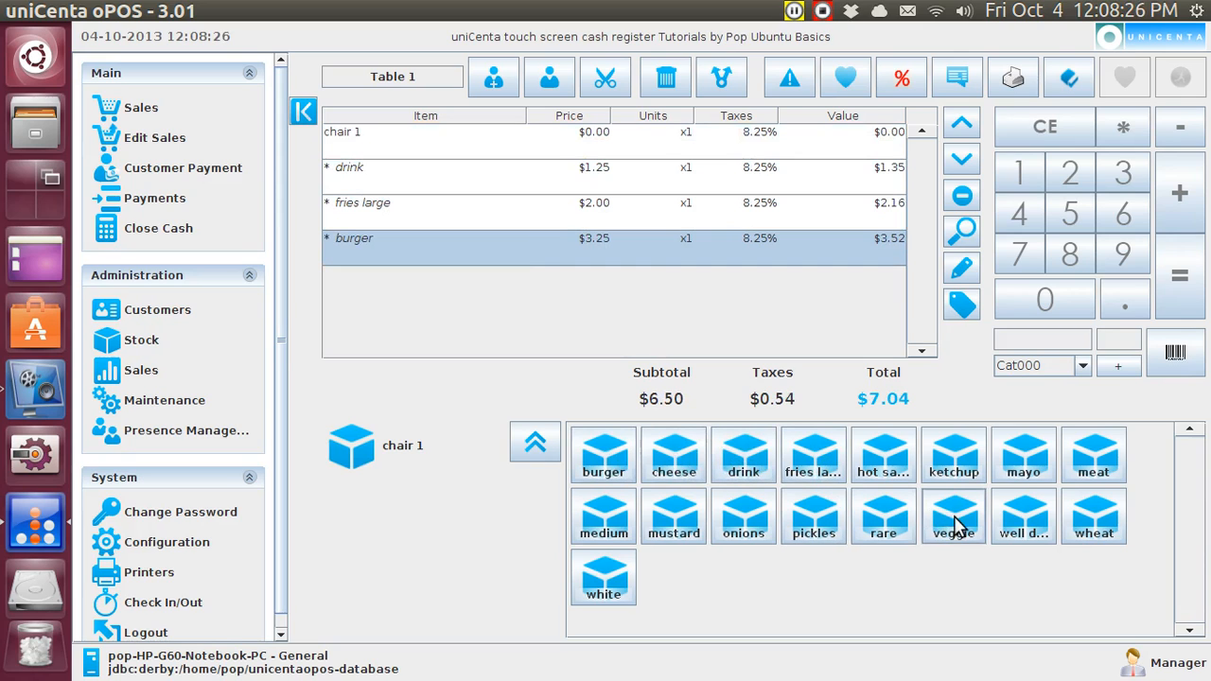
pyautogui.click(954, 515)
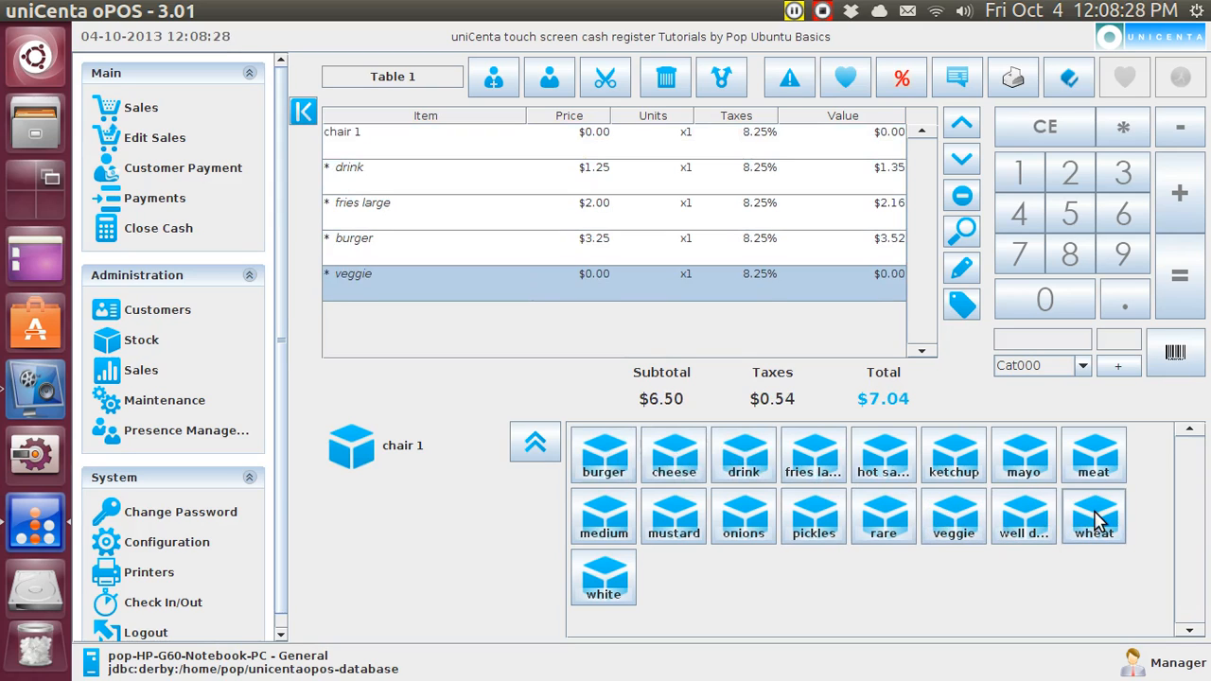
pyautogui.click(1094, 516)
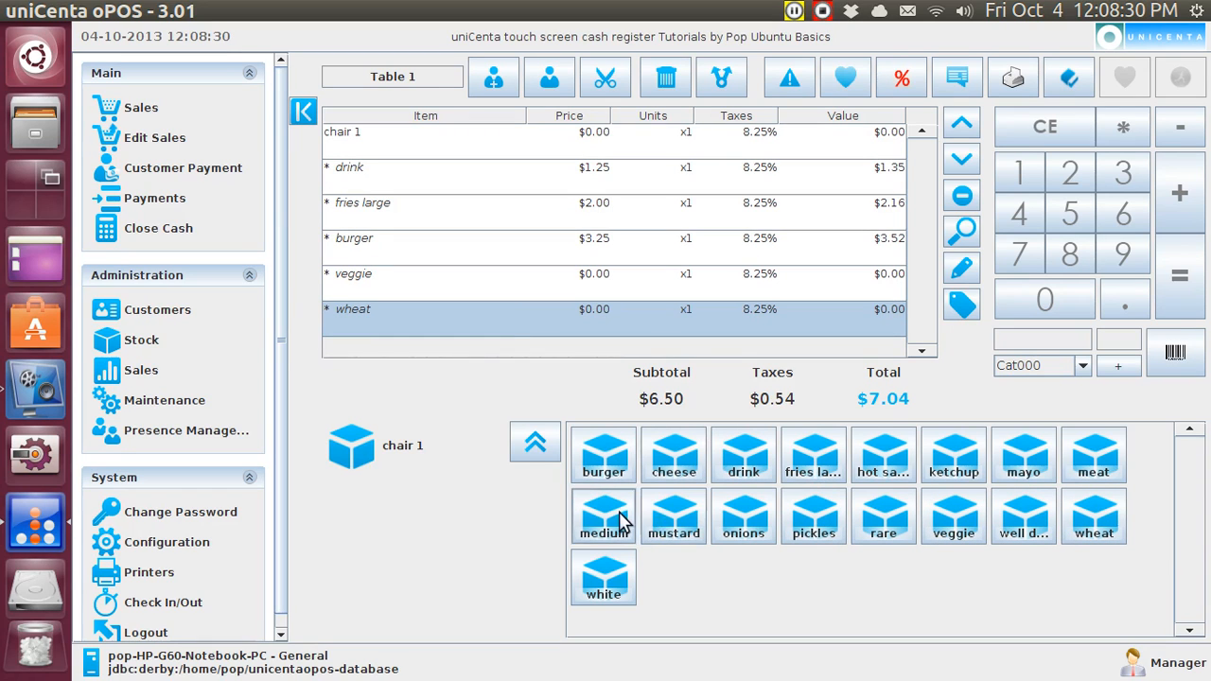
pyautogui.click(604, 516)
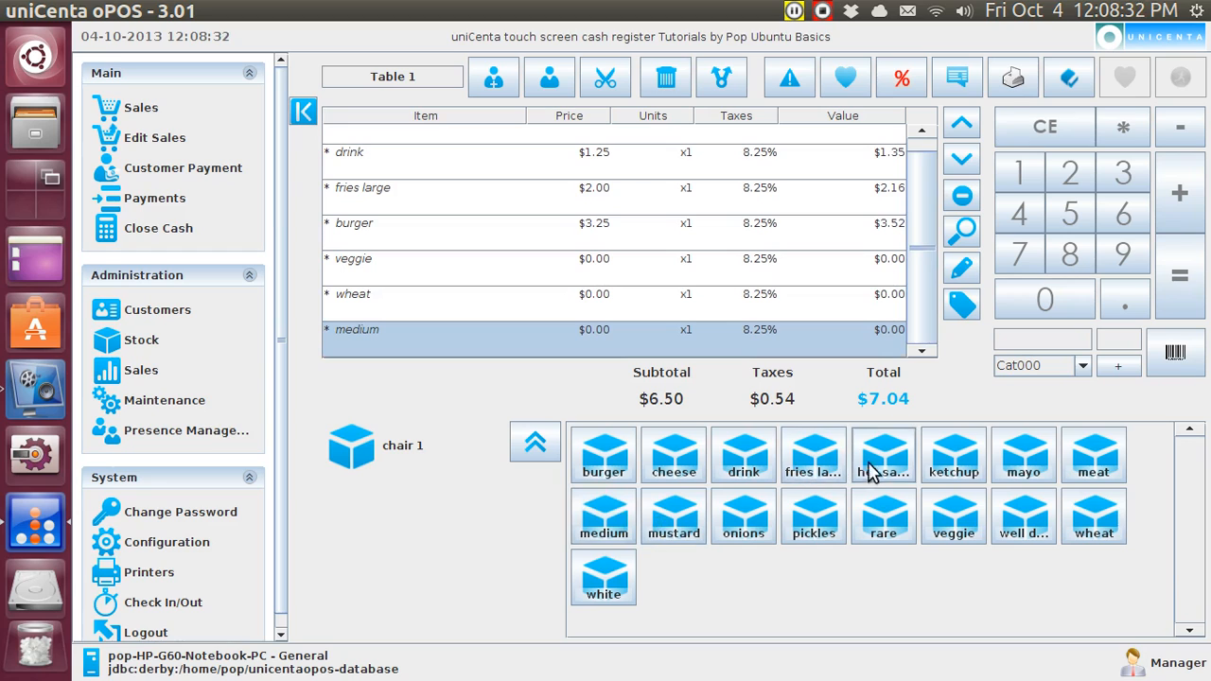
pyautogui.click(884, 454)
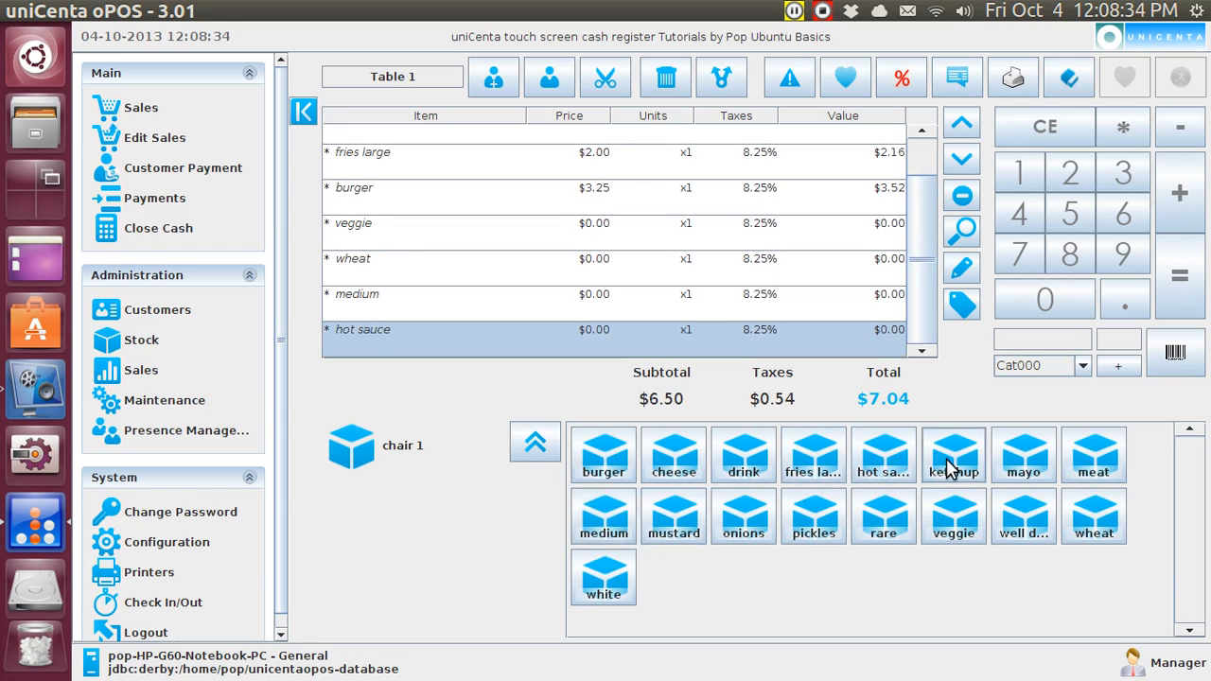
pyautogui.click(954, 455)
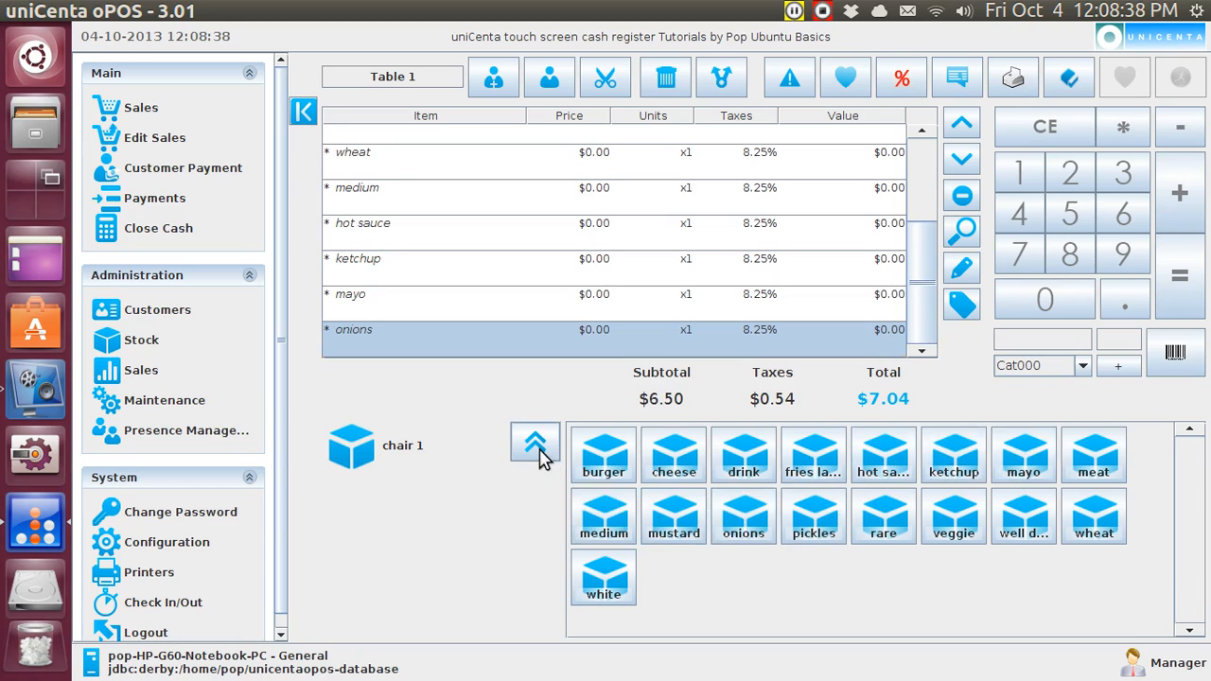
pyautogui.click(535, 443)
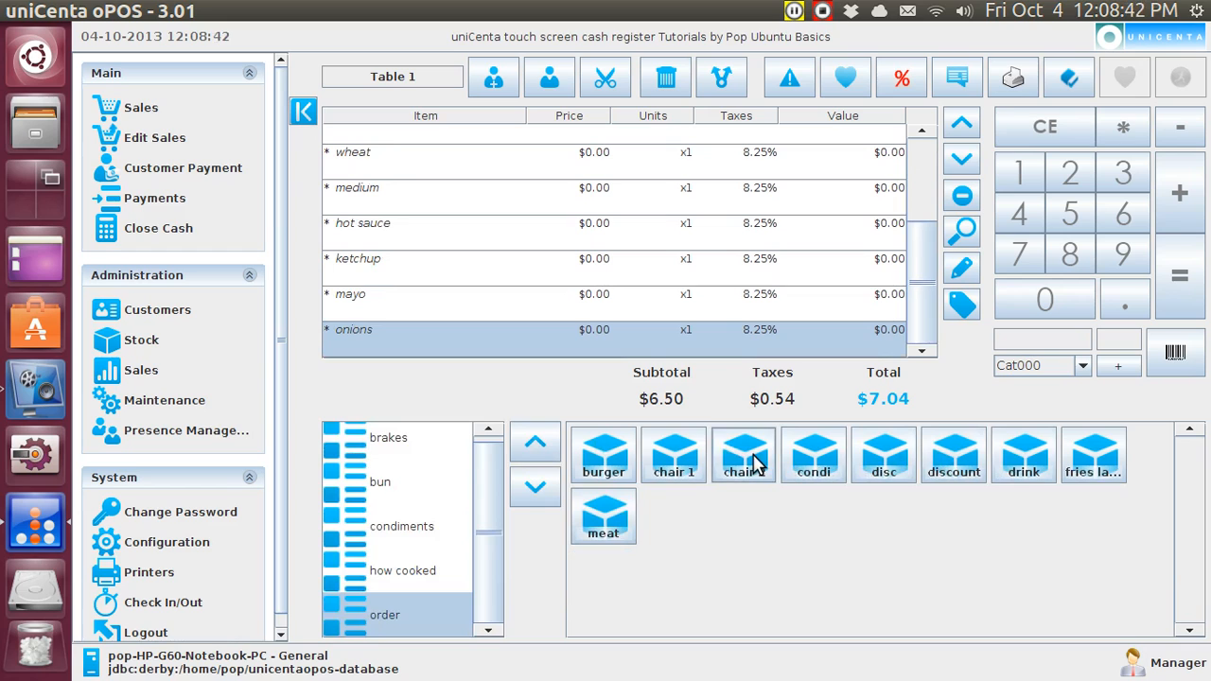
# Step: Add chair 2 with a drink, large fries and a burger
pyautogui.click(743, 455)
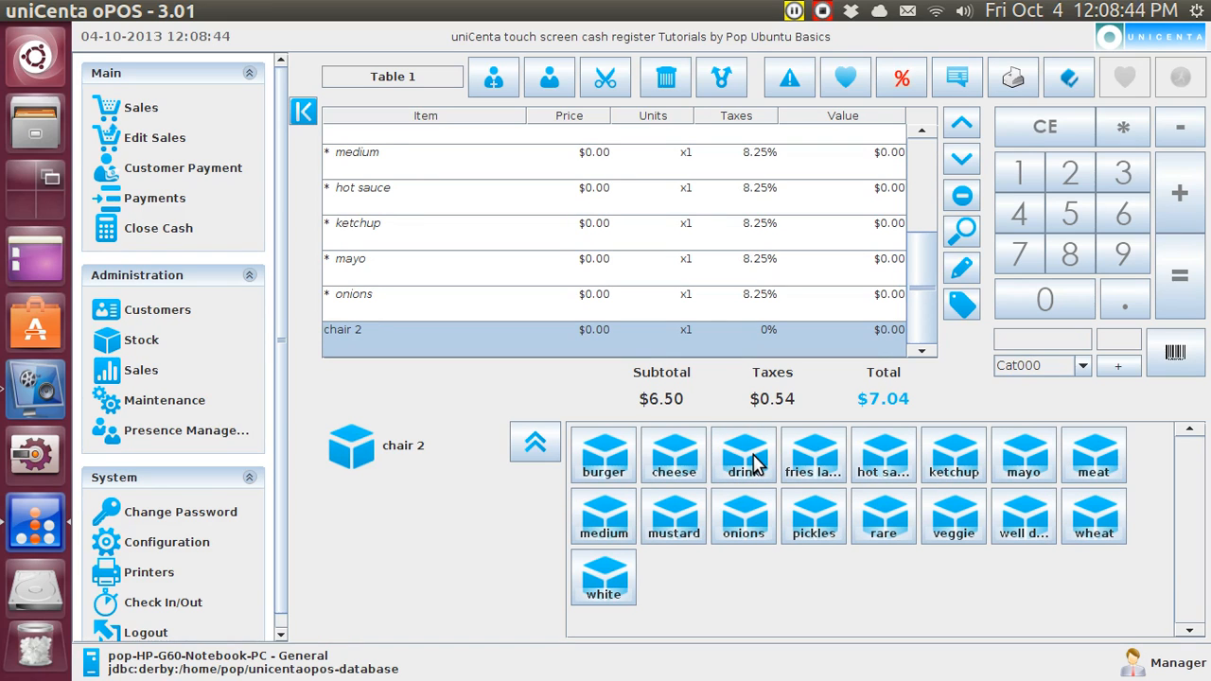
pyautogui.click(744, 455)
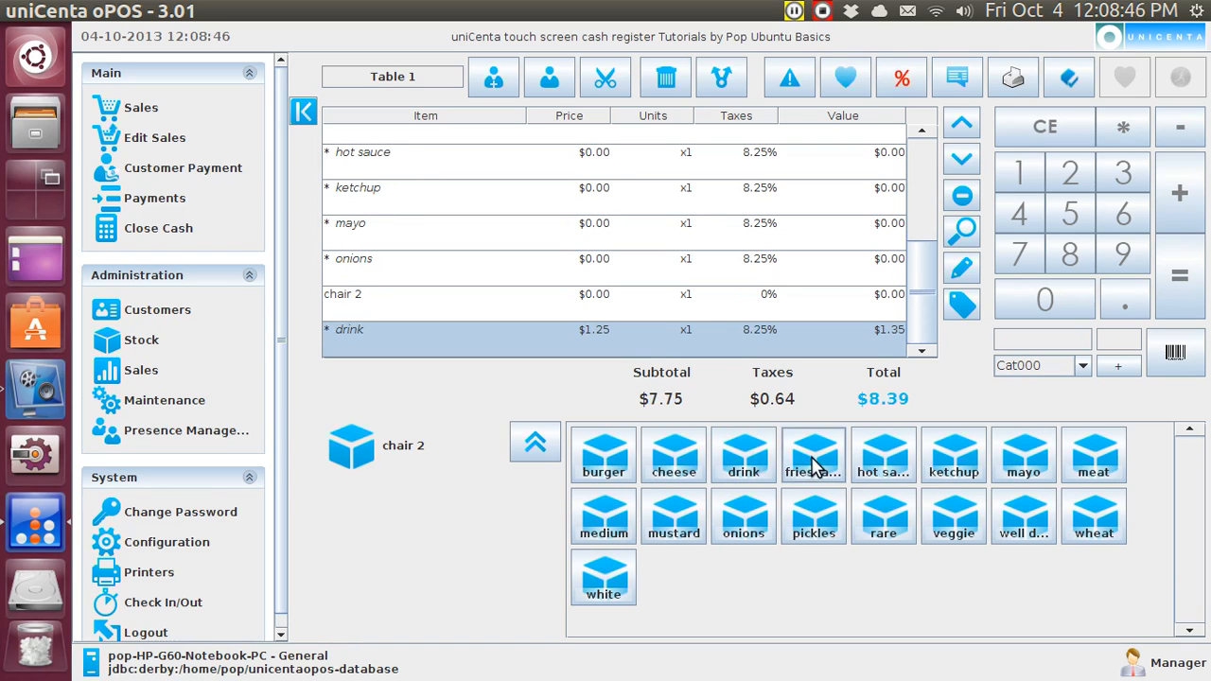
pyautogui.click(813, 455)
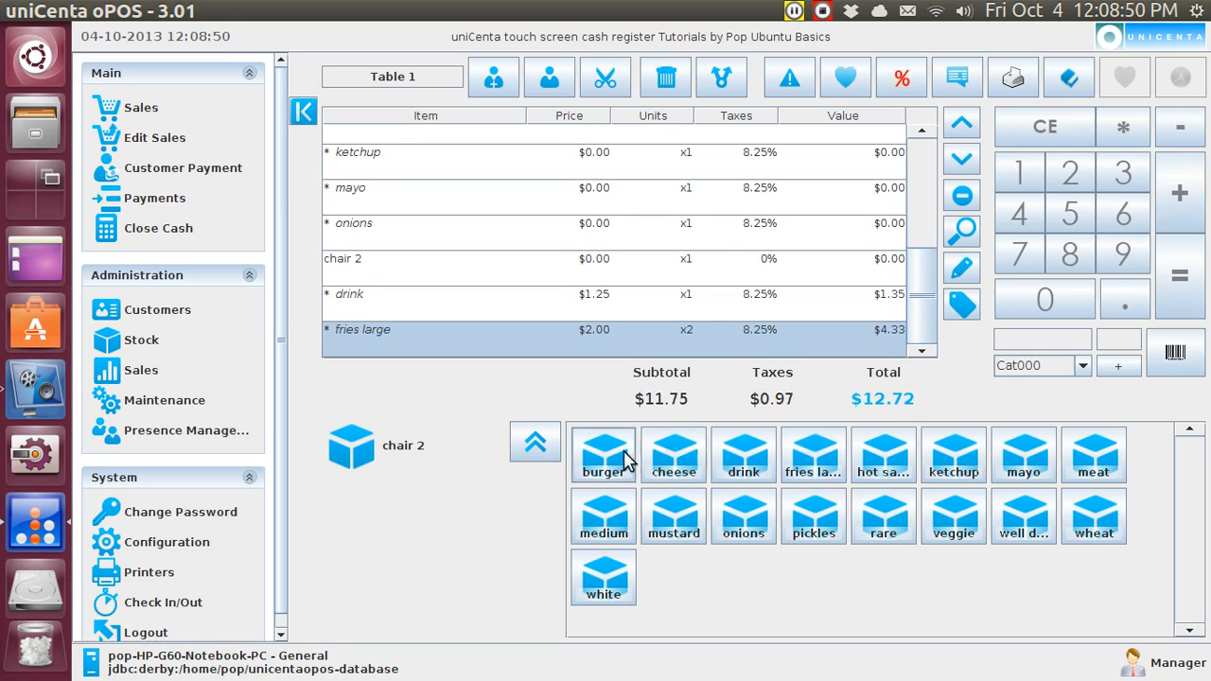
pyautogui.click(604, 455)
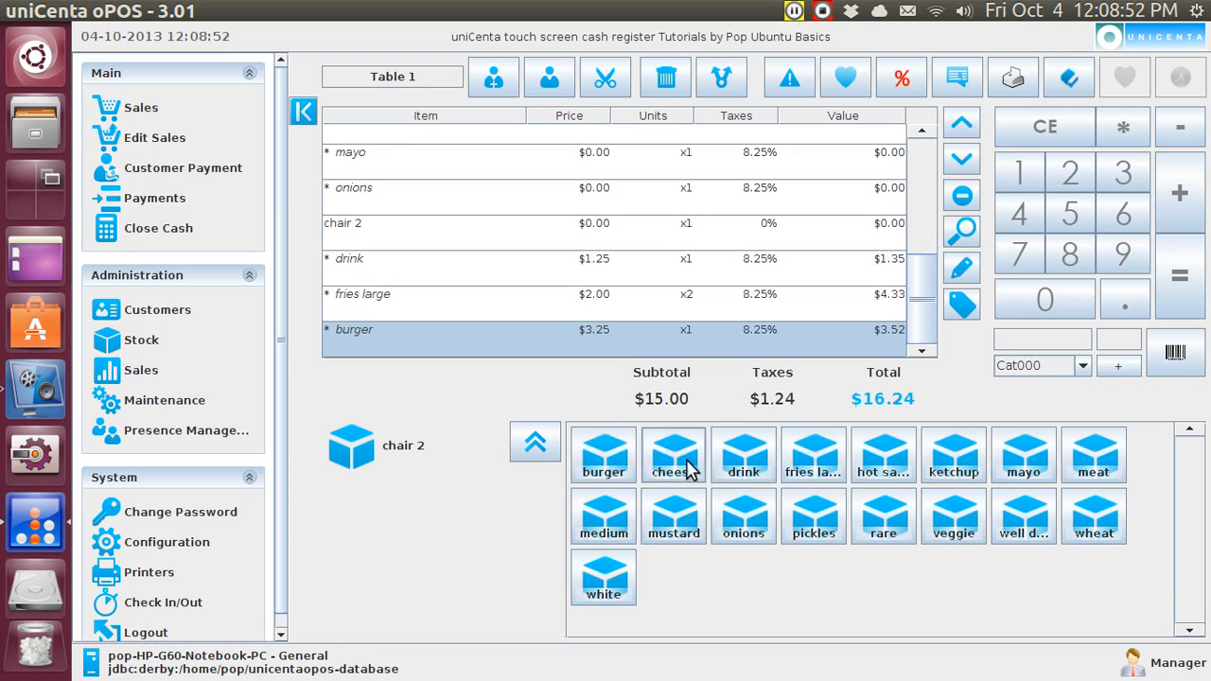
# Step: Add cheese, extra meat, pickles, onions and mustard to chair 2's burger
pyautogui.click(673, 455)
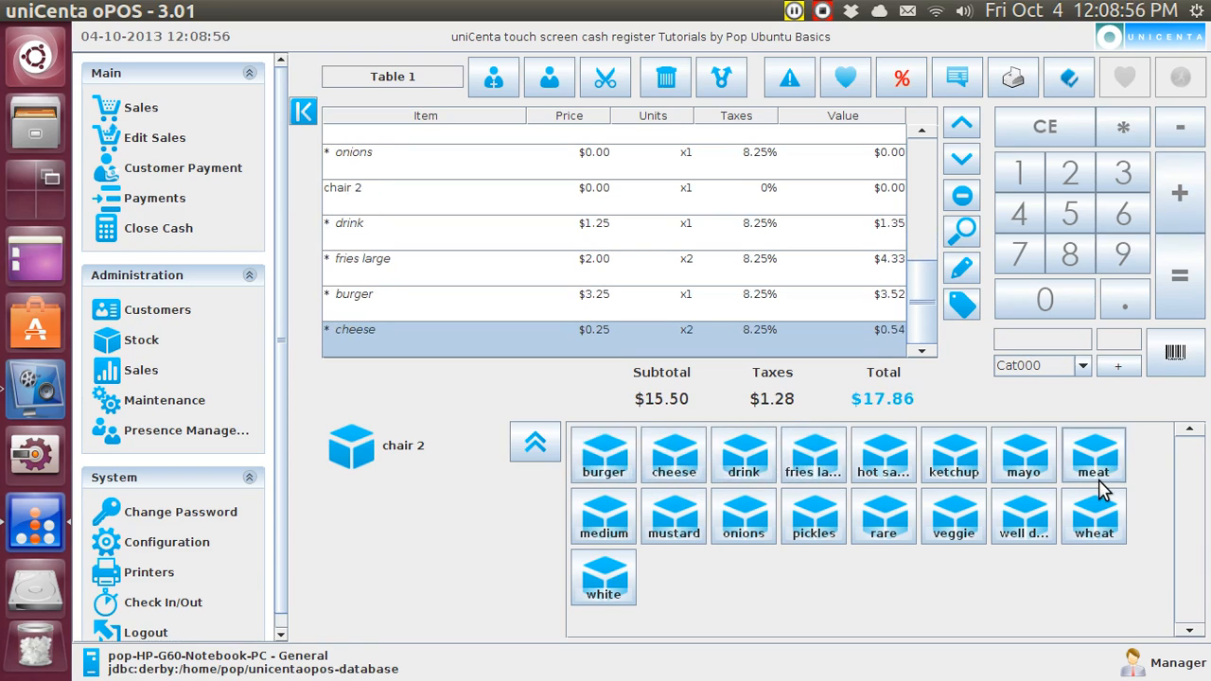
pyautogui.click(1094, 455)
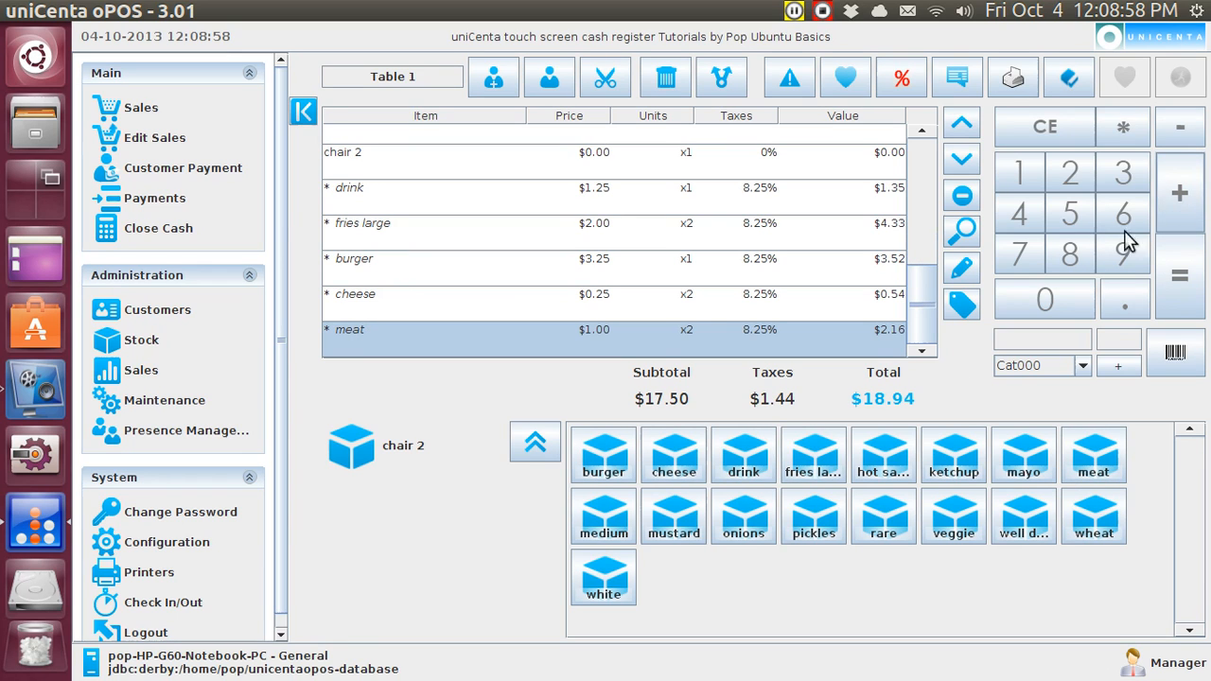
pyautogui.moveTo(674, 516)
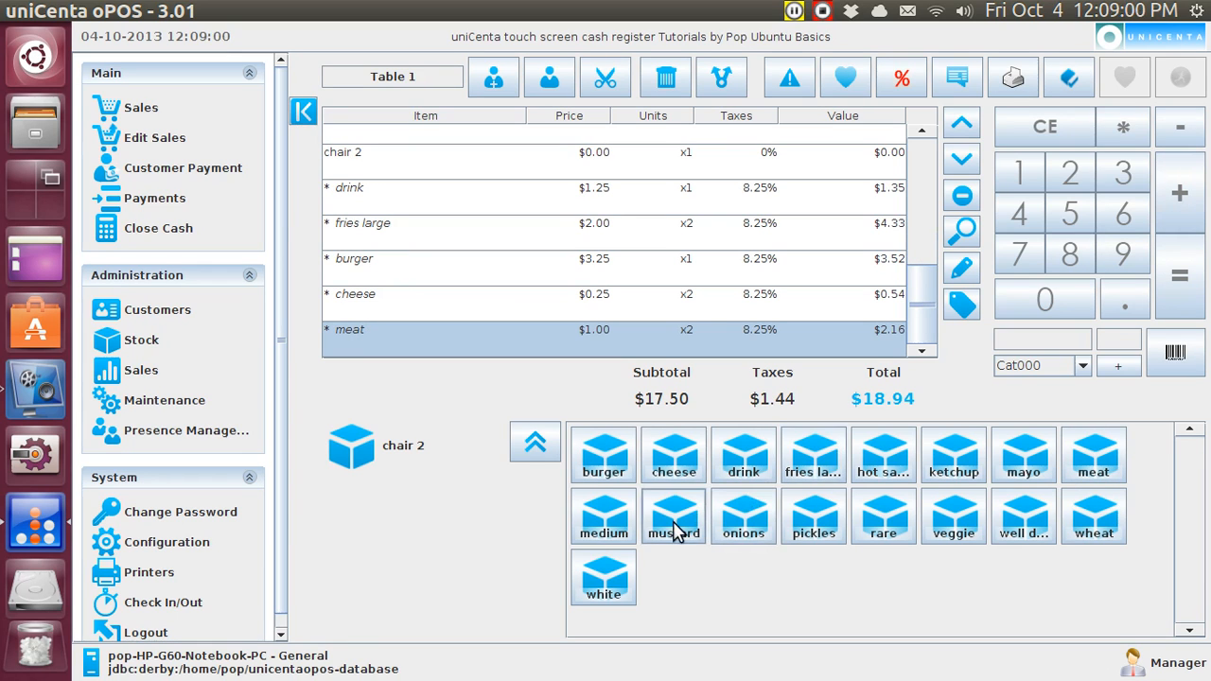
pyautogui.moveTo(757, 540)
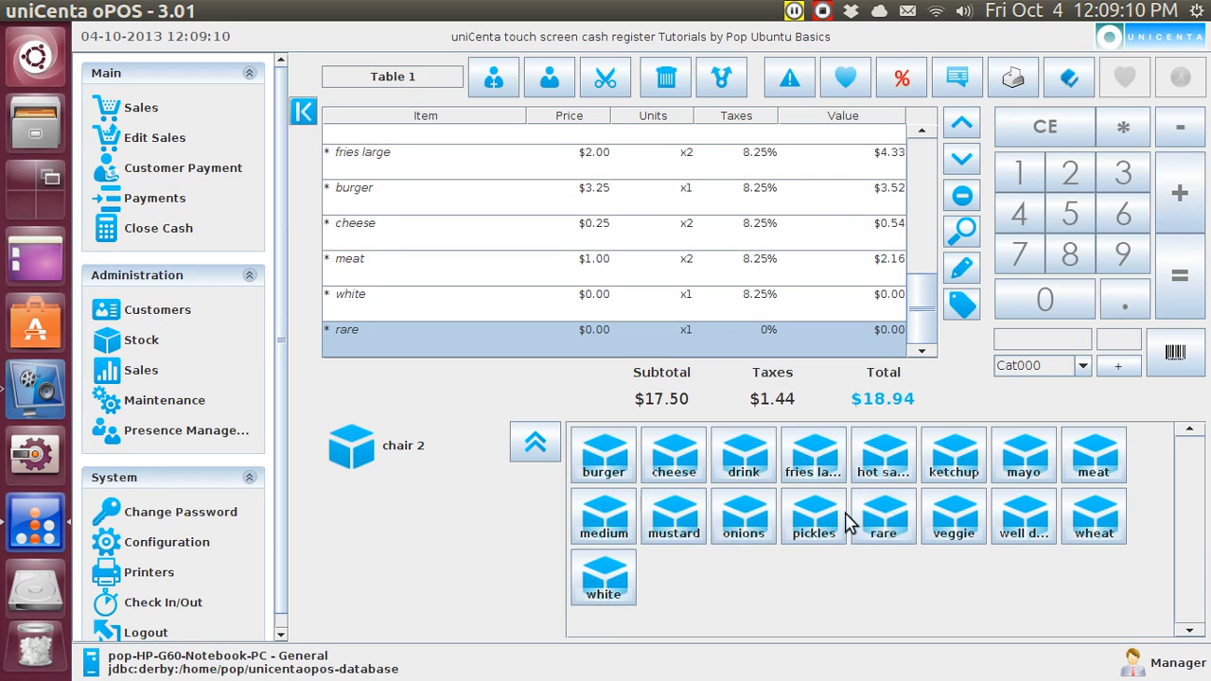
pyautogui.click(814, 516)
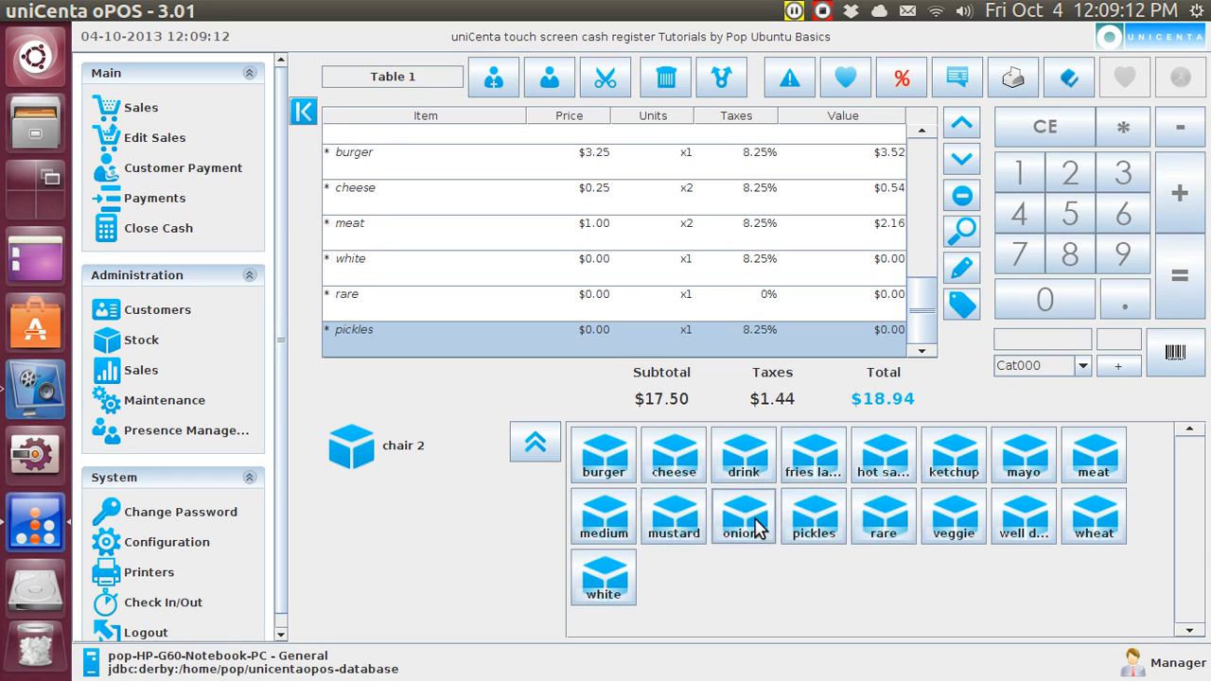
pyautogui.click(744, 516)
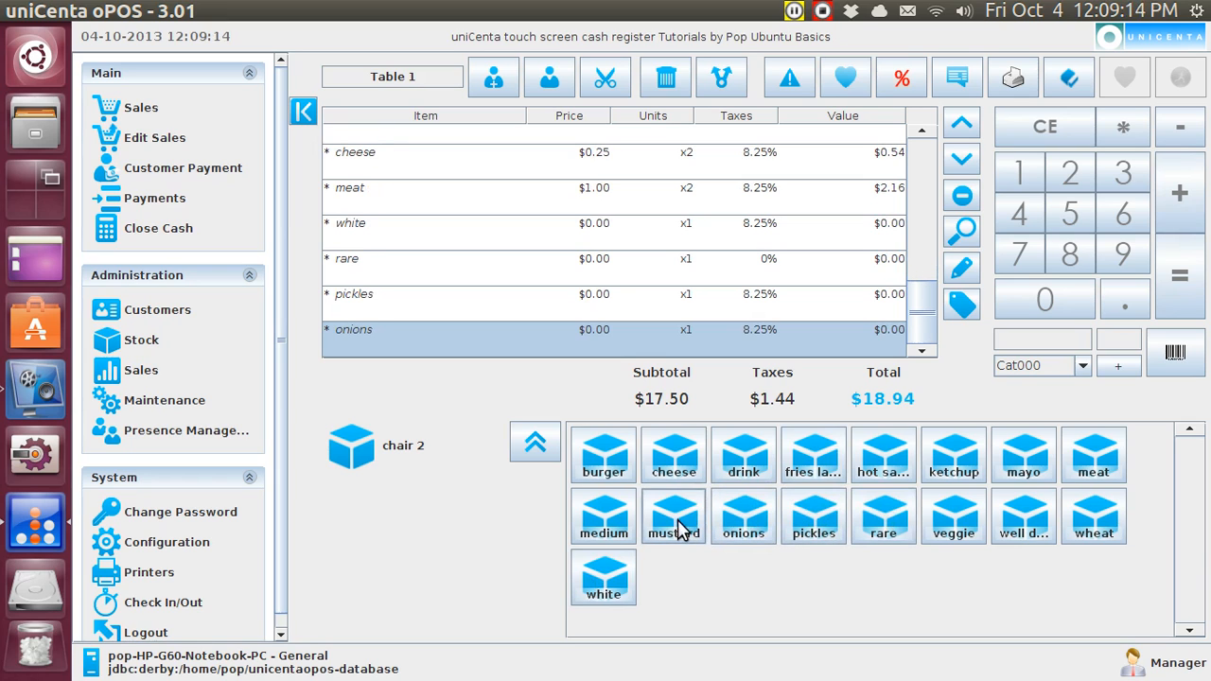
pyautogui.click(953, 455)
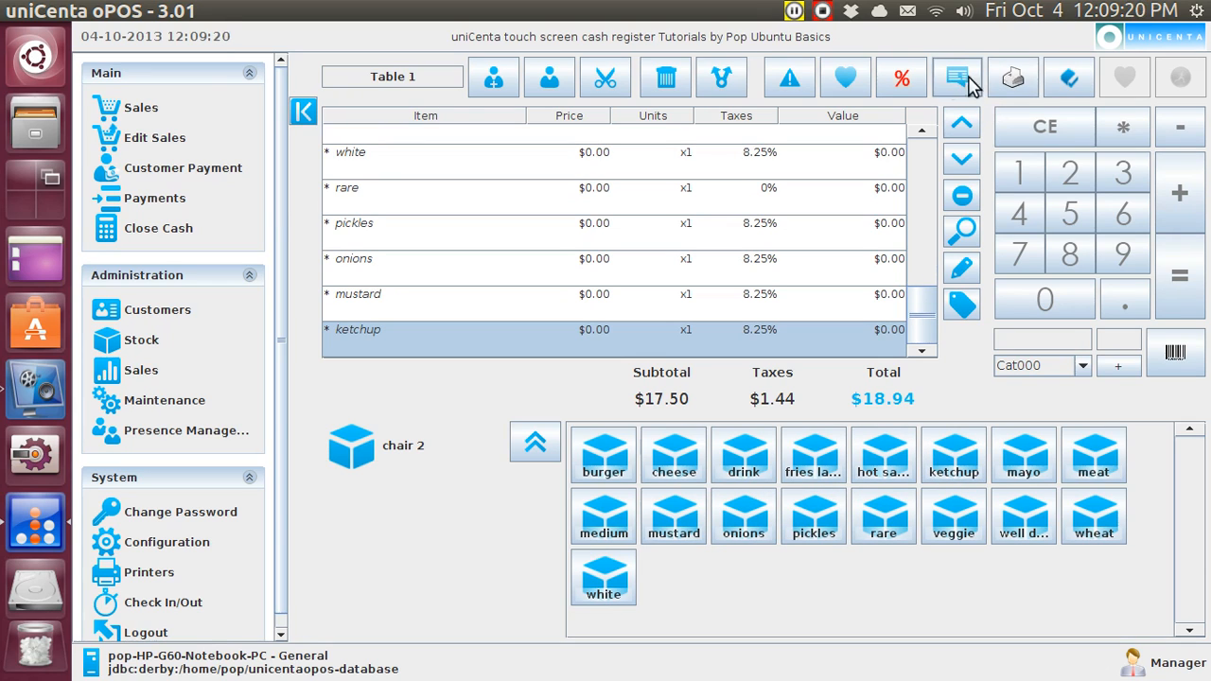
pyautogui.moveTo(1012, 78)
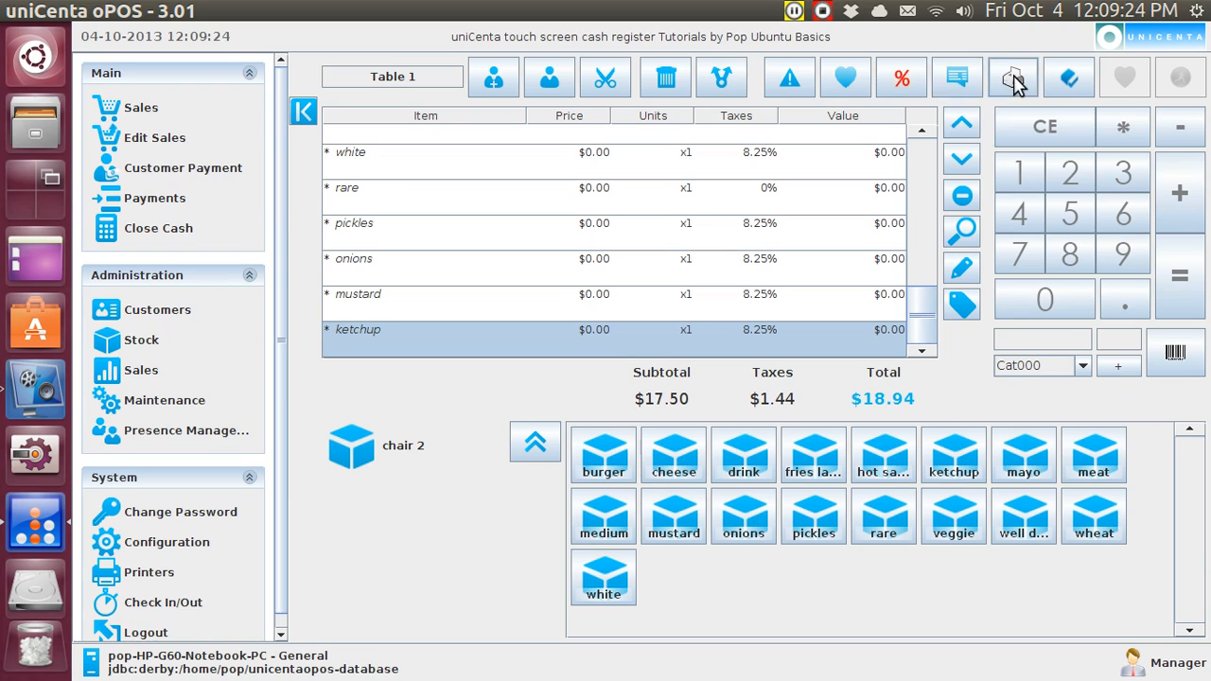
pyautogui.moveTo(1038, 78)
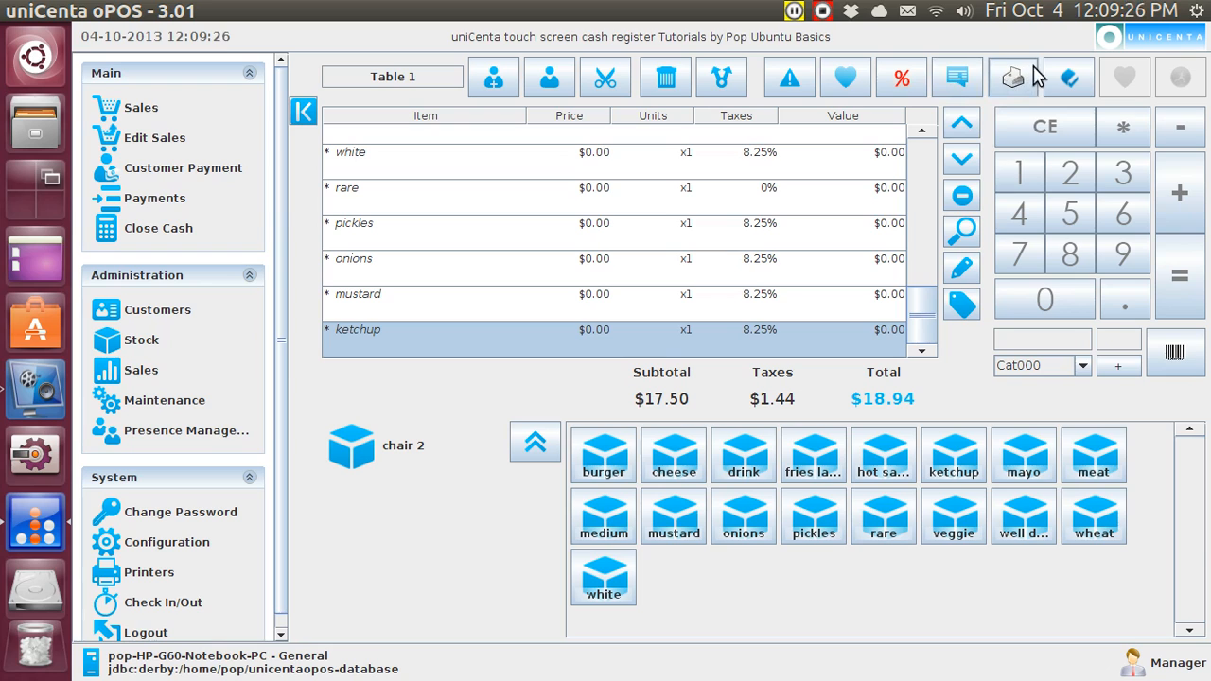
pyautogui.moveTo(1012, 78)
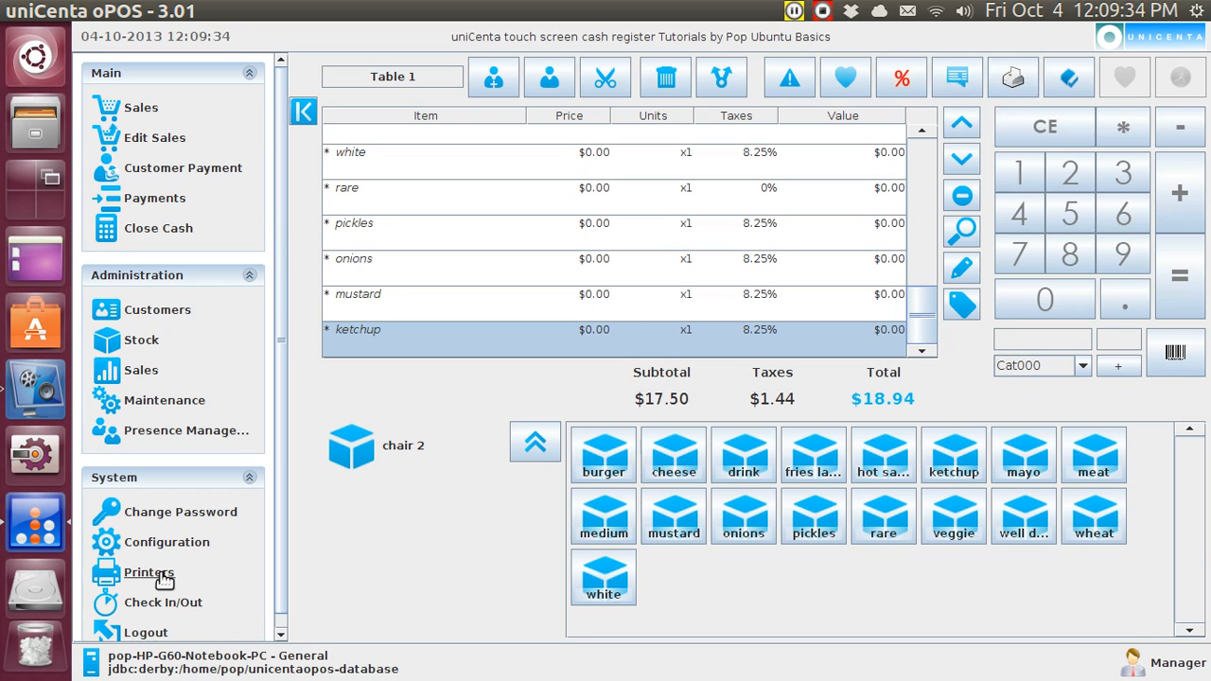
# Step: Review the screen-printer receipt listing chair 1 and chair 2 items, totalling $18.94
pyautogui.click(148, 571)
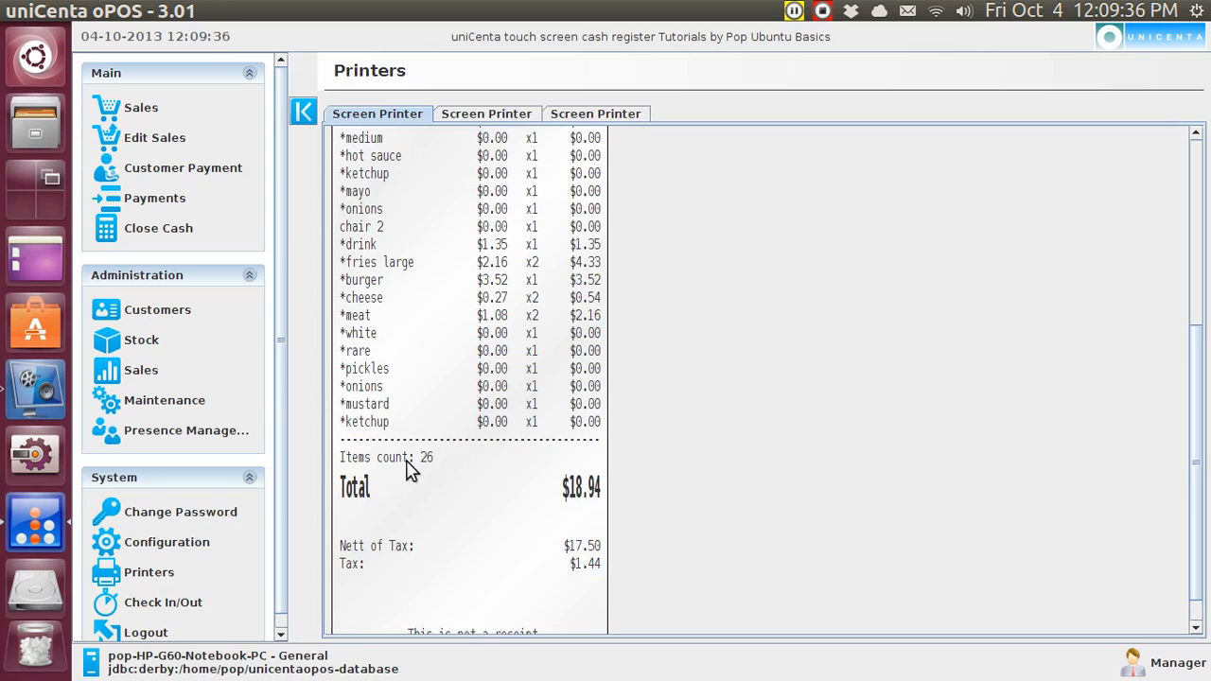
pyautogui.moveTo(1186, 377)
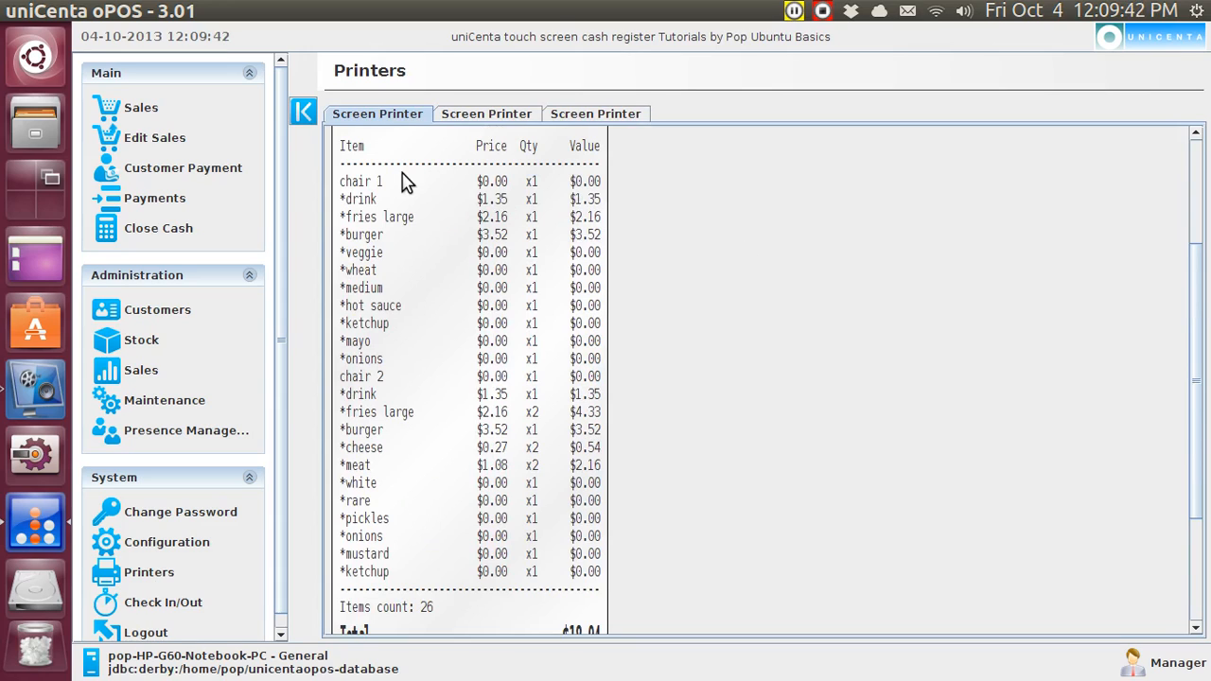
pyautogui.moveTo(374, 206)
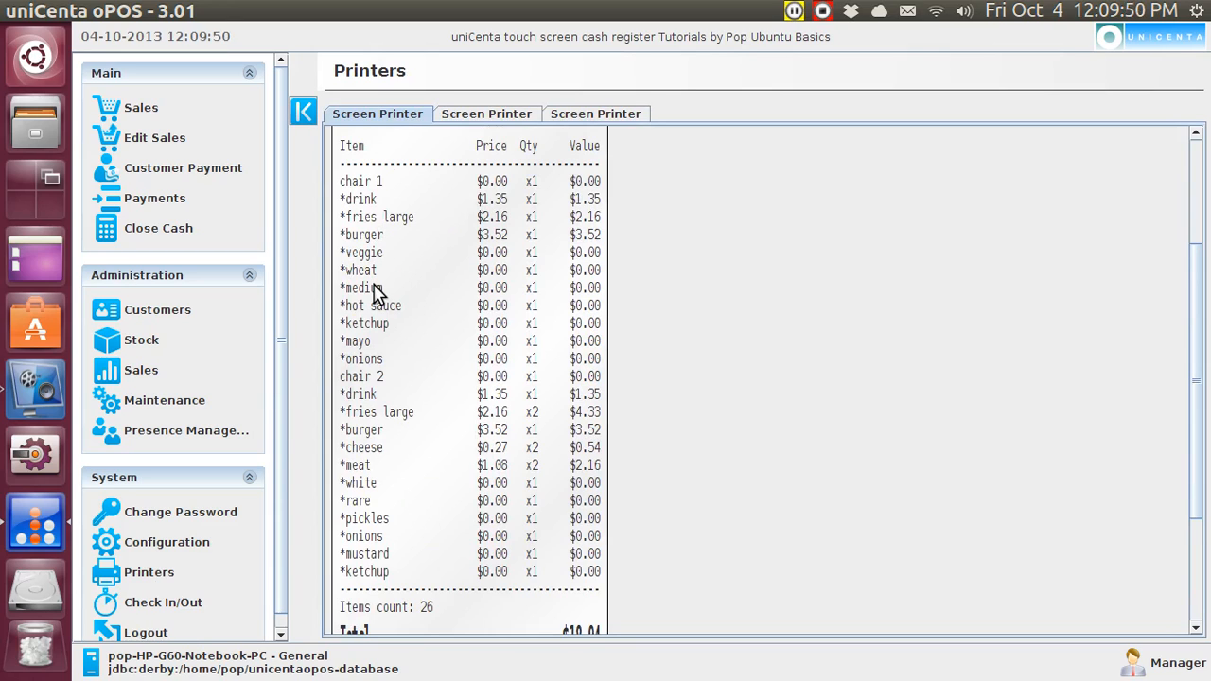
pyautogui.moveTo(383, 326)
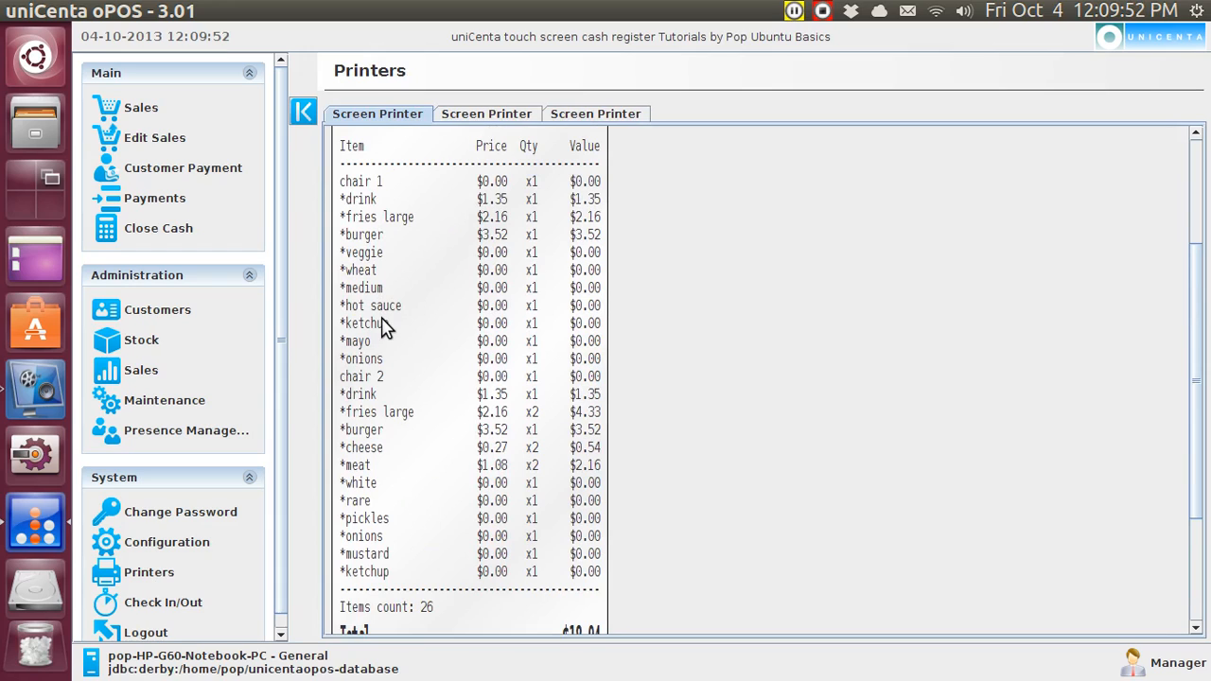
pyautogui.moveTo(371, 364)
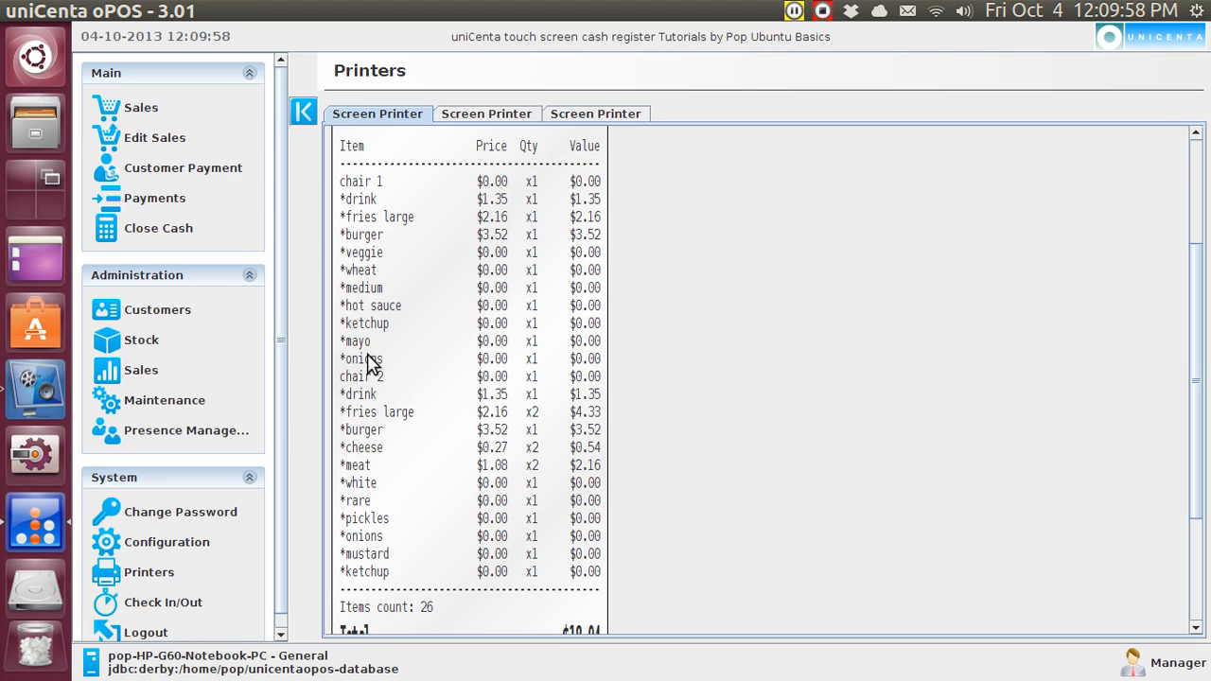
# Step: Reopen Table 1, change chair 1 to two pickles, and send to kitchen
pyautogui.click(140, 107)
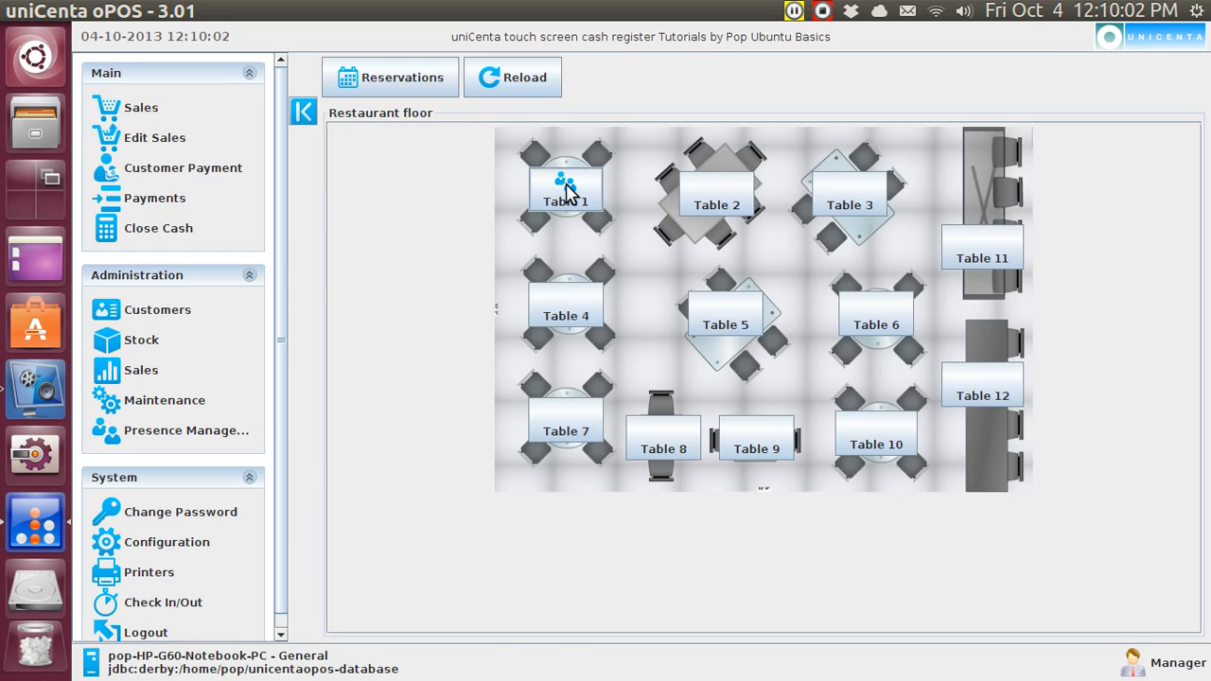
pyautogui.click(566, 190)
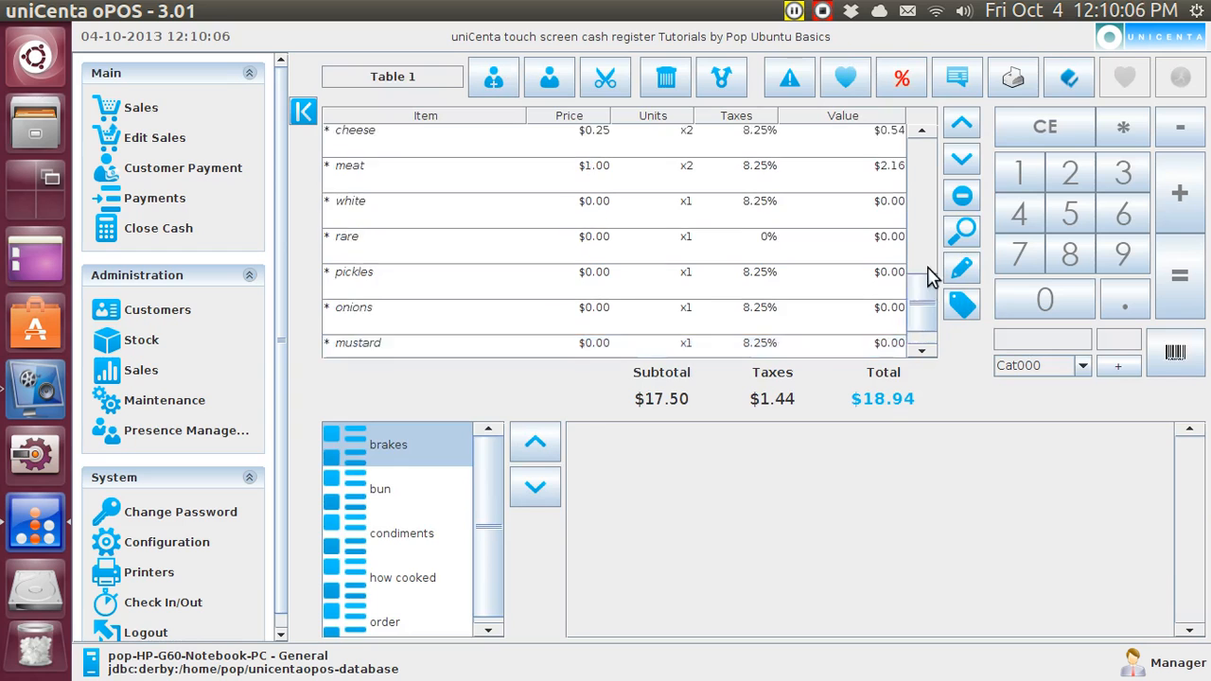
pyautogui.click(960, 131)
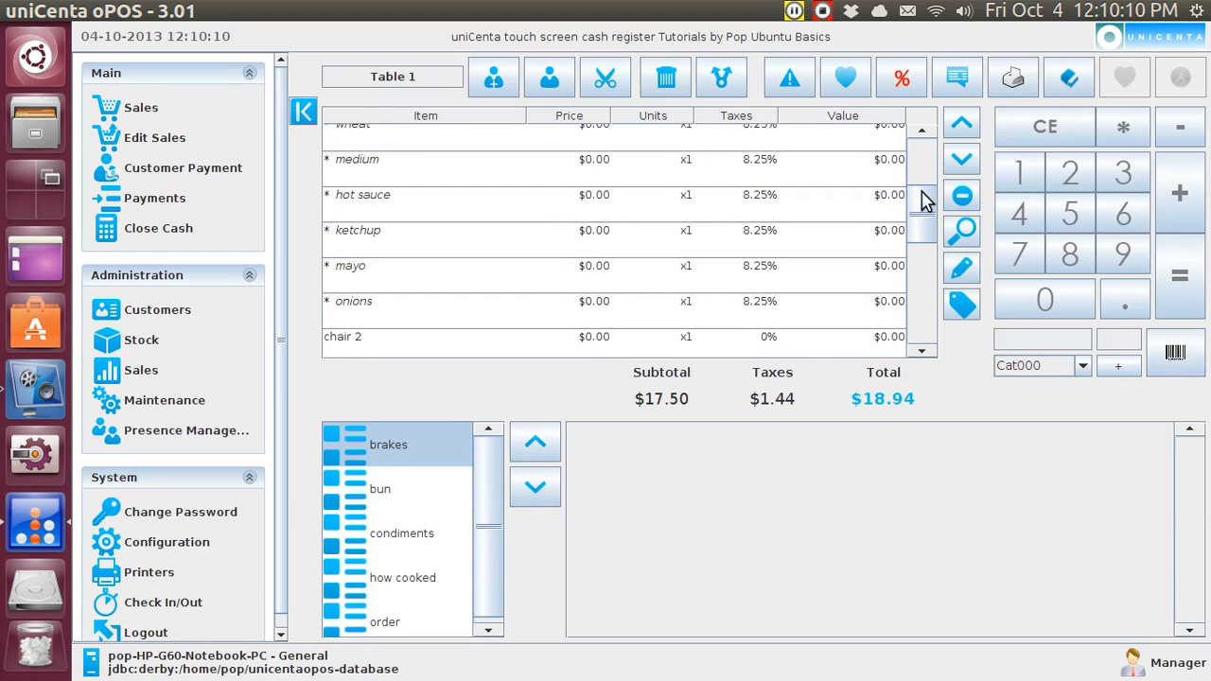
pyautogui.moveTo(528, 317)
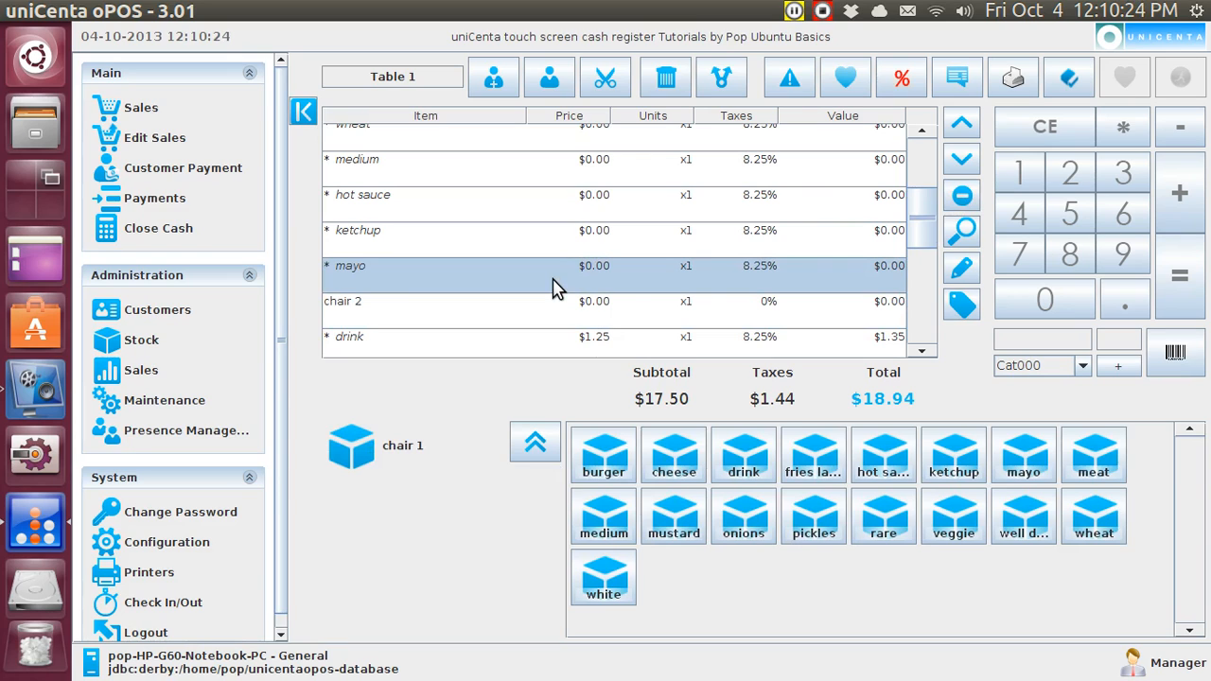
pyautogui.moveTo(814, 515)
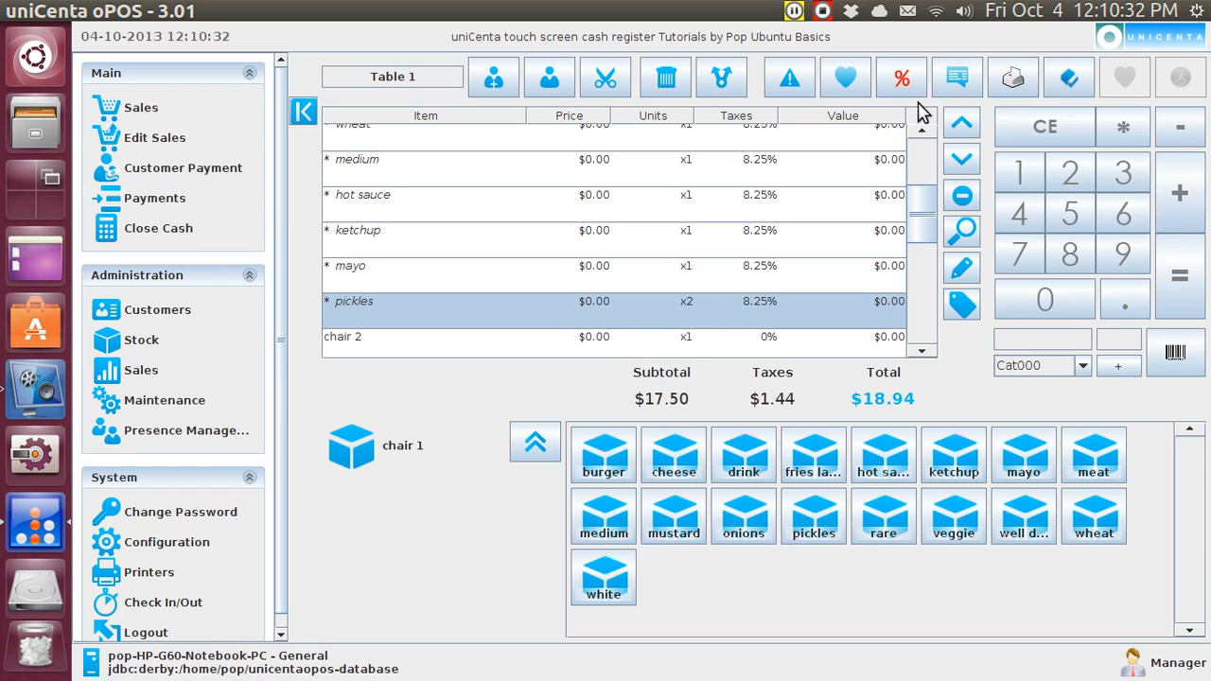
pyautogui.click(956, 76)
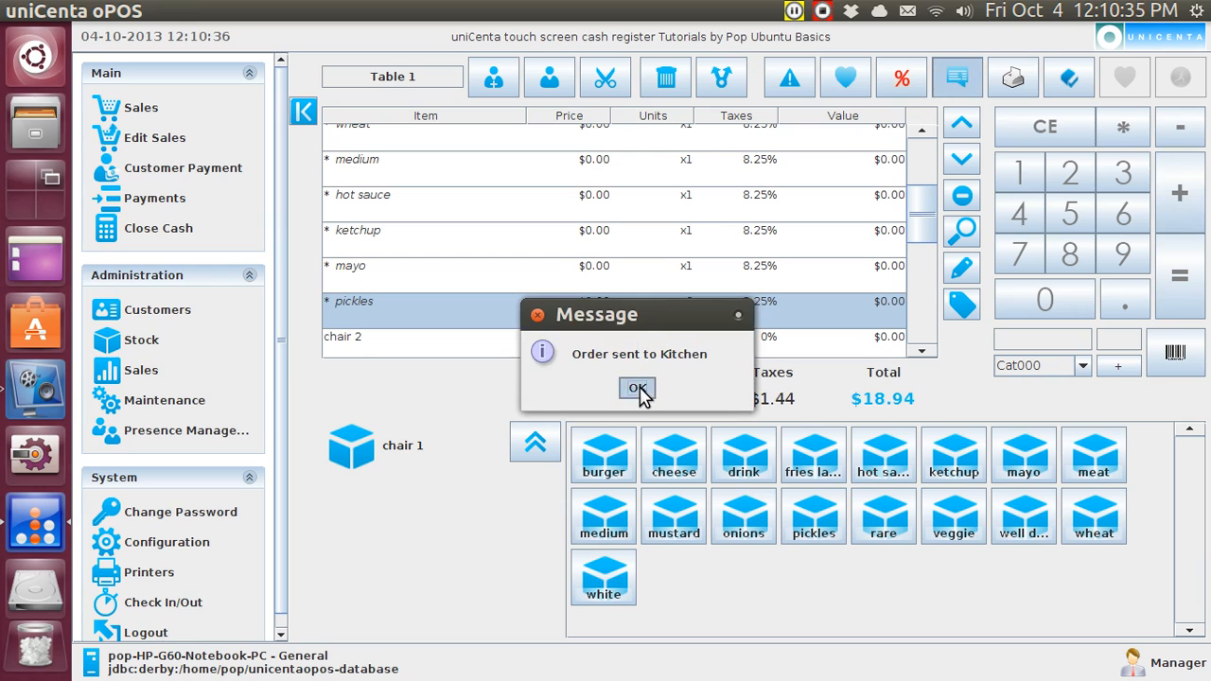
# Step: Dismiss the confirmation and view the kitchen ticket on the second Screen Printer
pyautogui.click(636, 389)
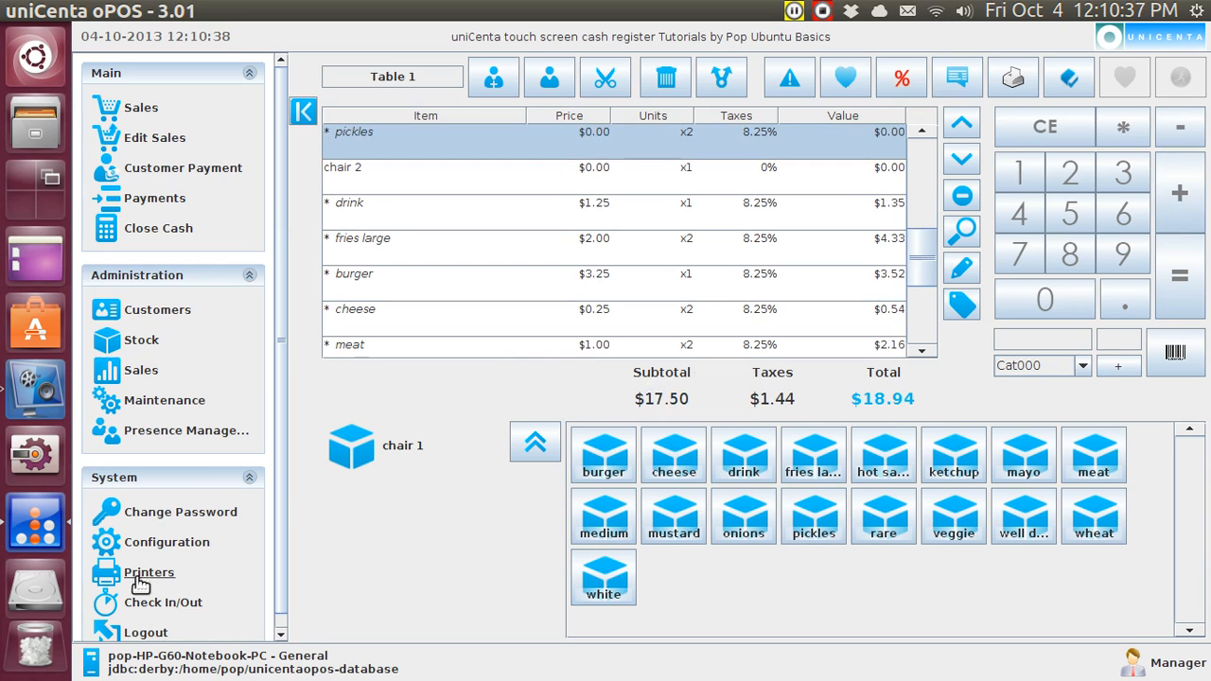
pyautogui.click(148, 571)
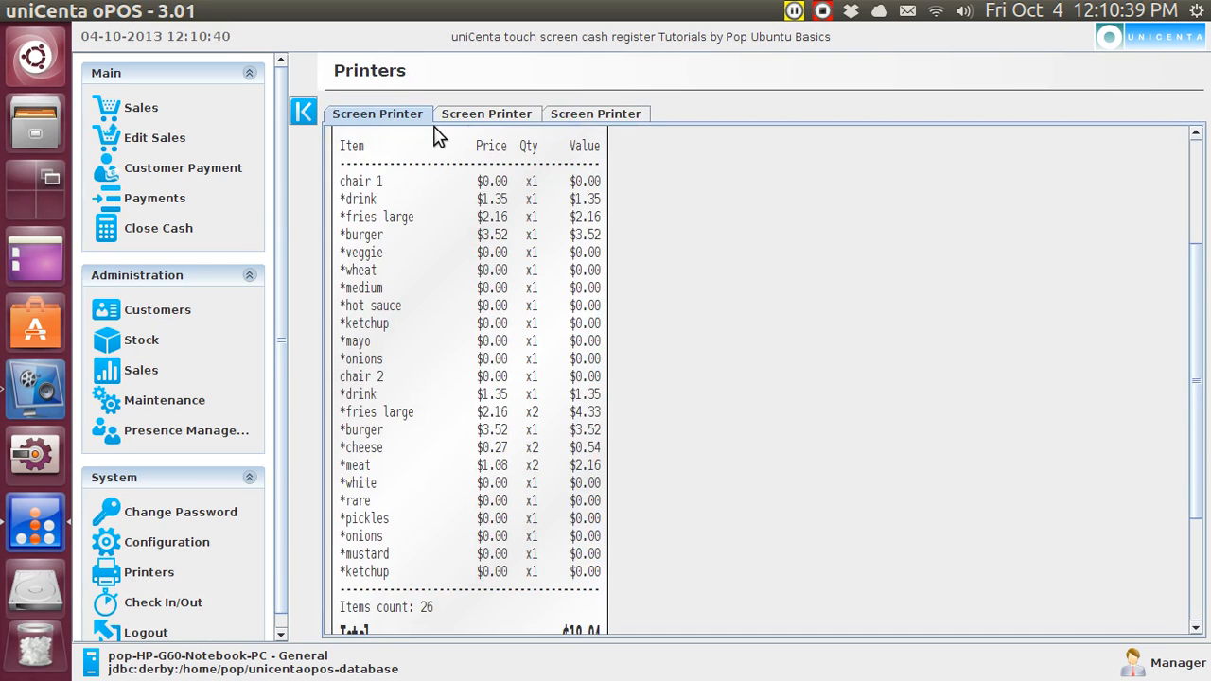
pyautogui.click(487, 113)
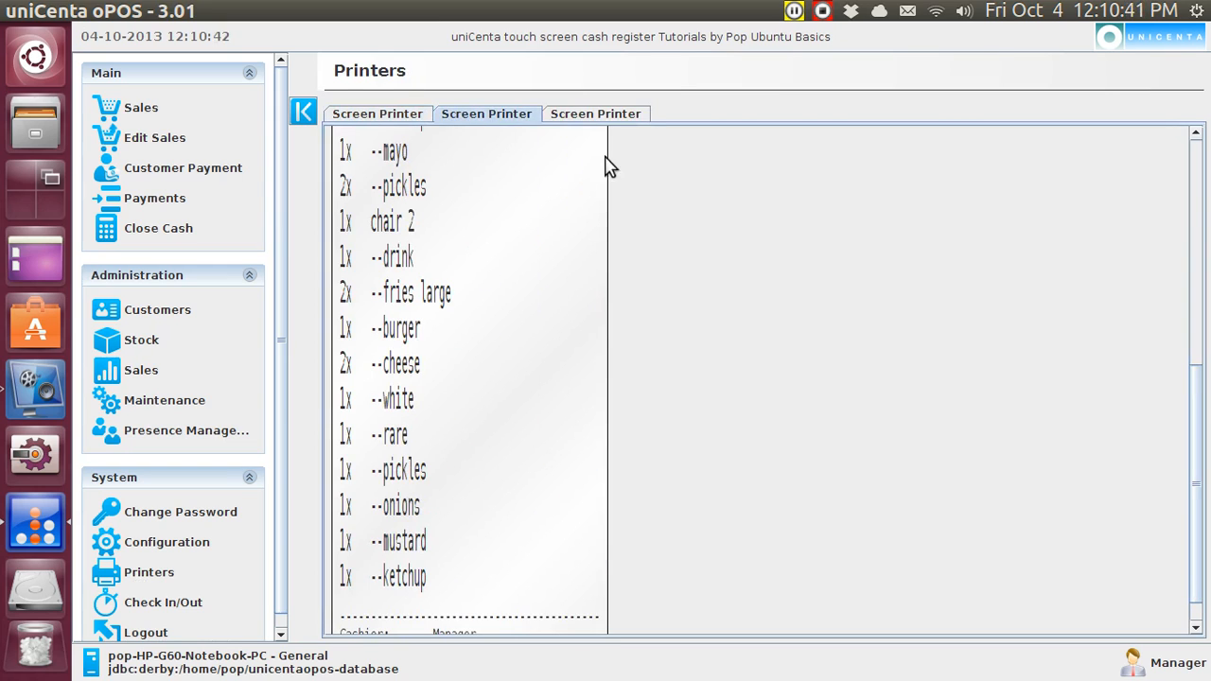
pyautogui.moveTo(1205, 397)
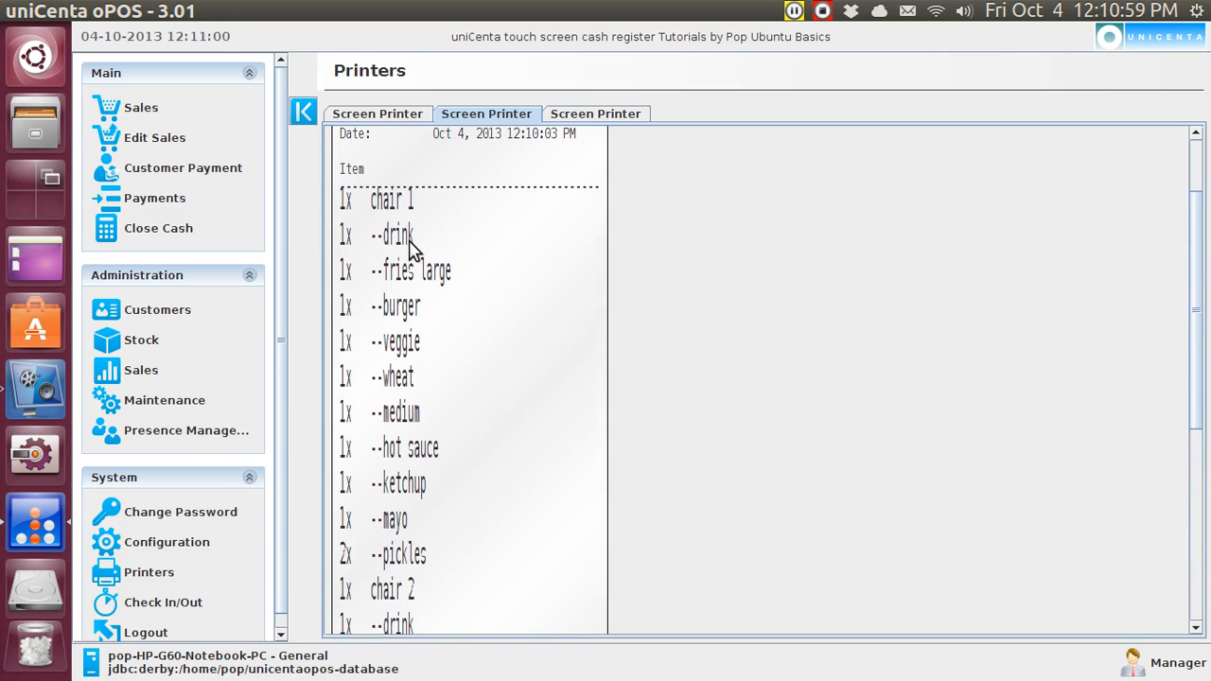
pyautogui.moveTo(826, 247)
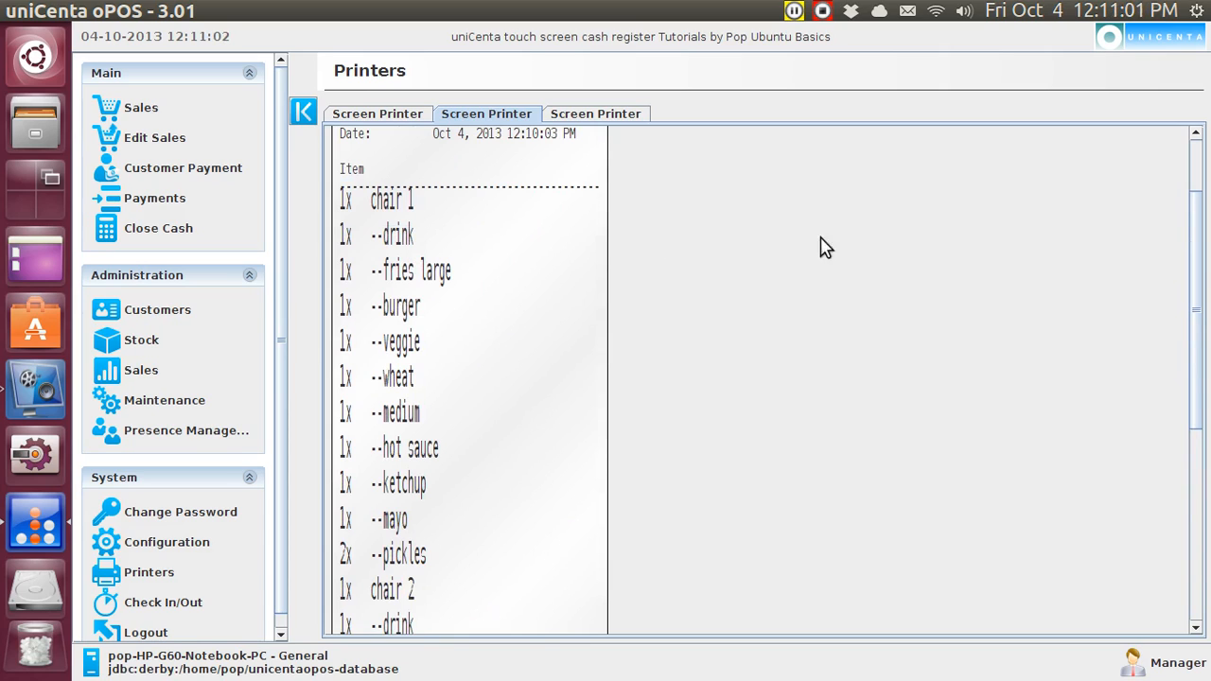
pyautogui.moveTo(861, 290)
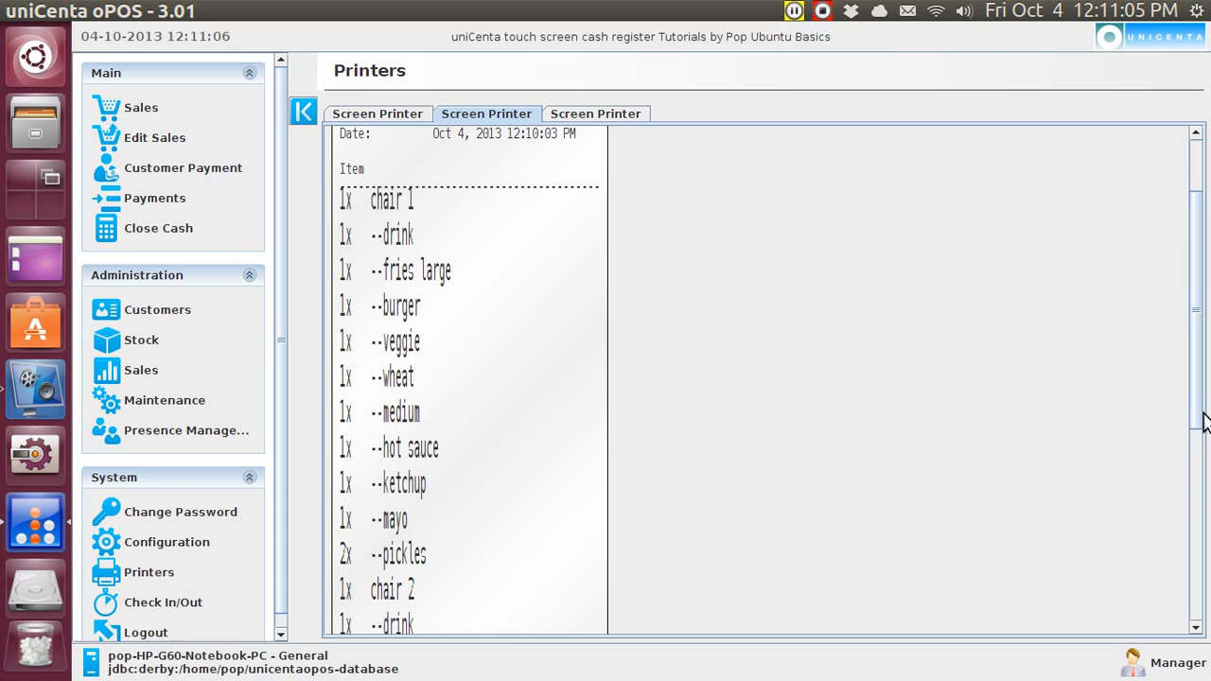
pyautogui.scroll(-3)
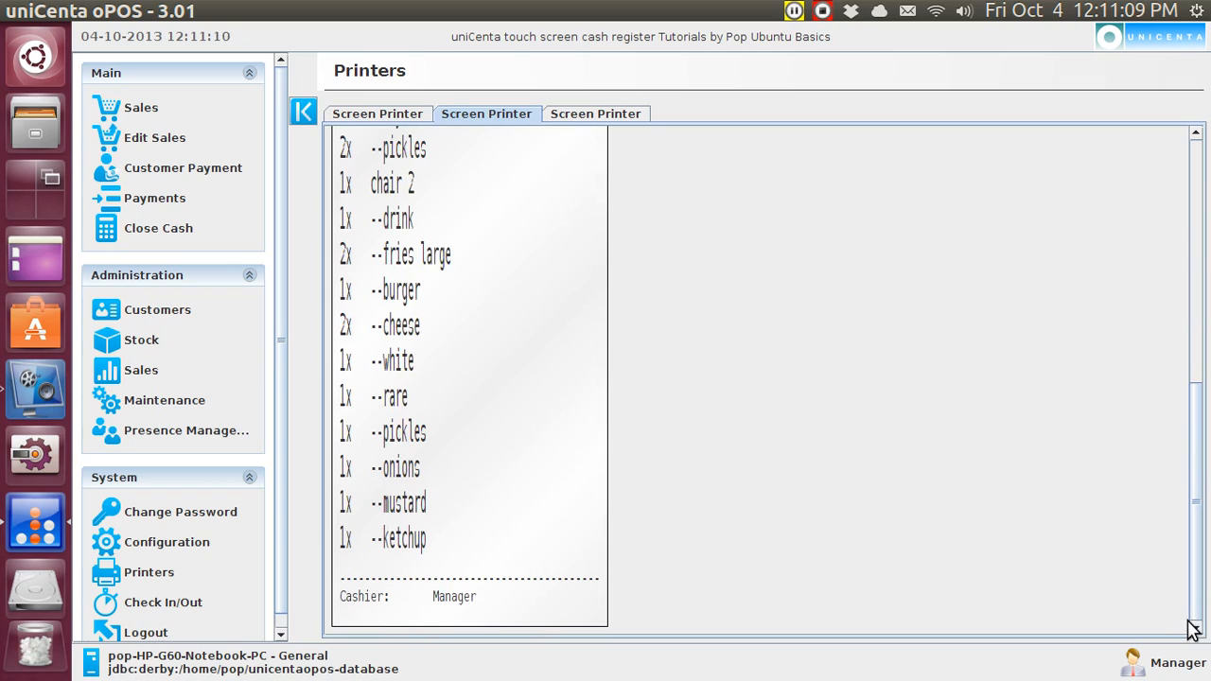
pyautogui.moveTo(415, 385)
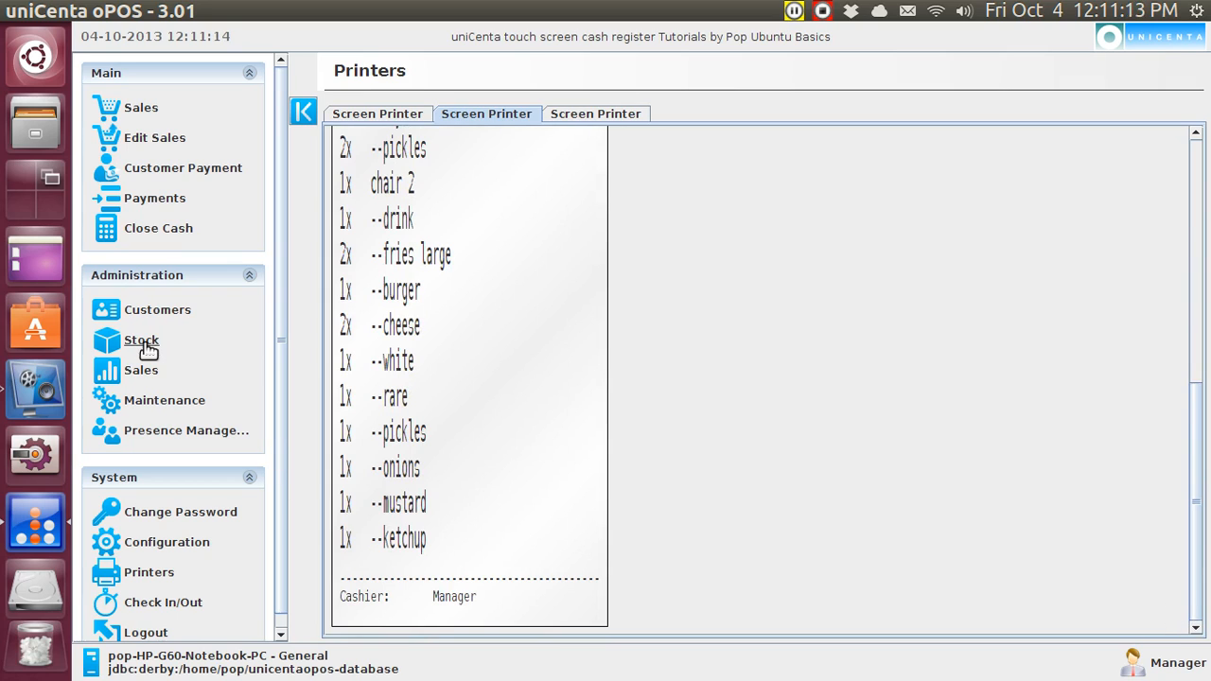
# Step: Uncheck Print to Kitchen on the drink product's Stock settings
pyautogui.click(141, 341)
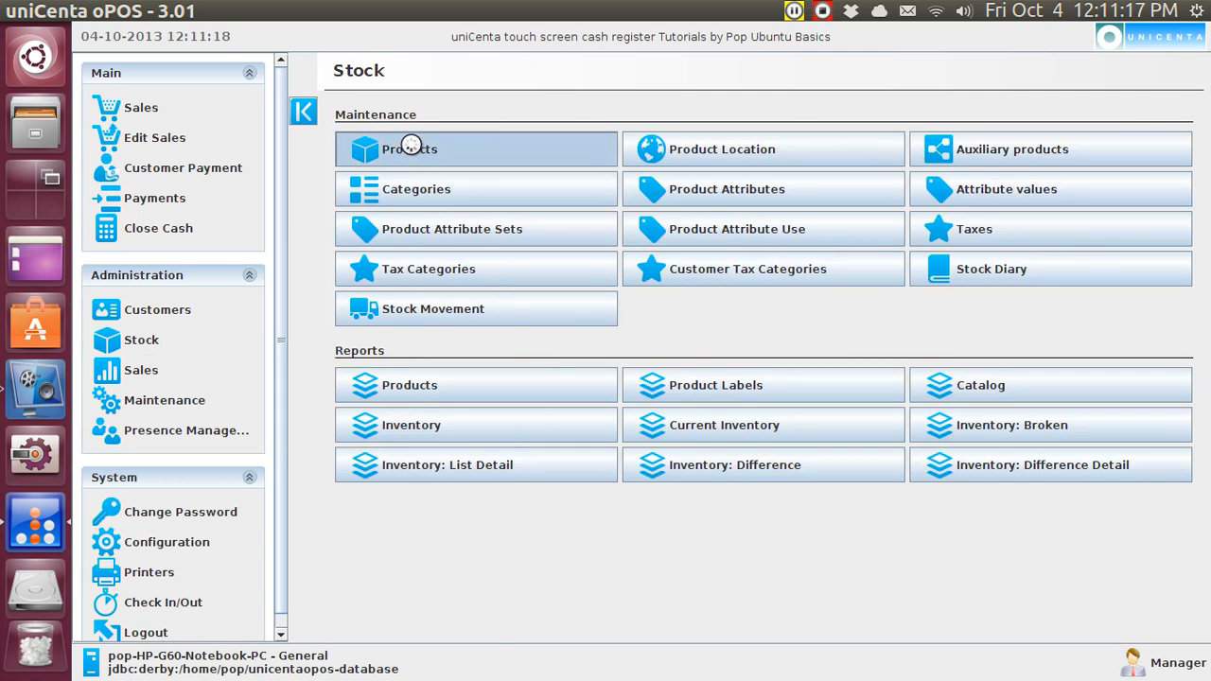
pyautogui.click(408, 148)
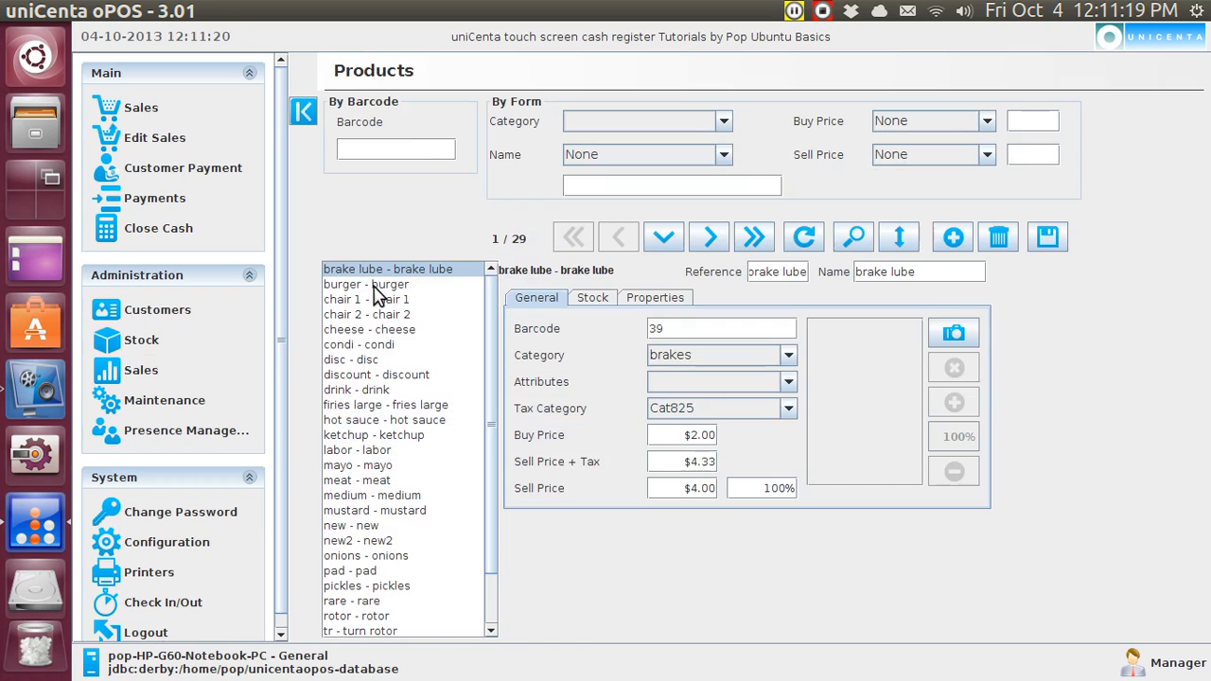
pyautogui.click(356, 389)
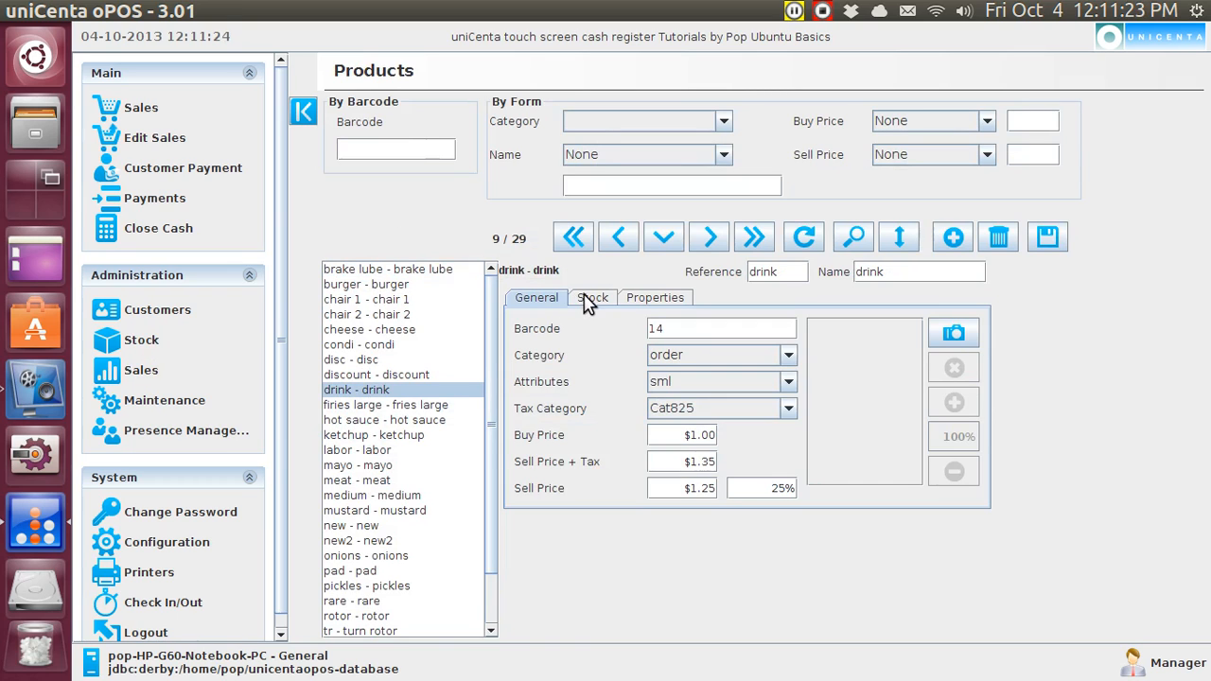
pyautogui.click(593, 297)
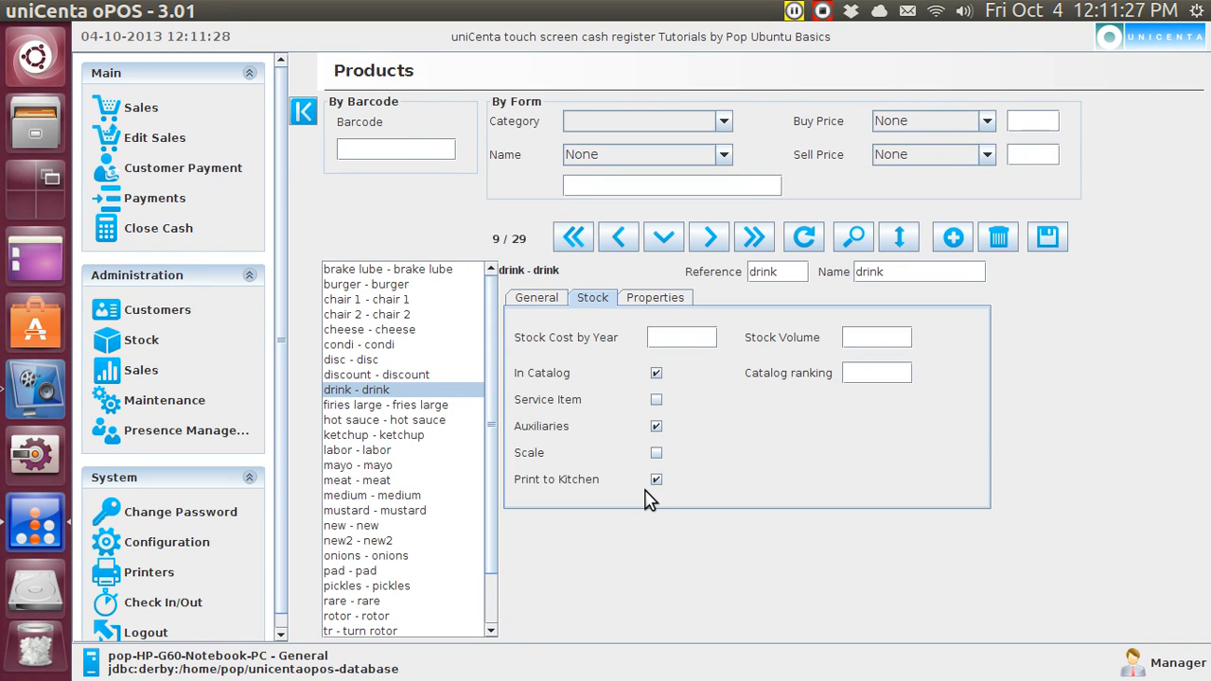
pyautogui.click(655, 479)
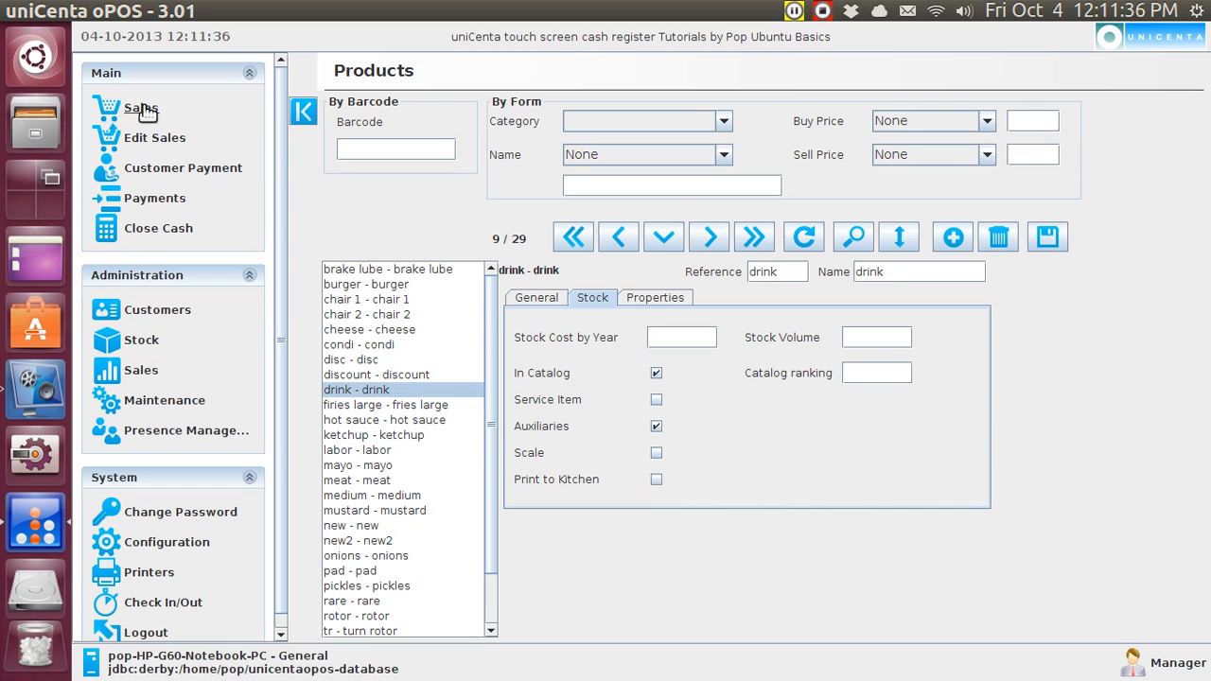
# Step: Reopen Table 1's $18.94 ticket in the Split Receipt dialog
pyautogui.click(140, 108)
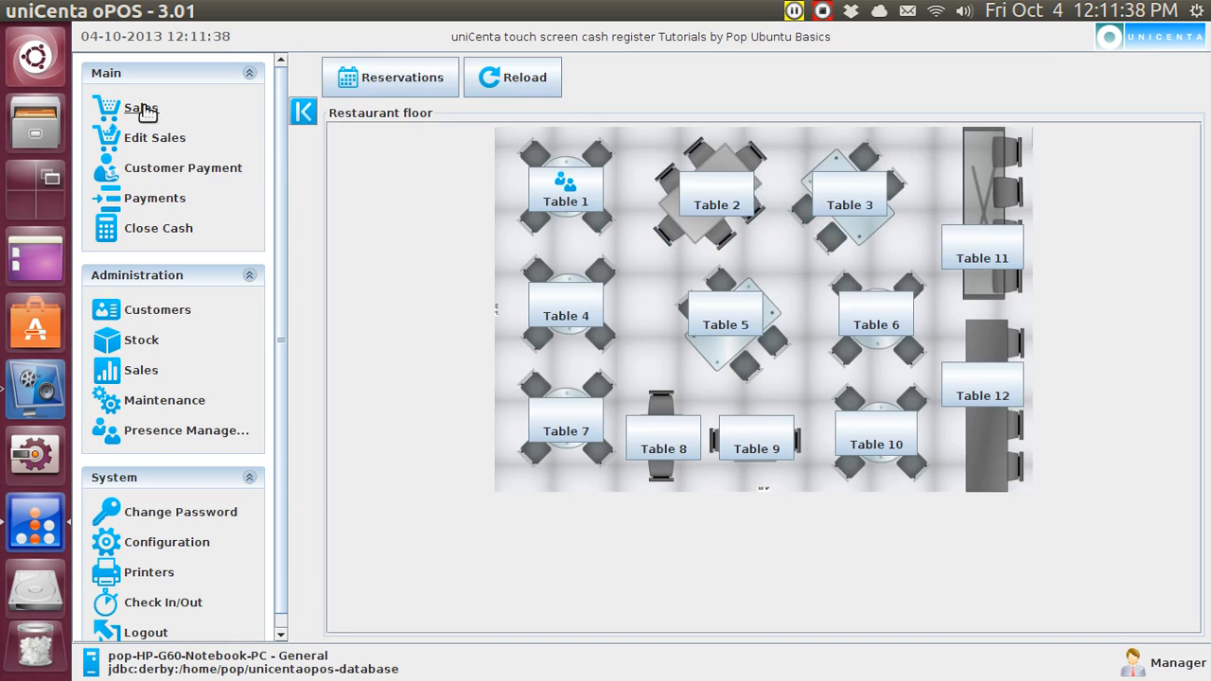
pyautogui.moveTo(330, 148)
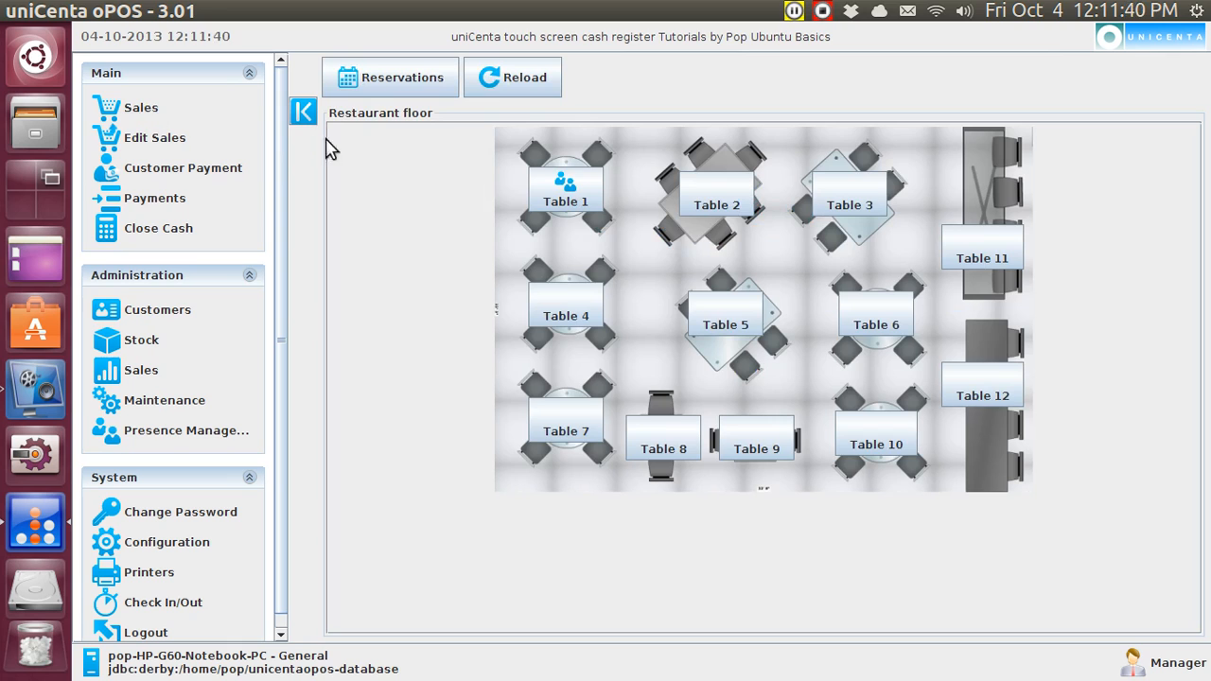
pyautogui.click(565, 189)
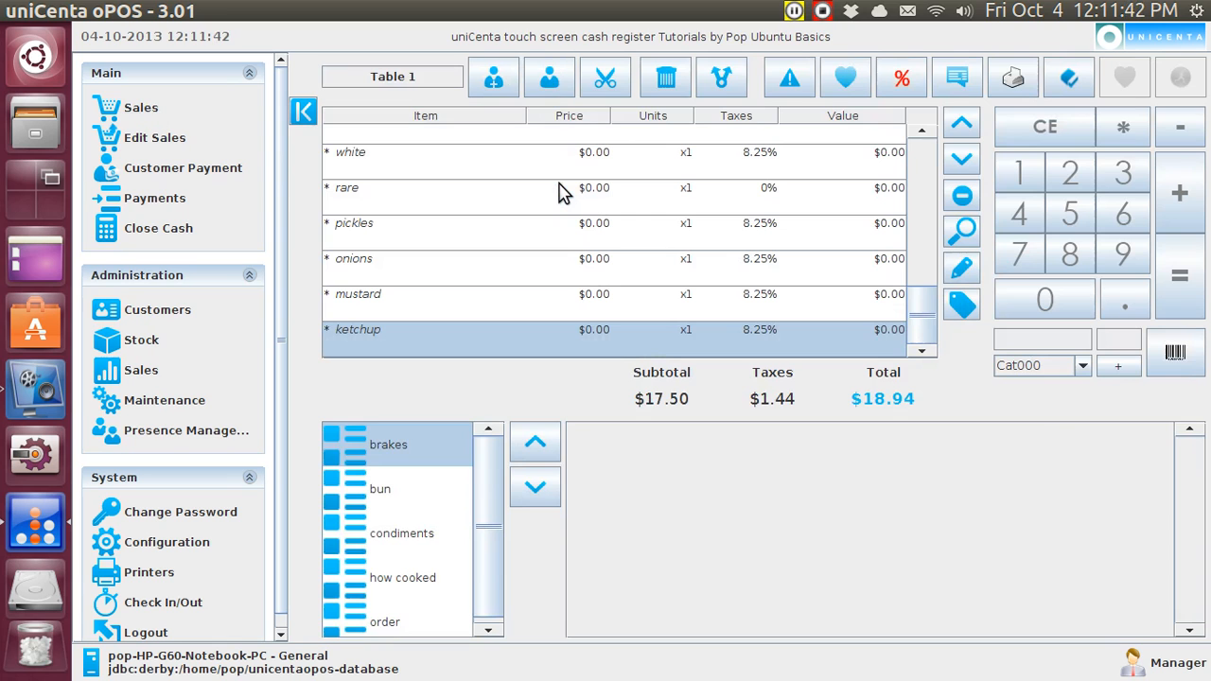
pyautogui.moveTo(865, 237)
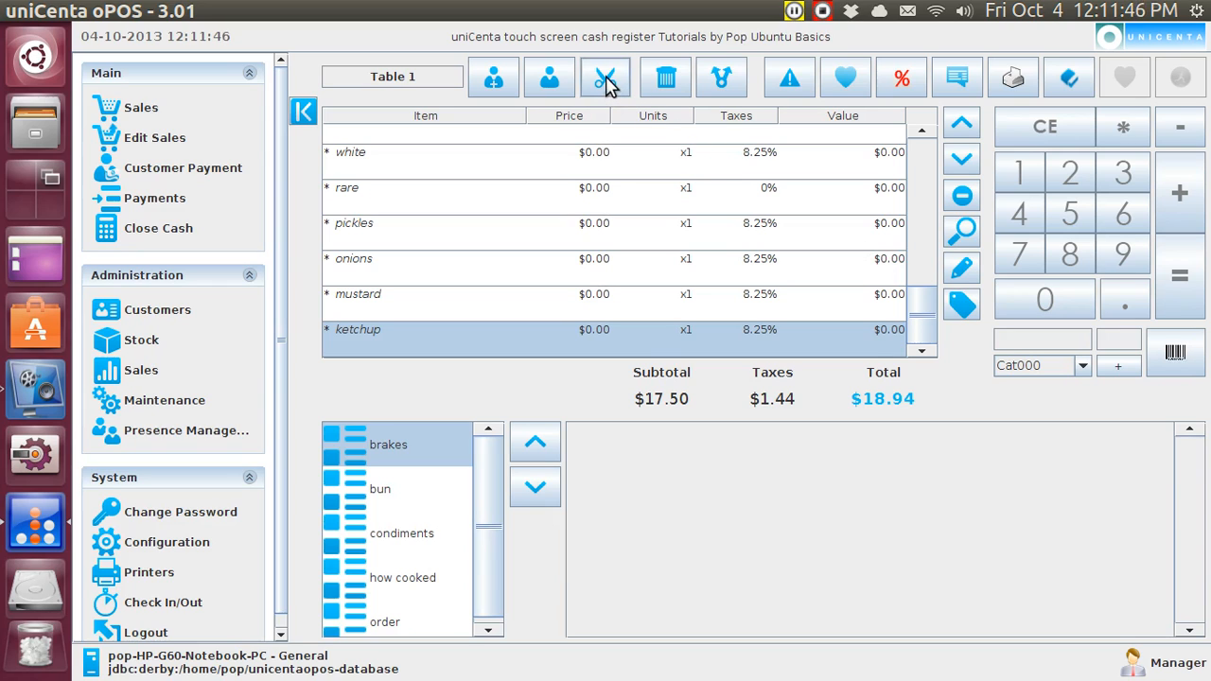
pyautogui.click(606, 76)
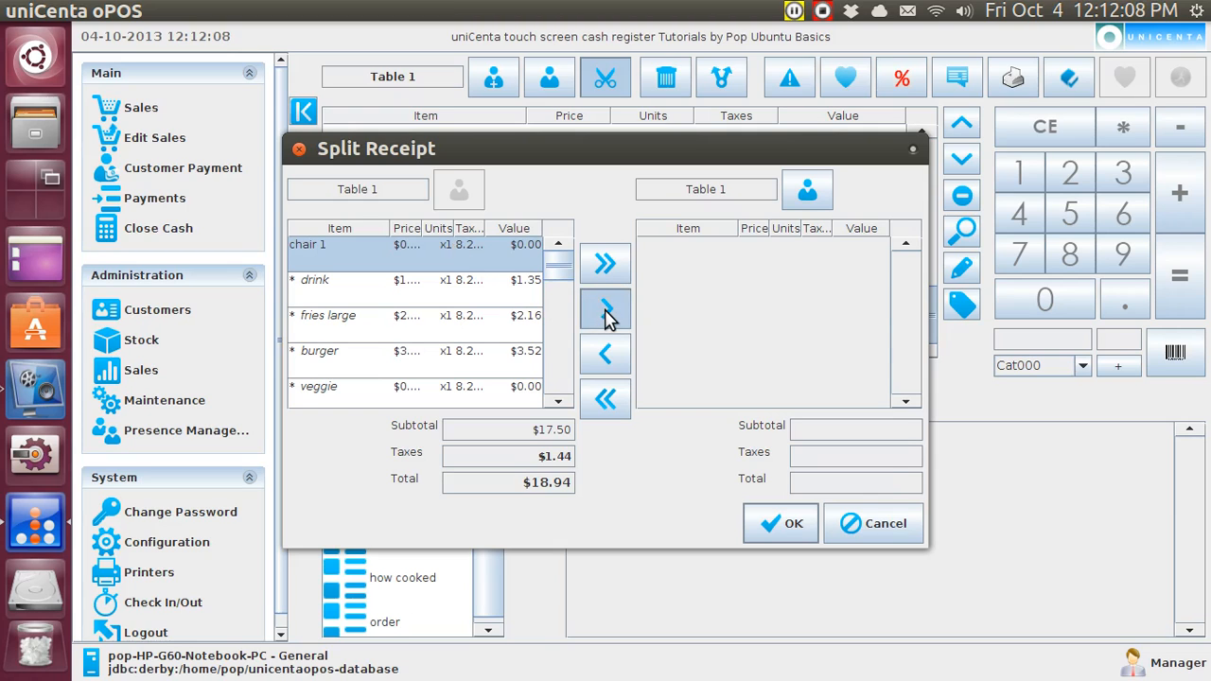
# Step: Move chair 1 to a new receipt and pay its $7.04 with $20 cash
pyautogui.click(605, 309)
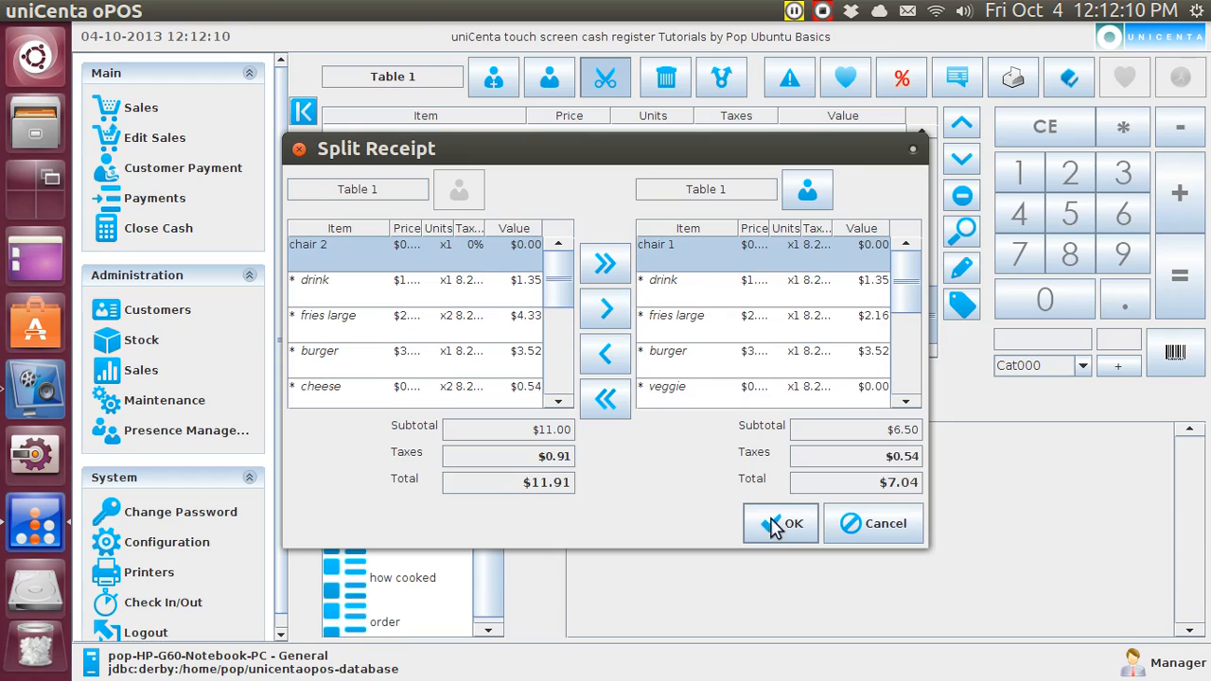
pyautogui.click(781, 523)
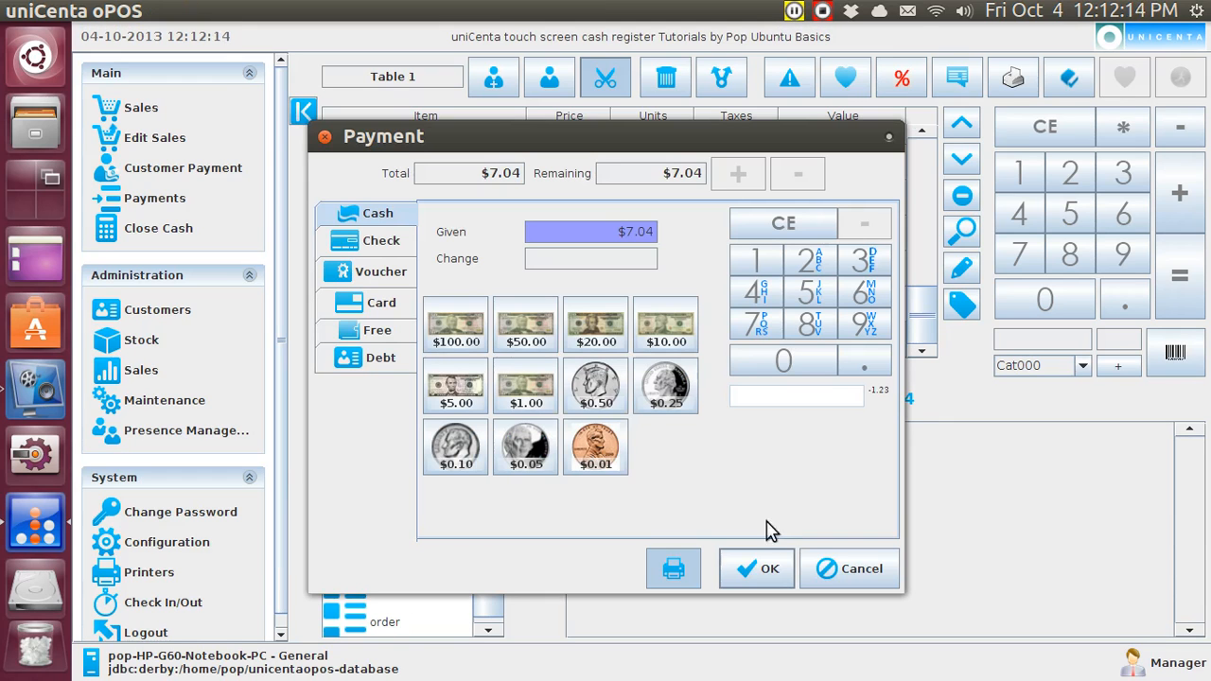
pyautogui.click(595, 325)
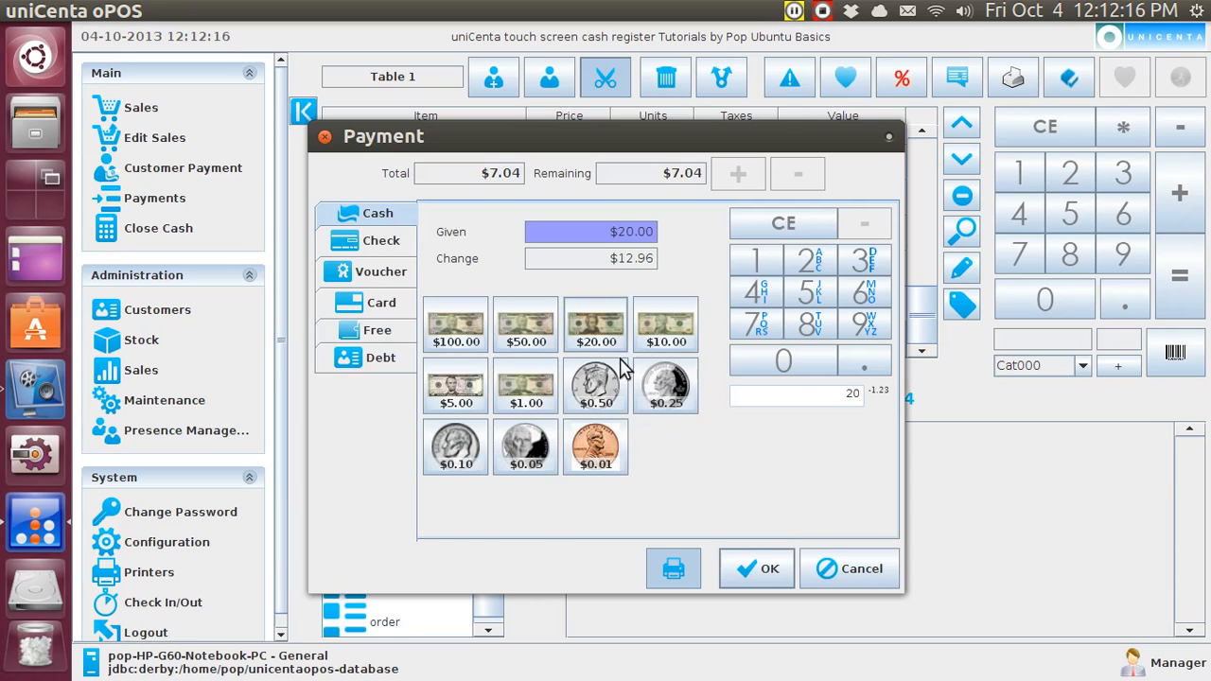
pyautogui.click(756, 568)
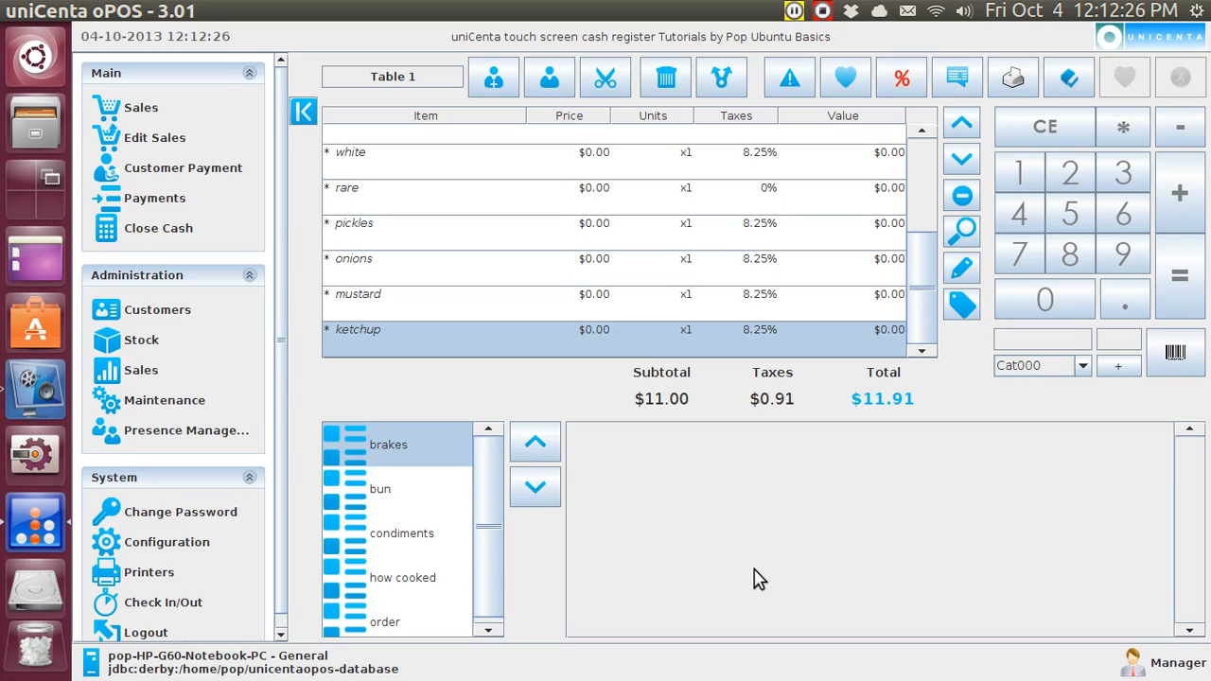
pyautogui.moveTo(449, 615)
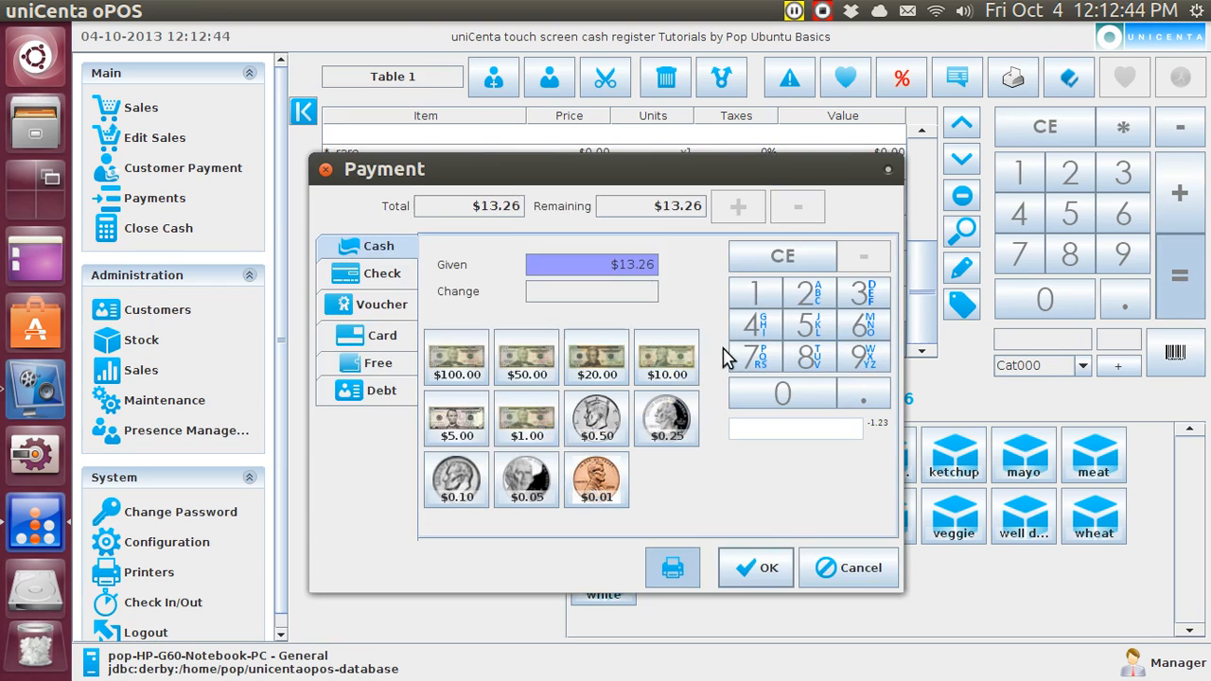
# Step: Pay Table 1's remaining $13.26 with a $50 cash note
pyautogui.click(526, 357)
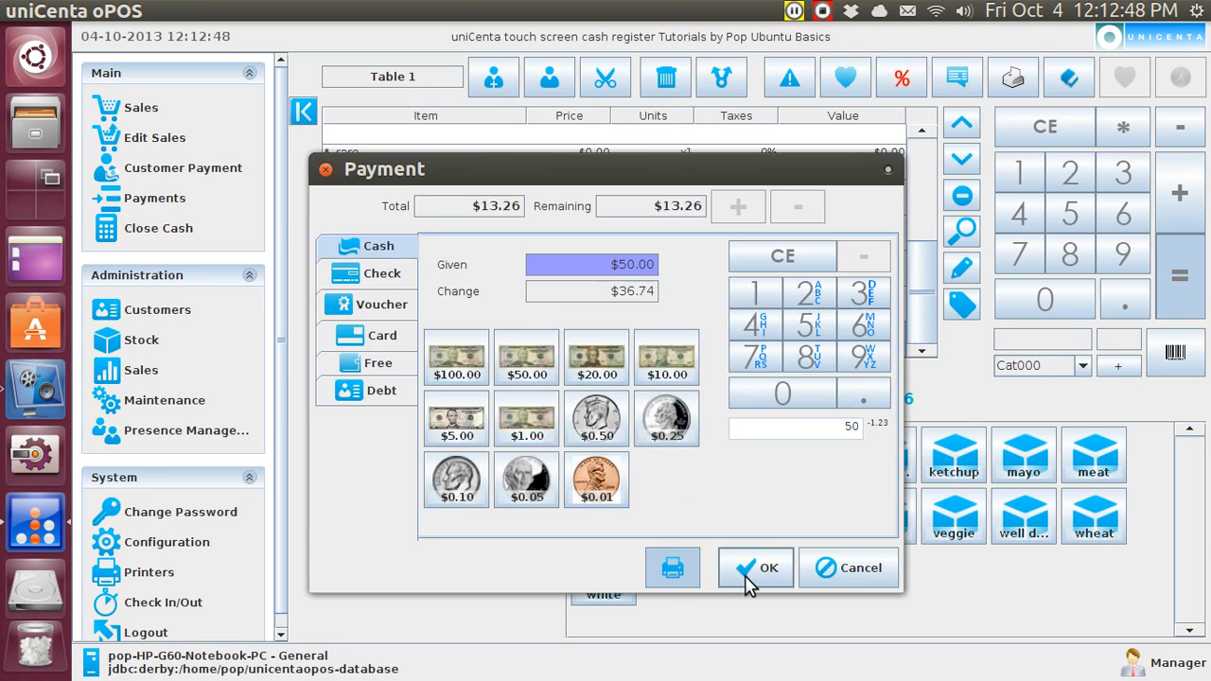
pyautogui.click(755, 568)
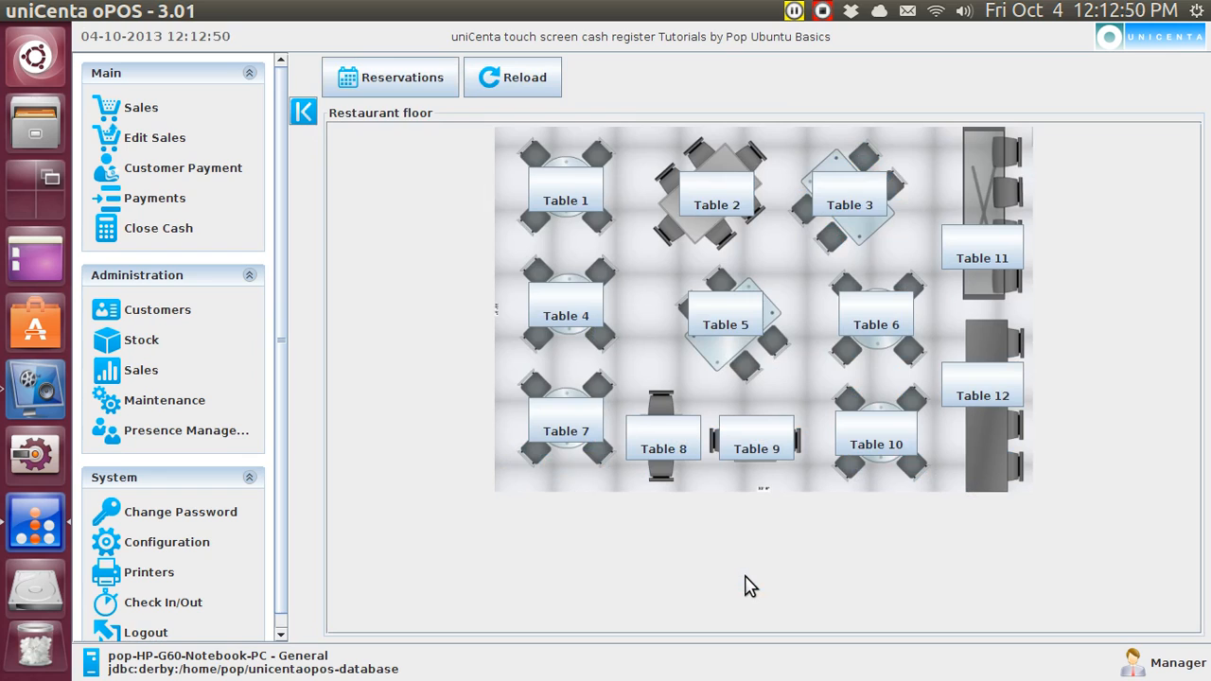
pyautogui.moveTo(185, 585)
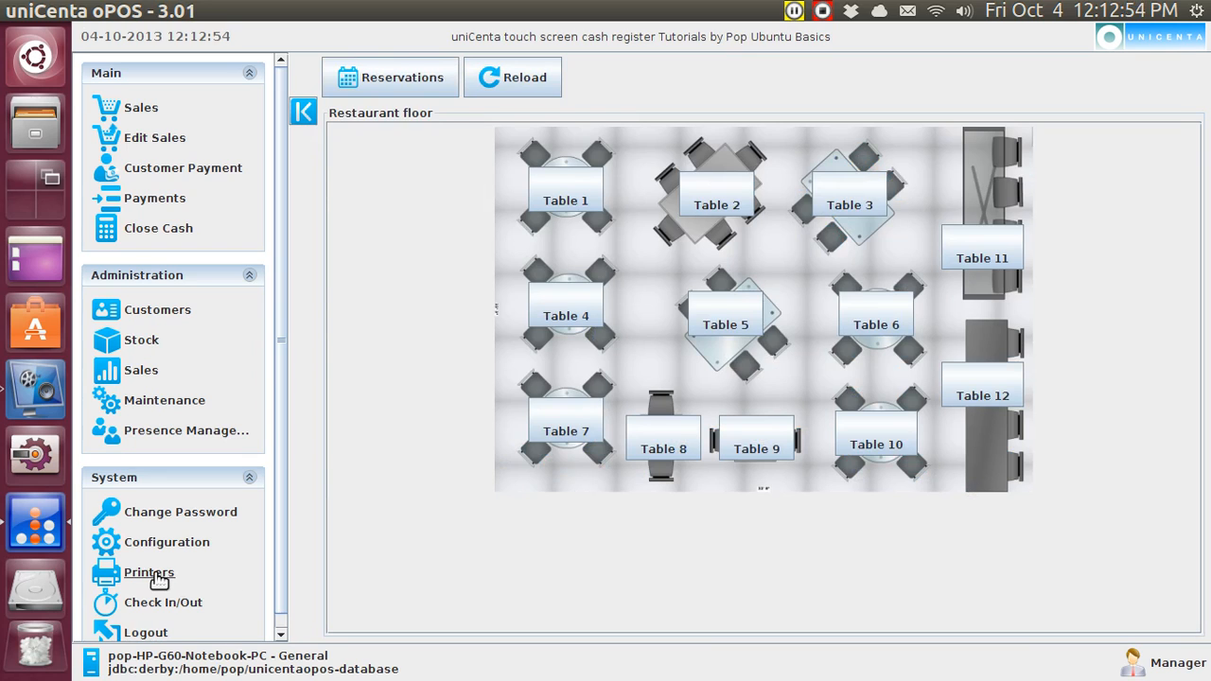
# Step: Review the $13.26 and $7.04 printed receipts on screen, then open Stock maintenance
pyautogui.click(148, 572)
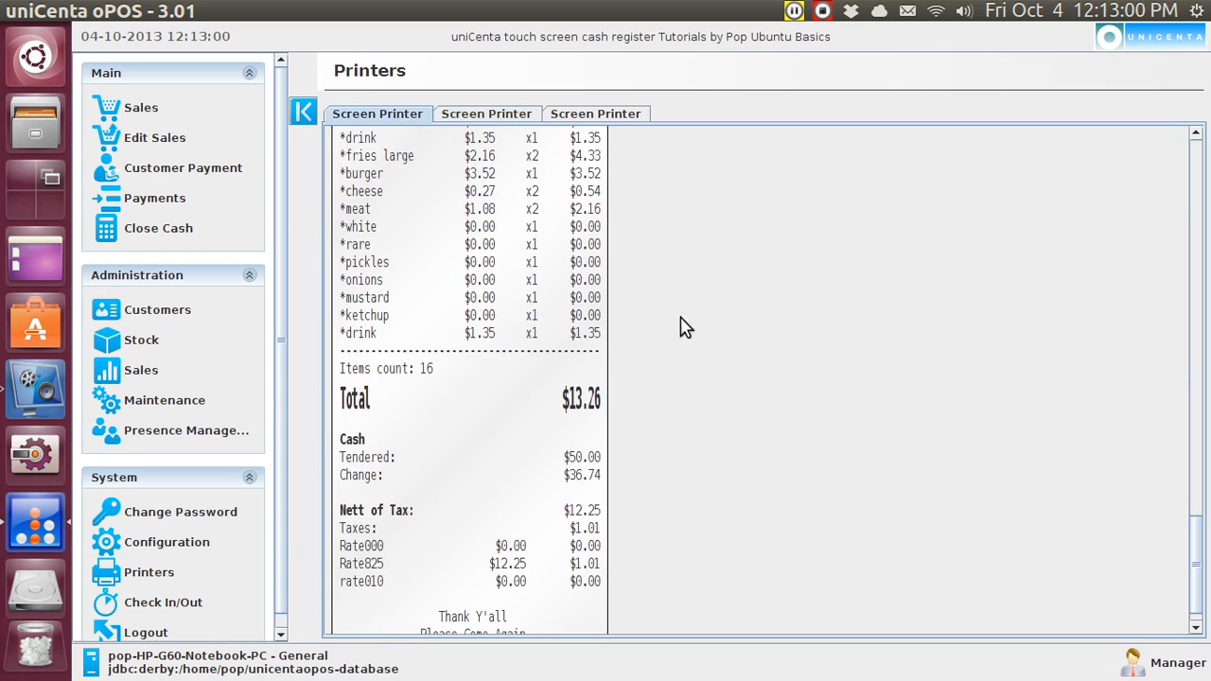
pyautogui.moveTo(1202, 563)
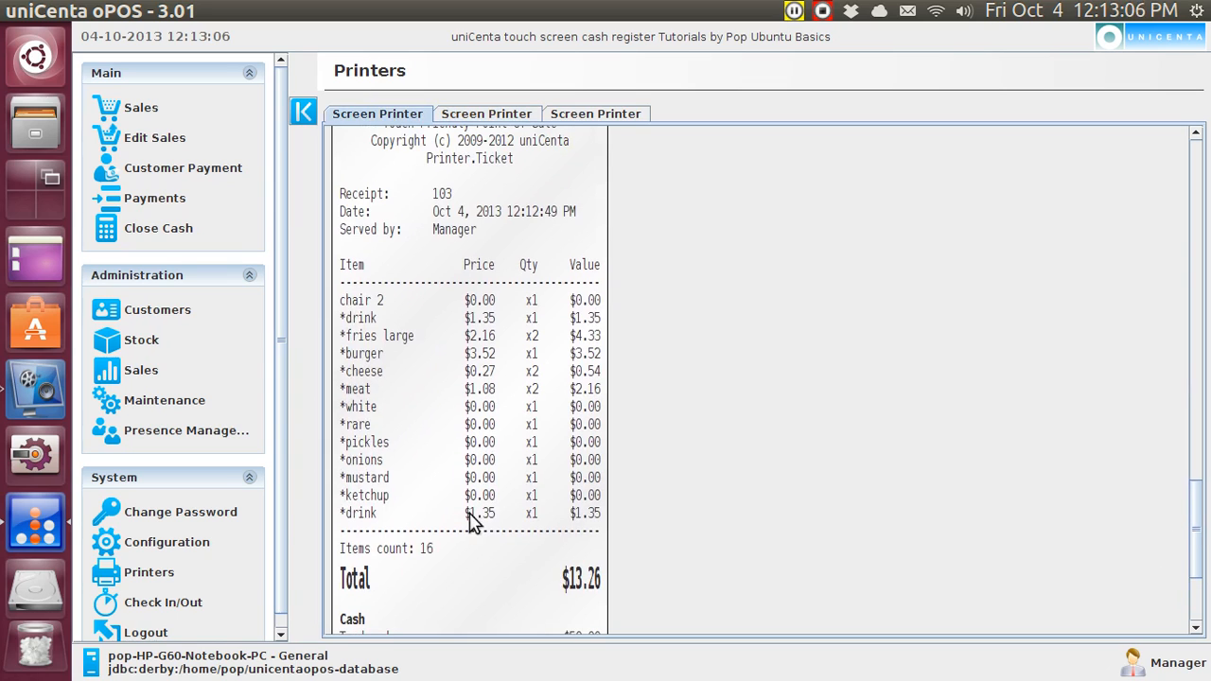
pyautogui.moveTo(374, 525)
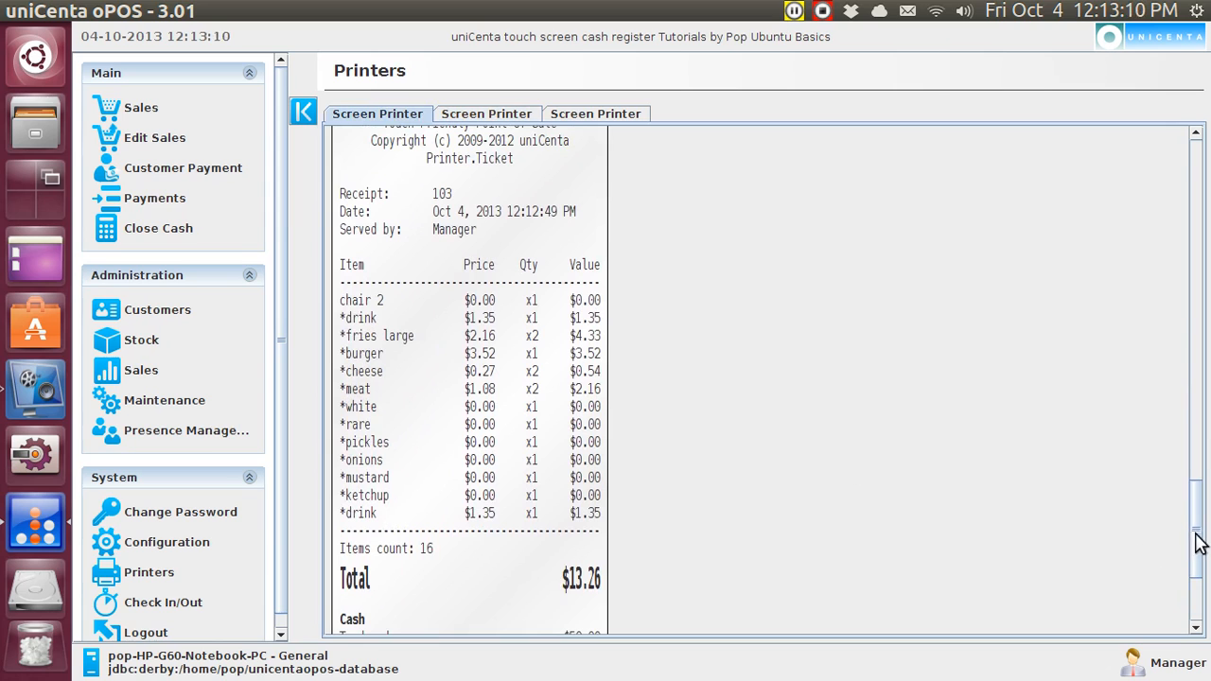
pyautogui.scroll(-3)
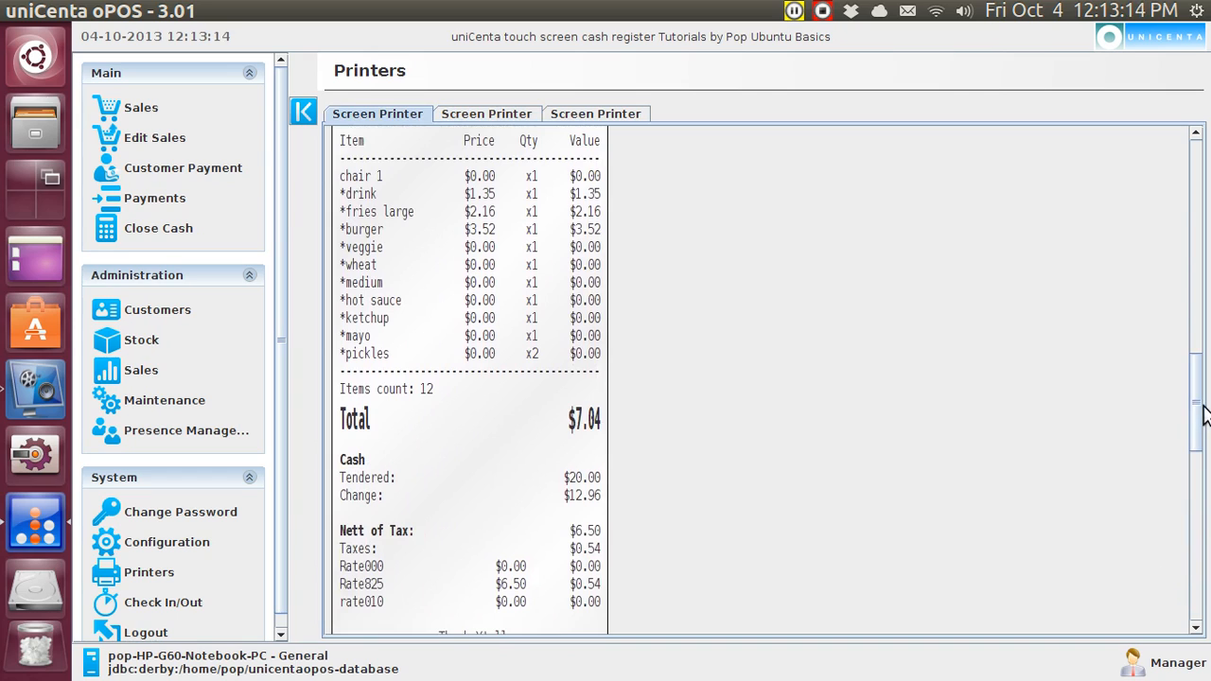
pyautogui.moveTo(567, 179)
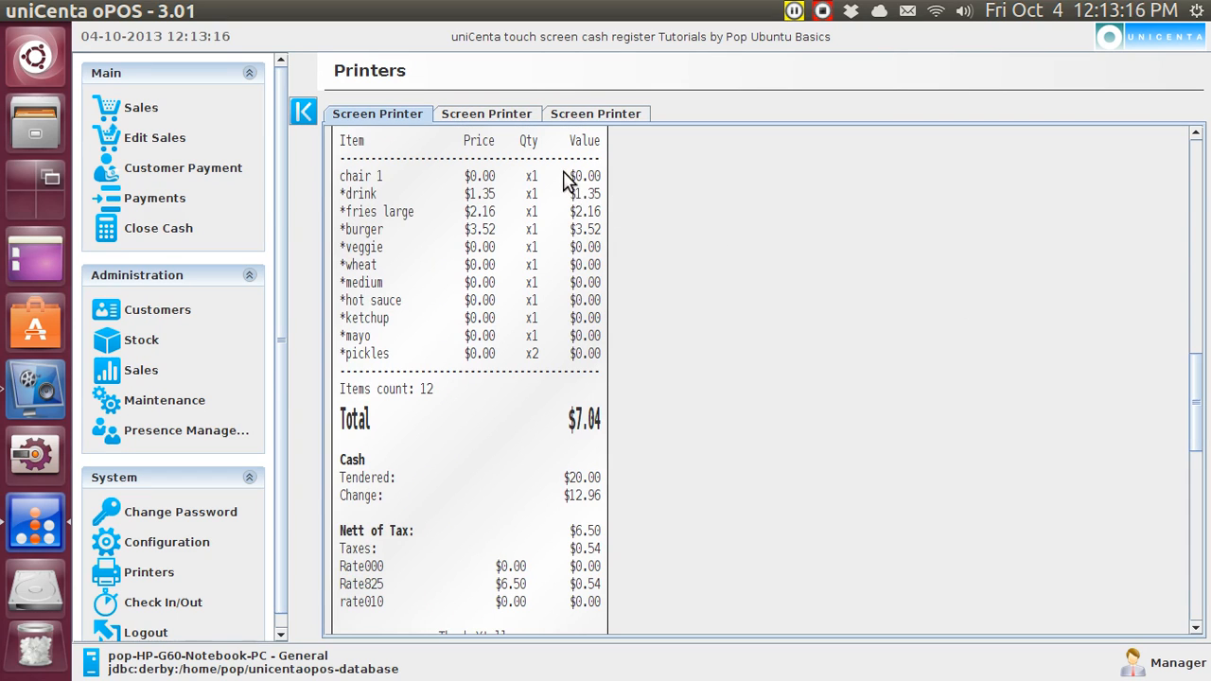
pyautogui.moveTo(446, 303)
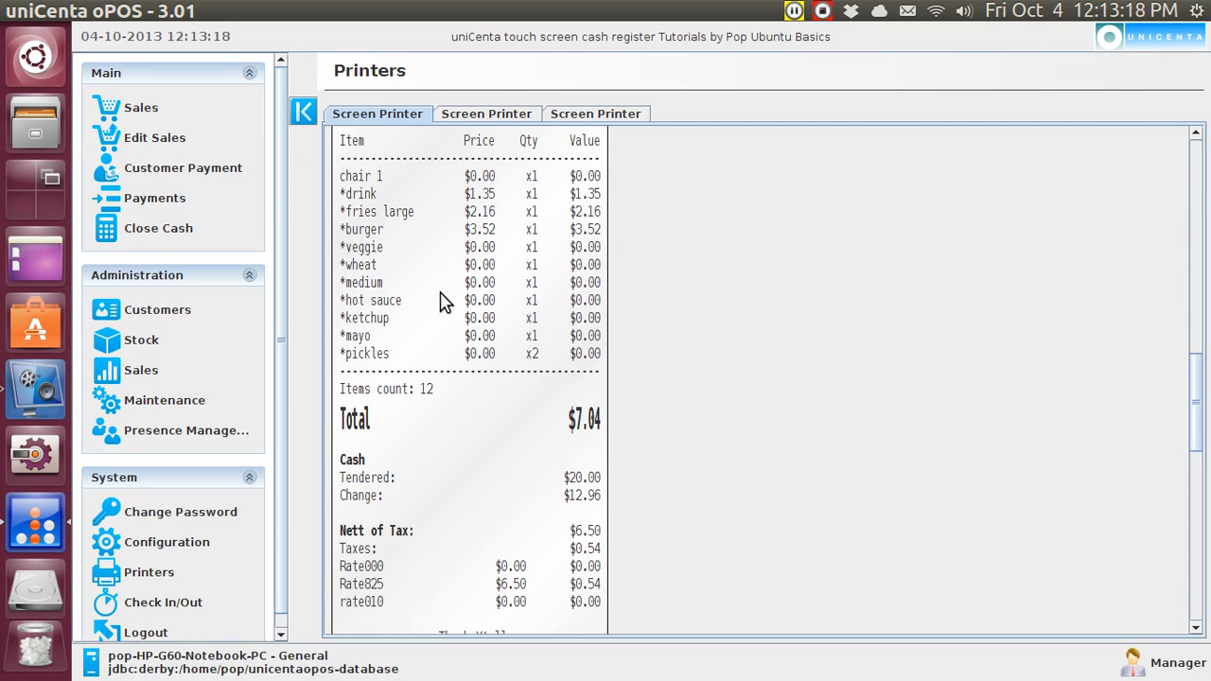
pyautogui.moveTo(378, 263)
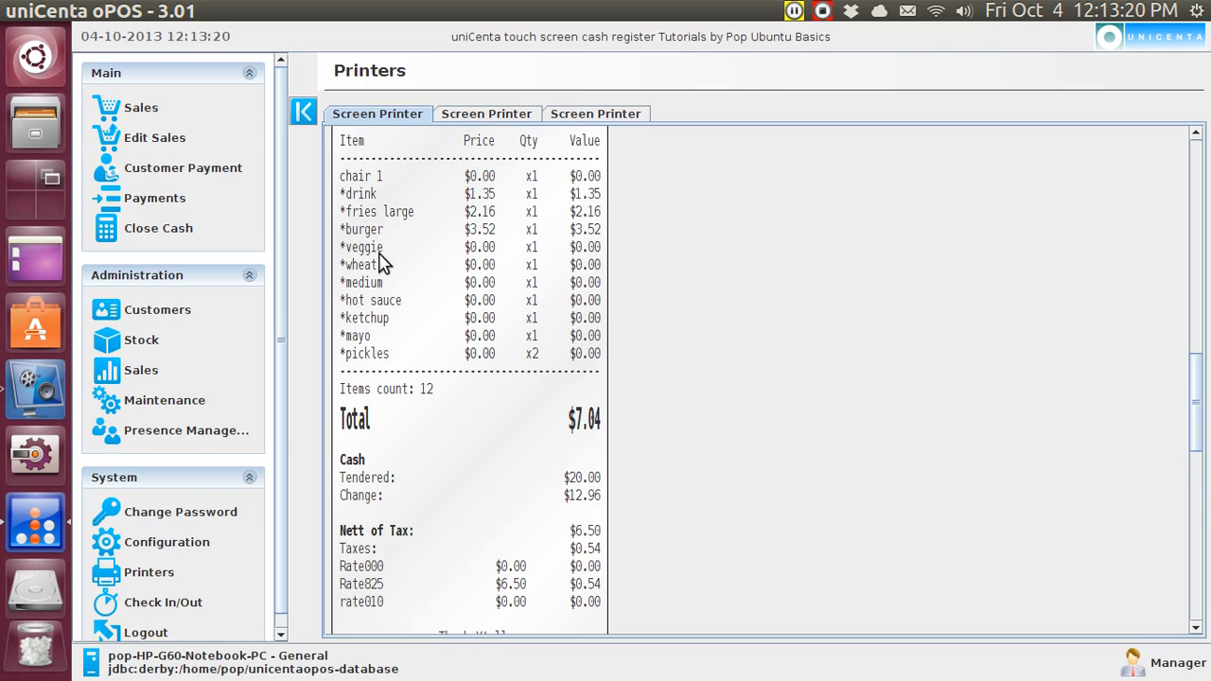
pyautogui.moveTo(395, 367)
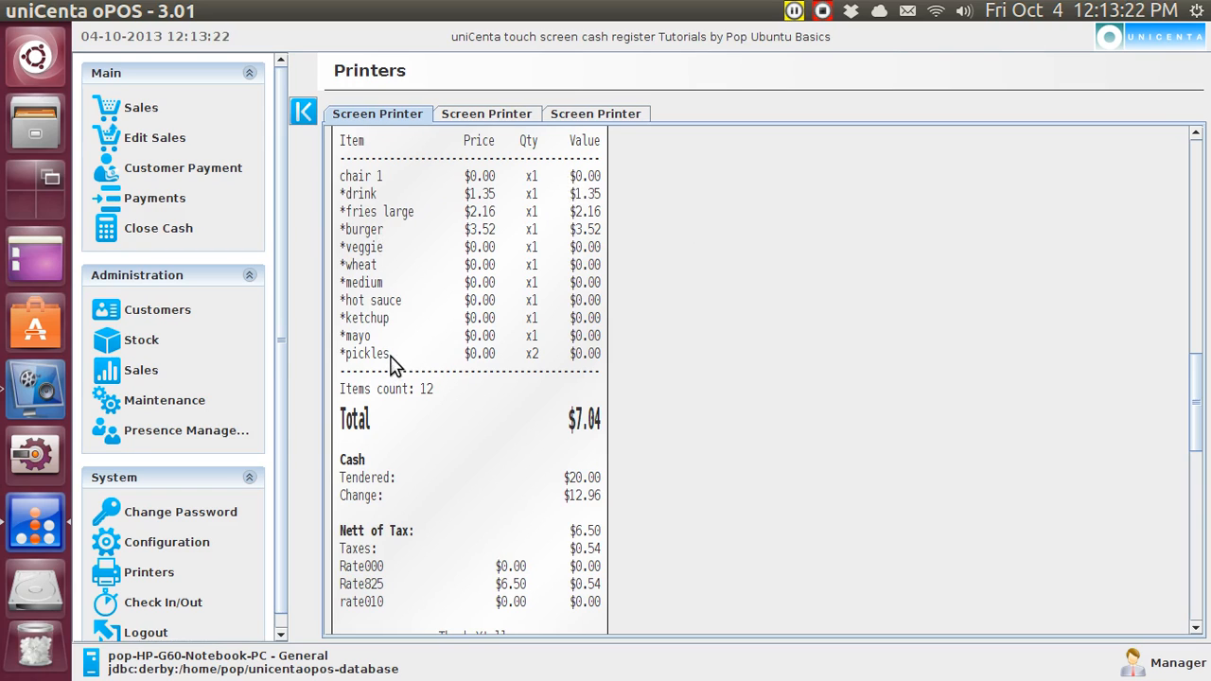
pyautogui.click(141, 339)
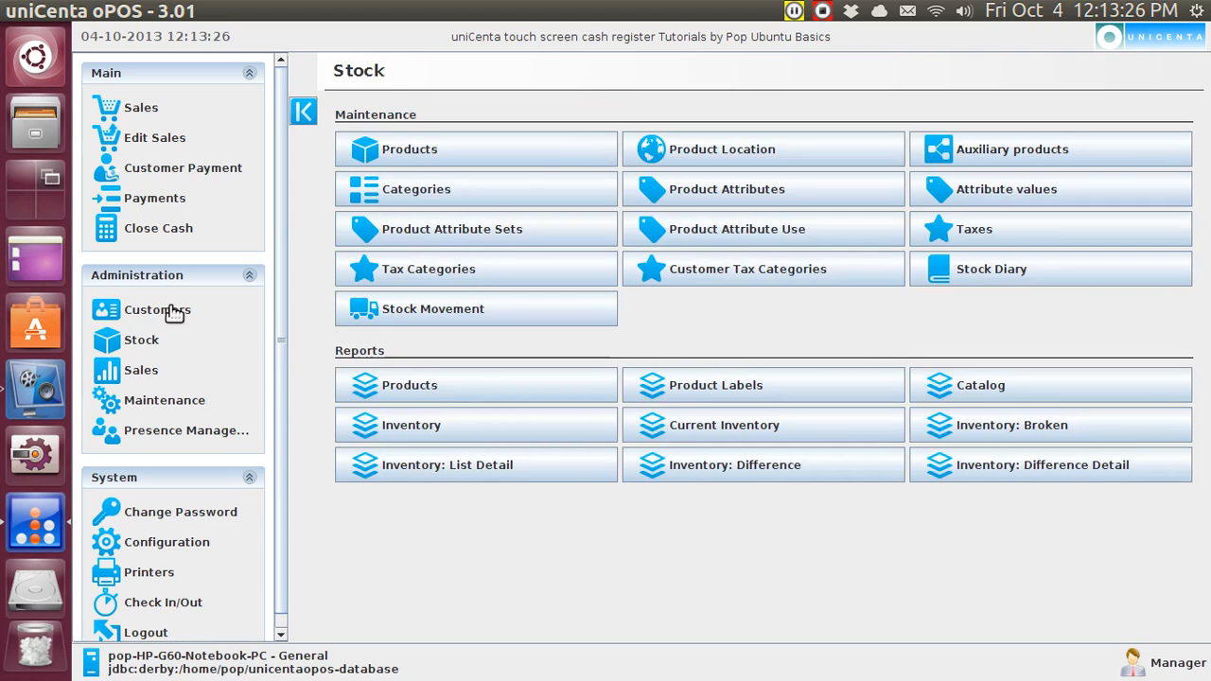
pyautogui.click(409, 149)
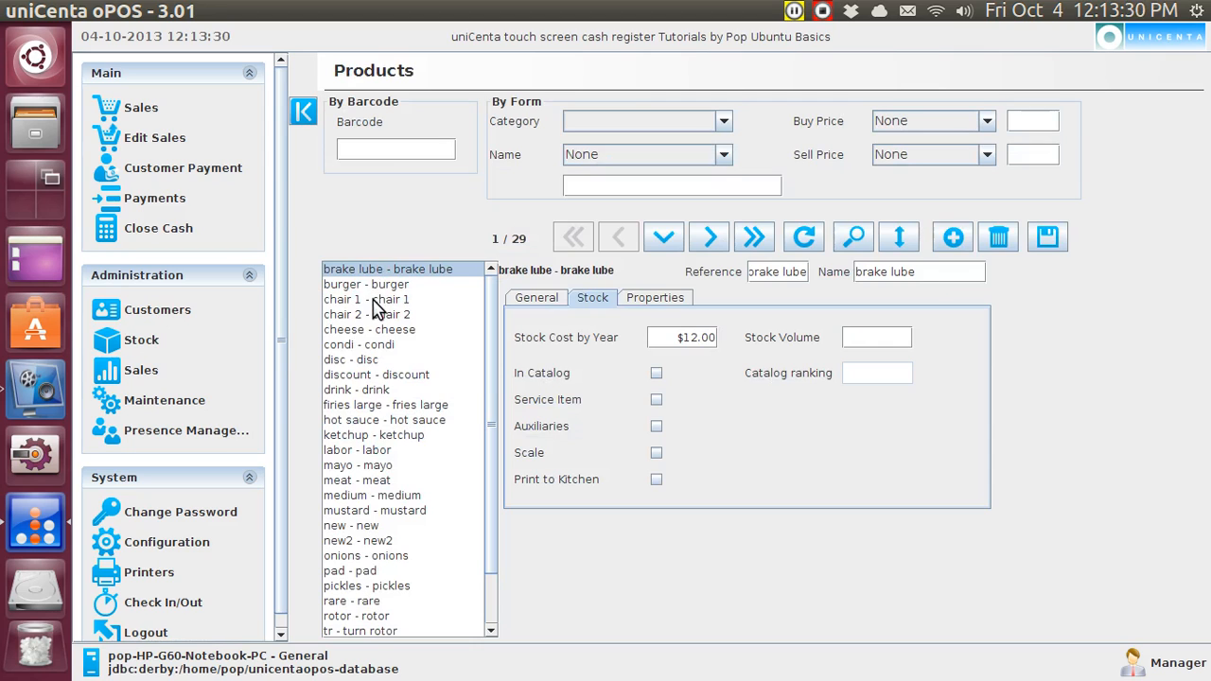
pyautogui.click(366, 299)
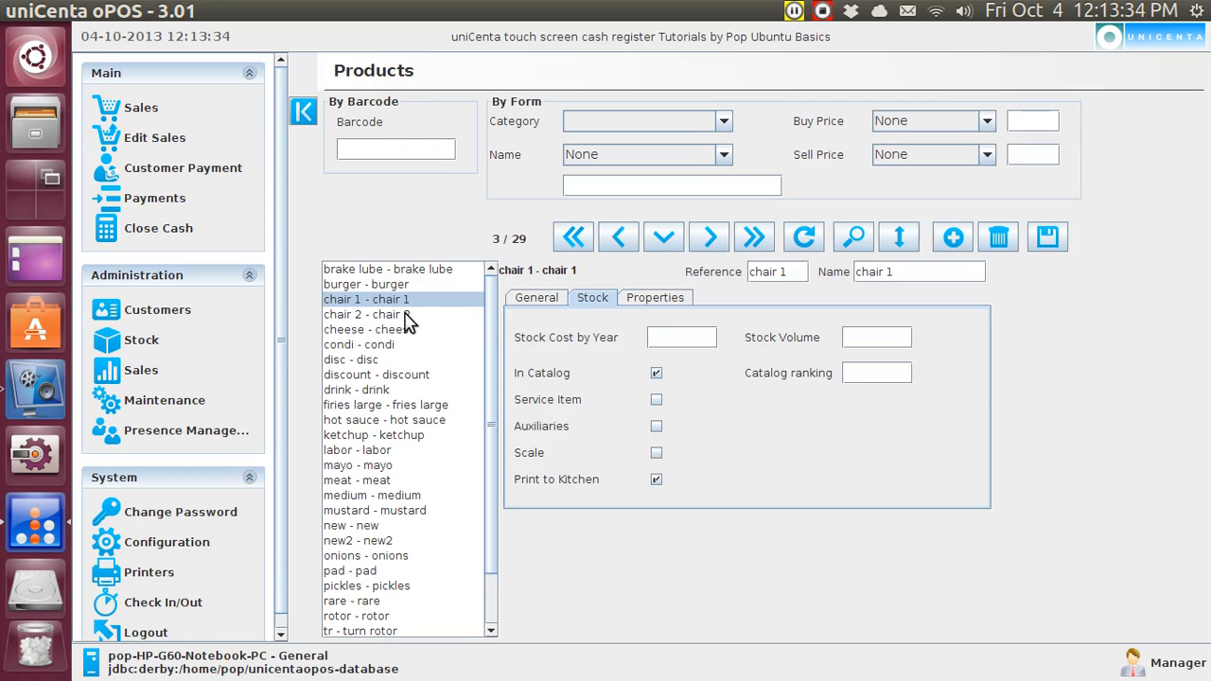
pyautogui.click(366, 313)
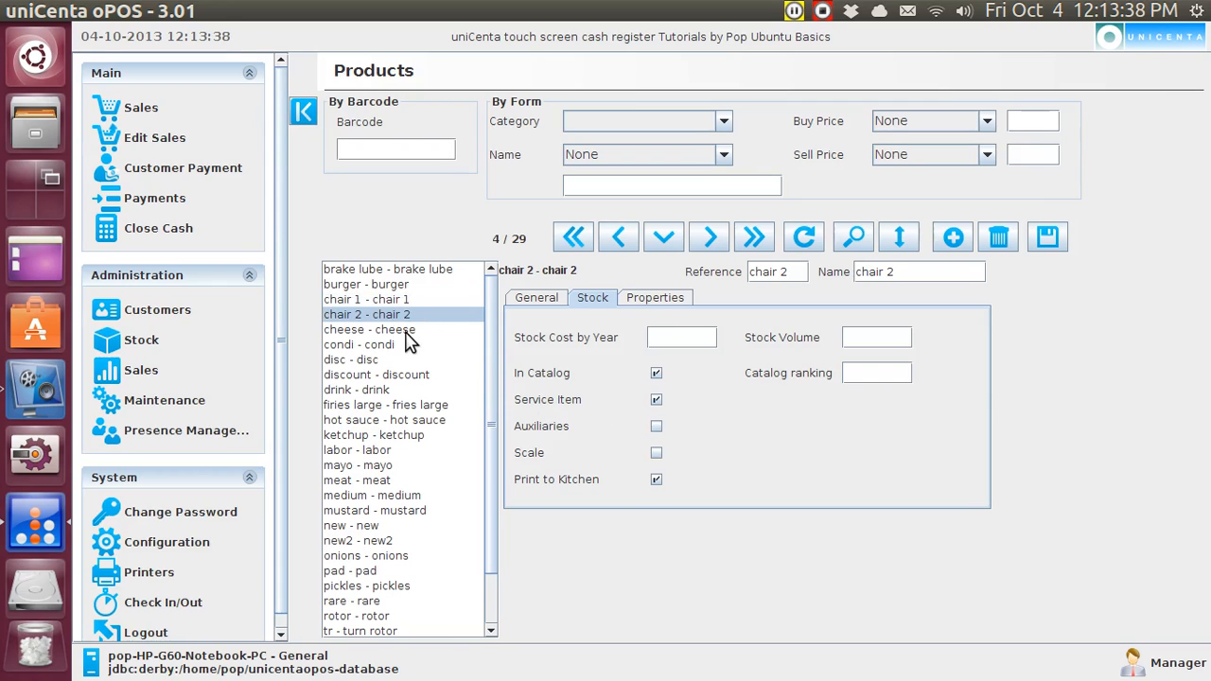
pyautogui.click(369, 329)
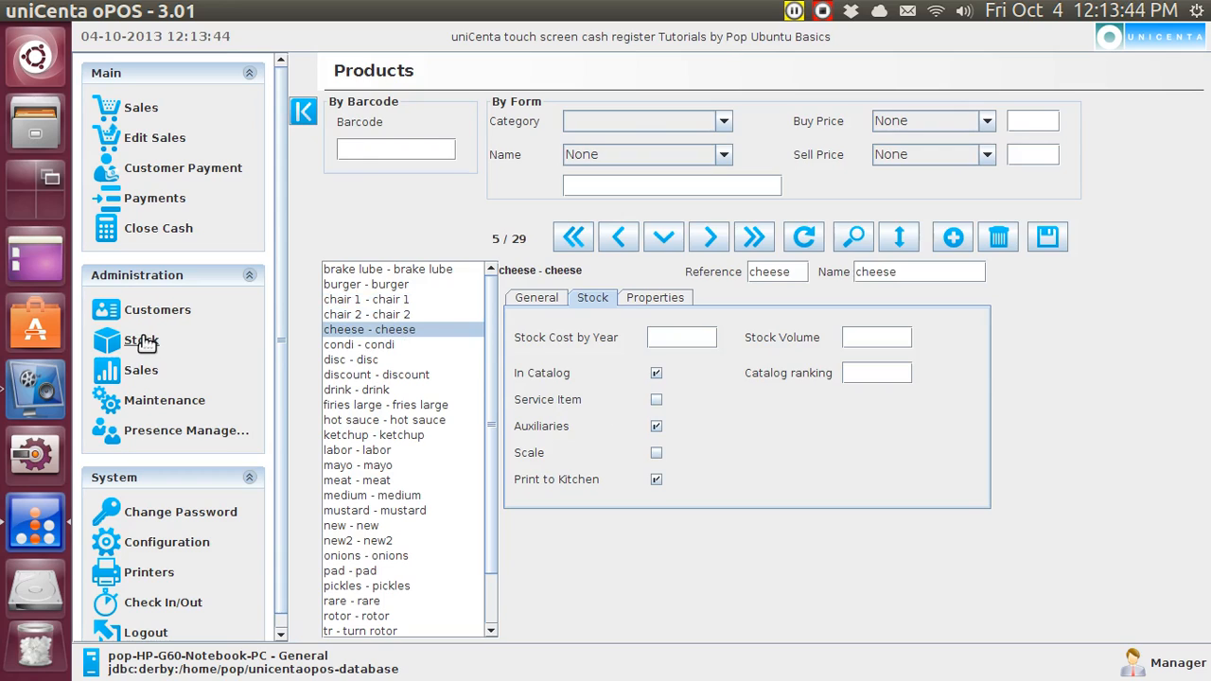
pyautogui.click(141, 340)
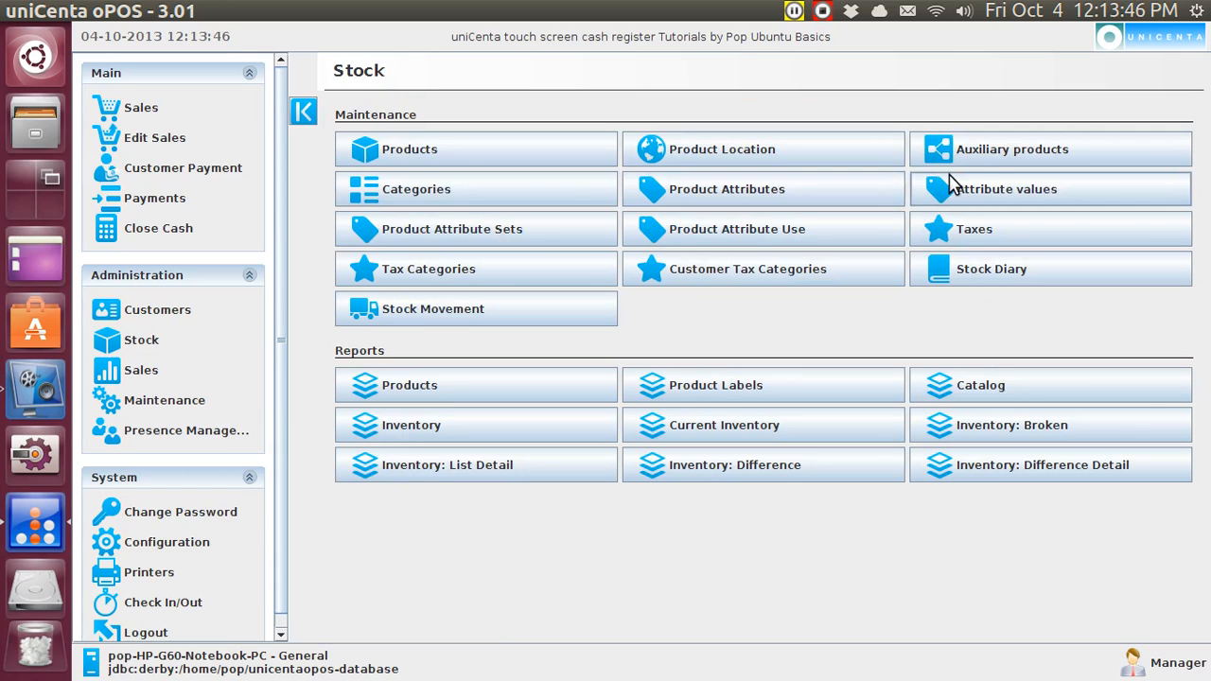
# Step: Look up chair 1's auxiliary products, showing its 17 linked items
pyautogui.click(1012, 149)
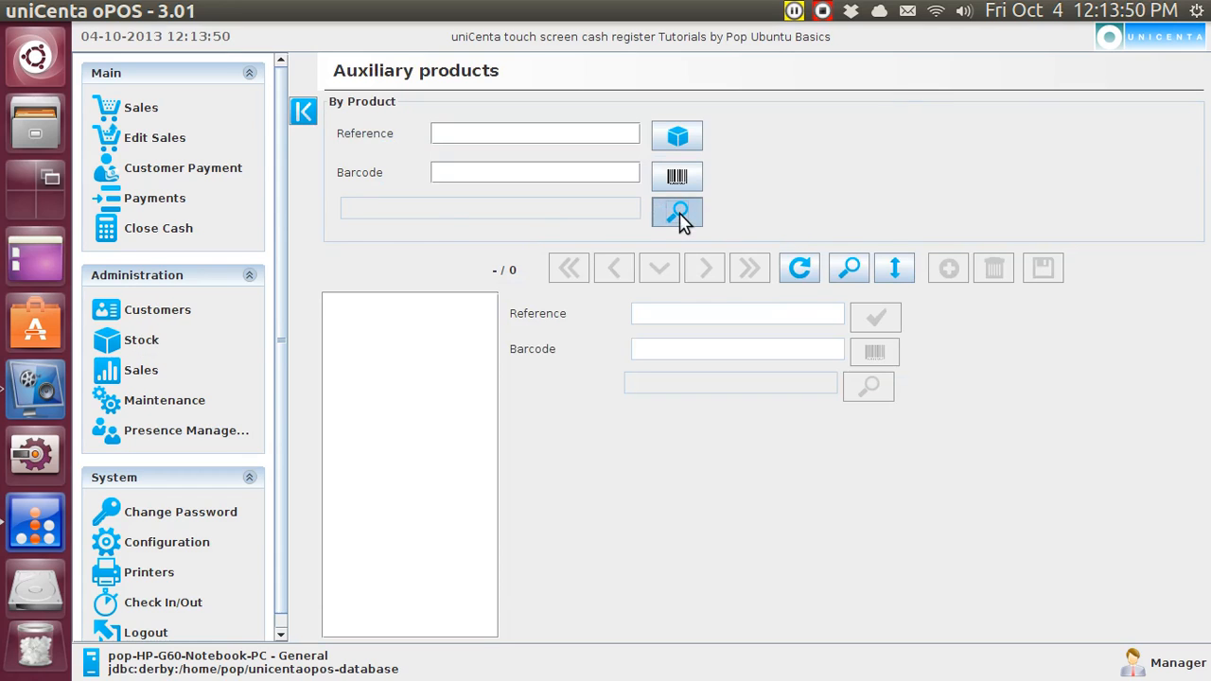
pyautogui.click(676, 213)
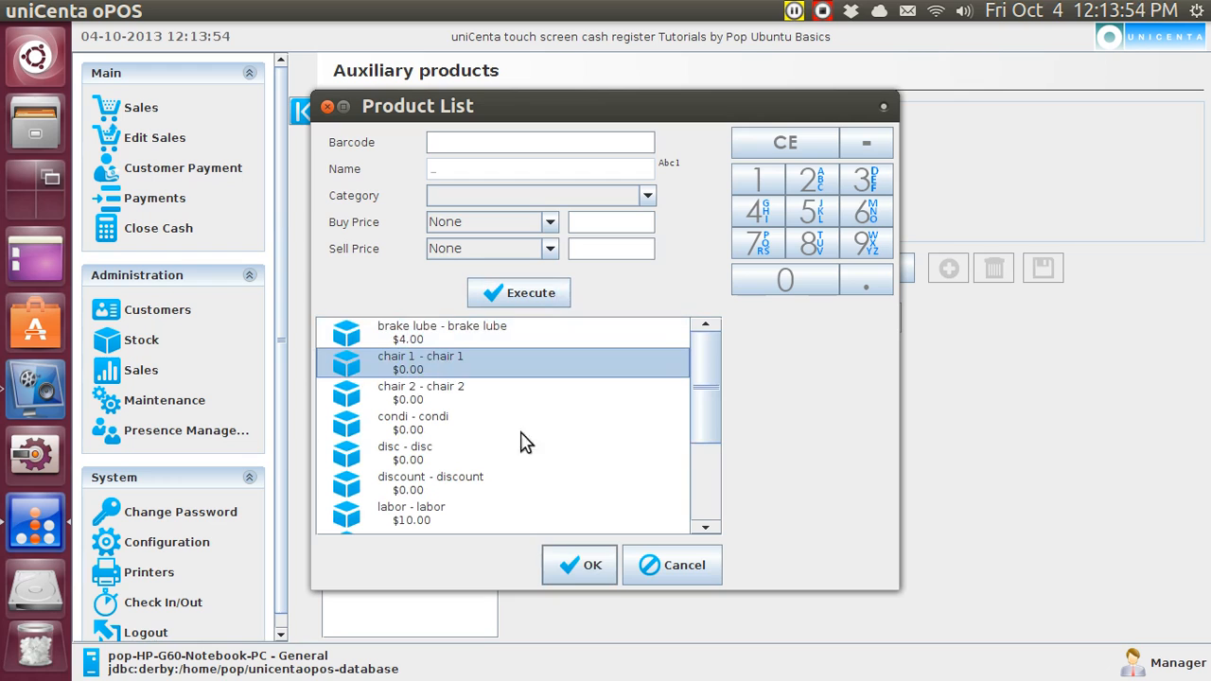
pyautogui.click(579, 565)
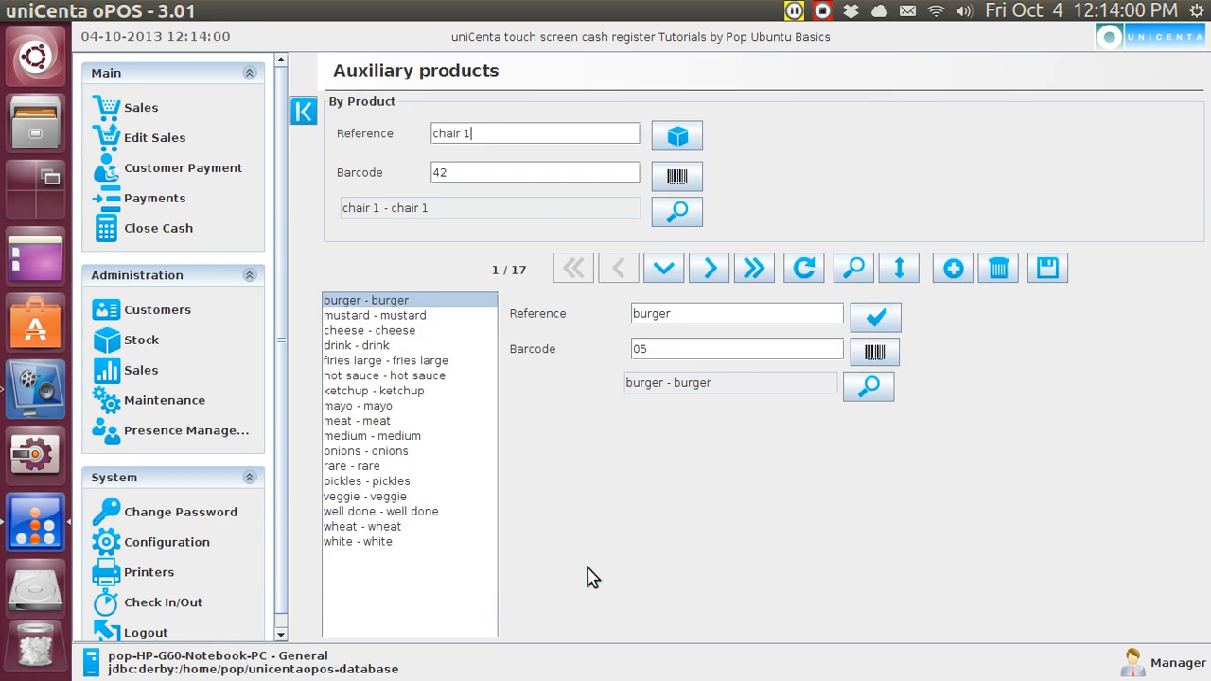
pyautogui.moveTo(677, 211)
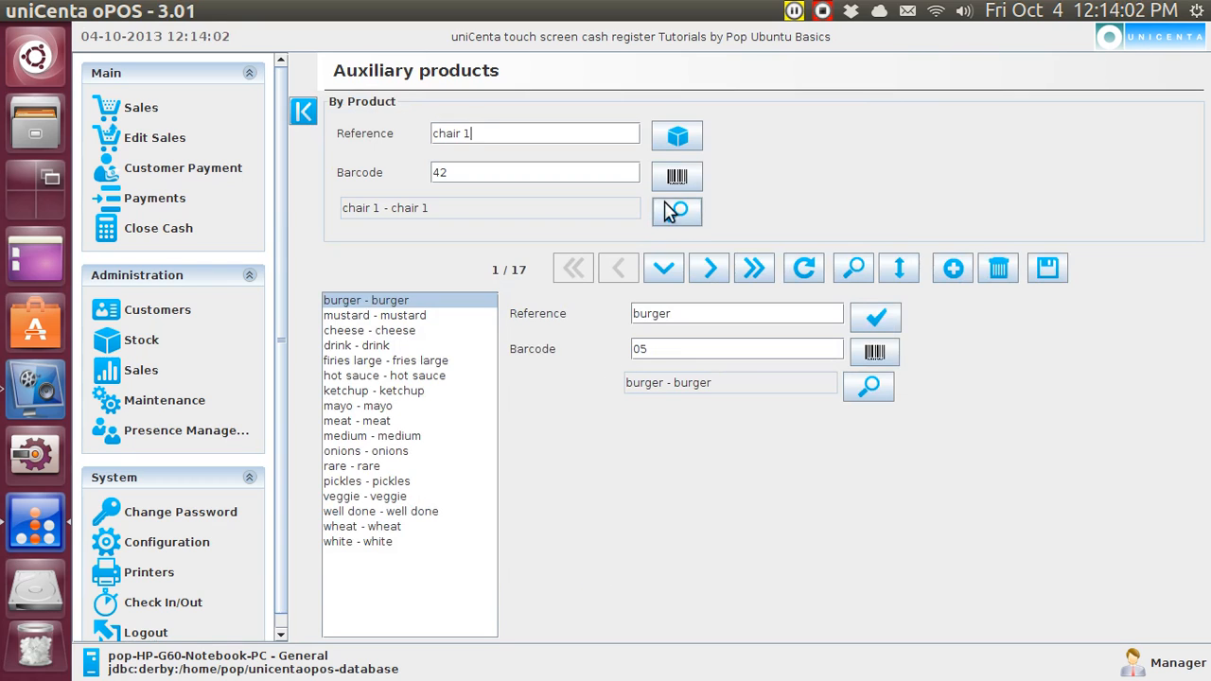
# Step: Search the full product list and select chair 2 as the auxiliary parent
pyautogui.click(676, 209)
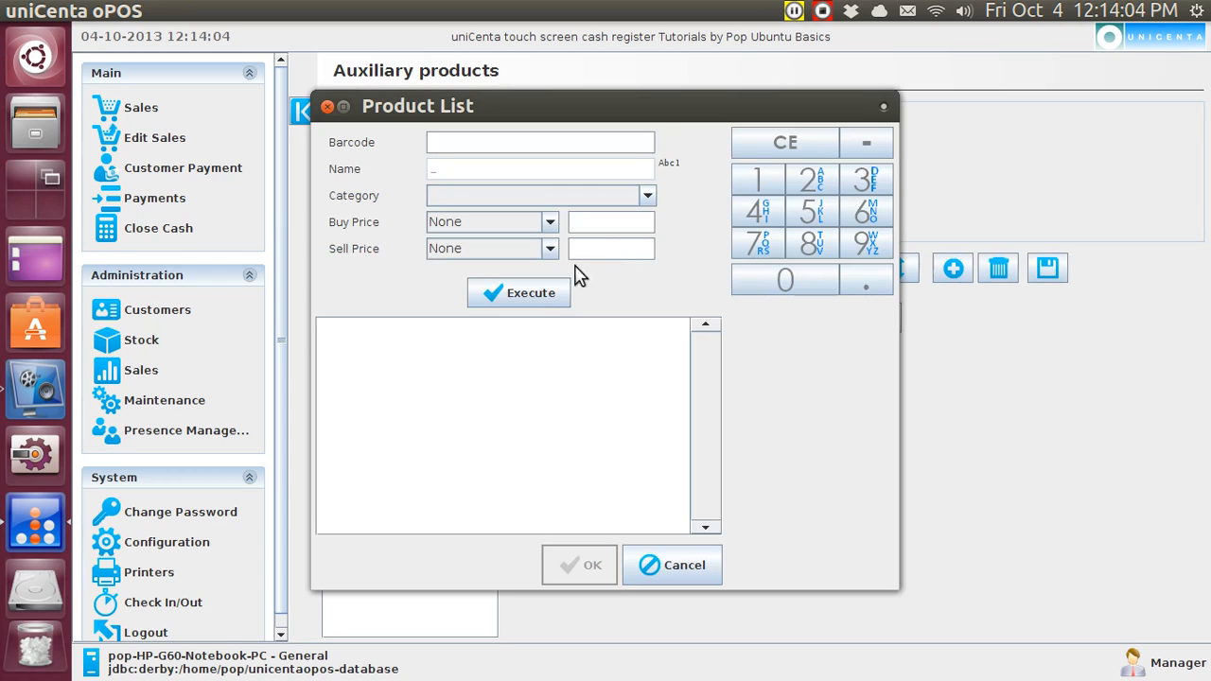
pyautogui.click(518, 292)
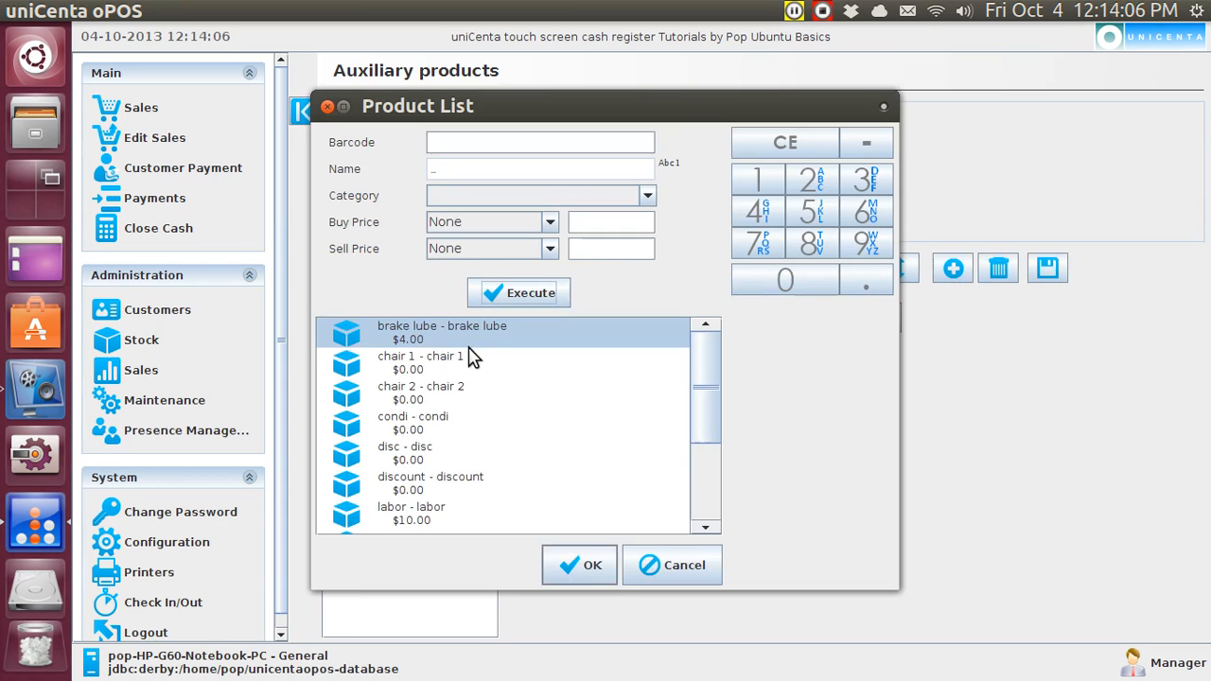
pyautogui.click(421, 393)
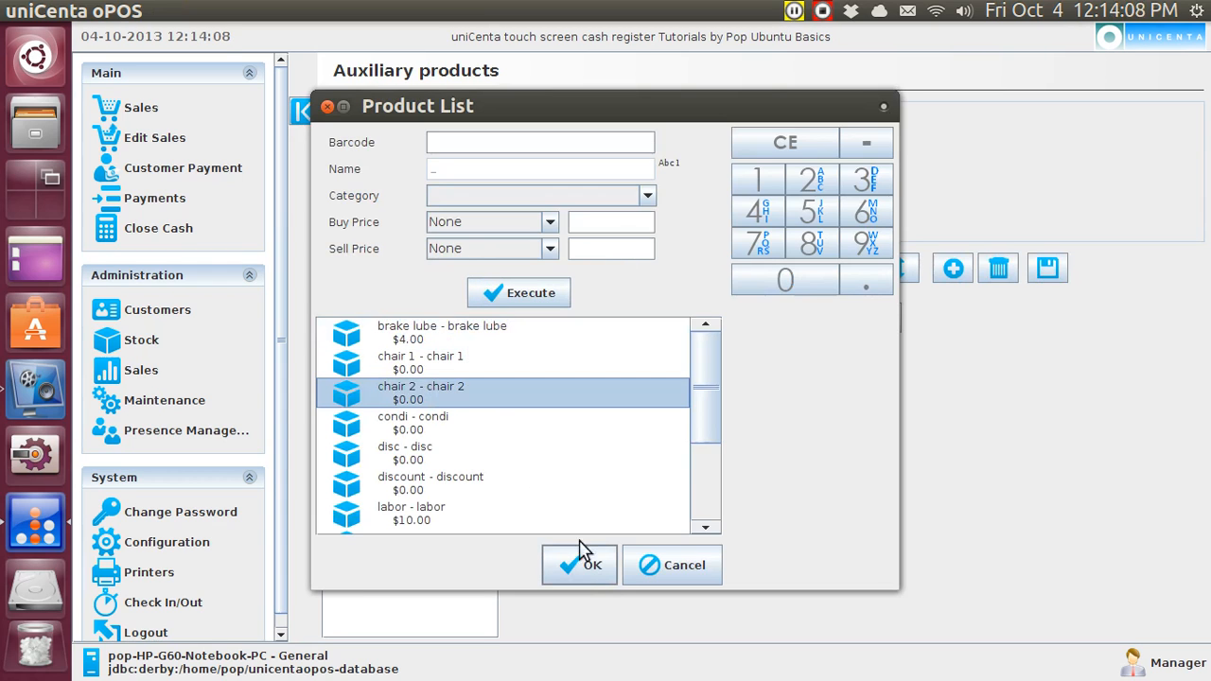
pyautogui.click(579, 564)
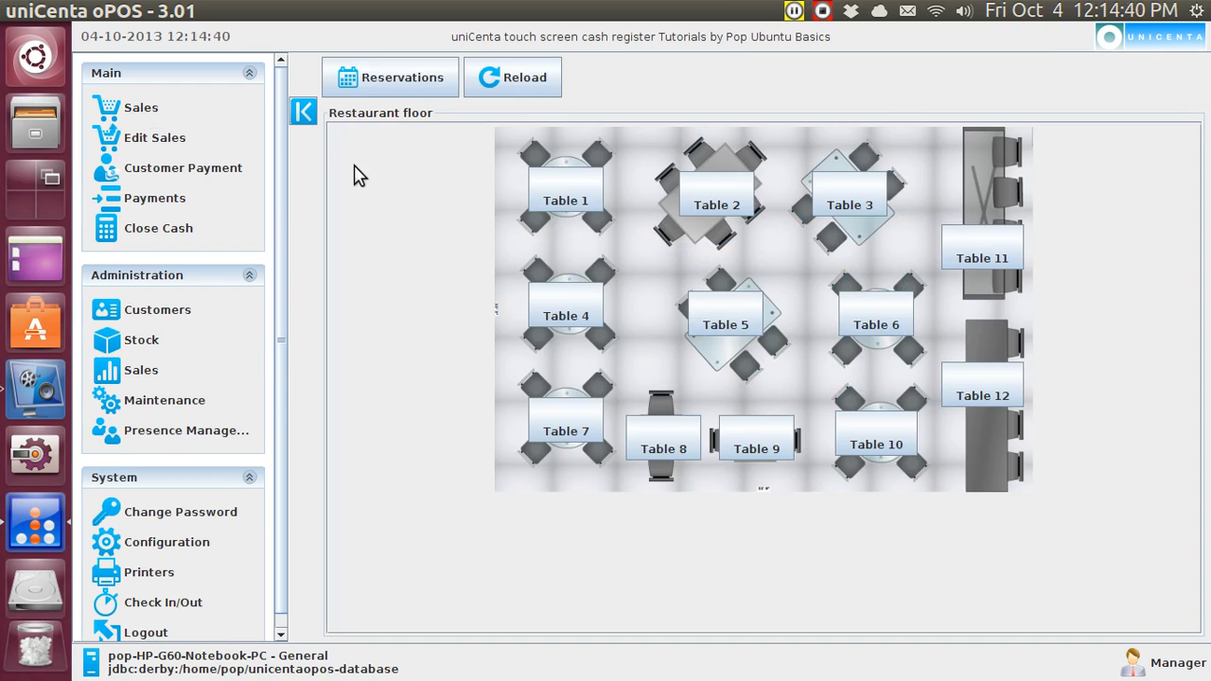
# Step: Open Table 1 from the restaurant floor plan to show its empty ticket
pyautogui.click(565, 185)
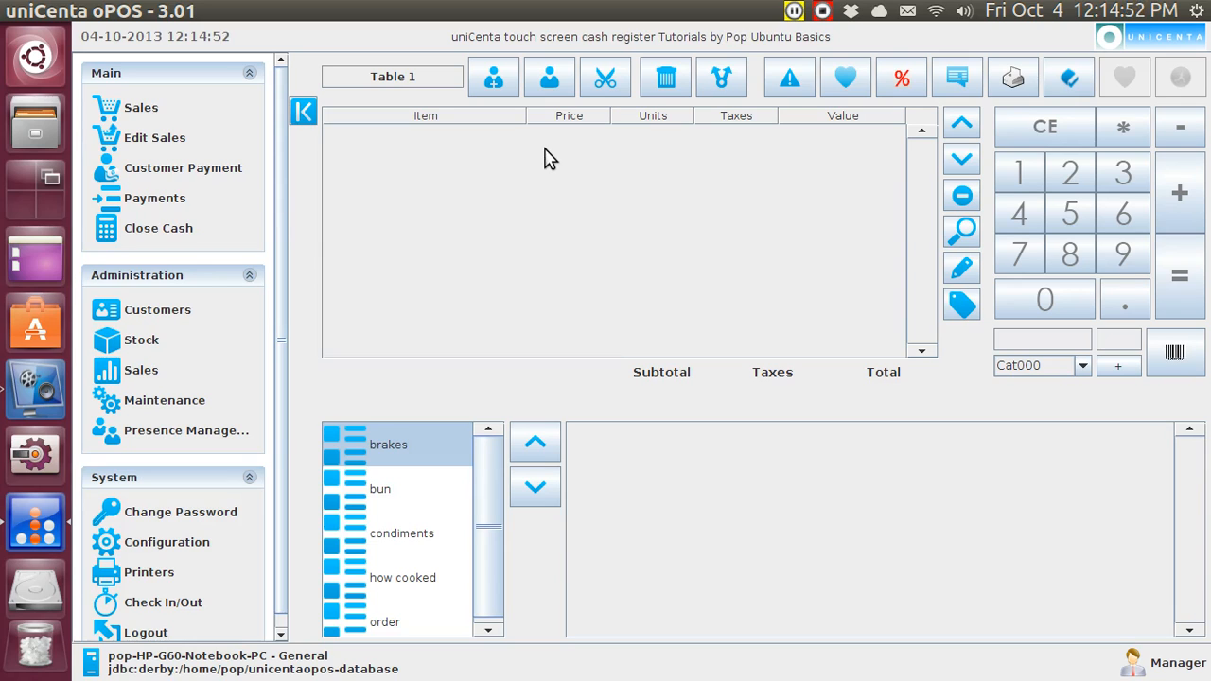
pyautogui.moveTo(558, 158)
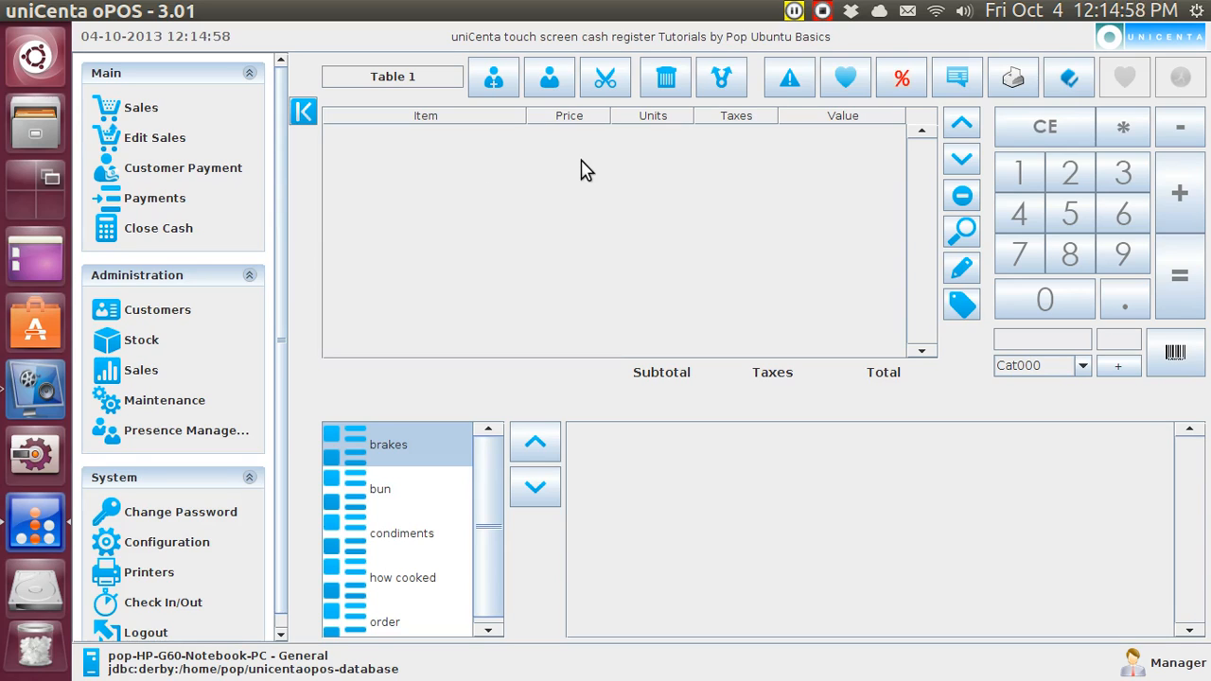
pyautogui.moveTo(607, 326)
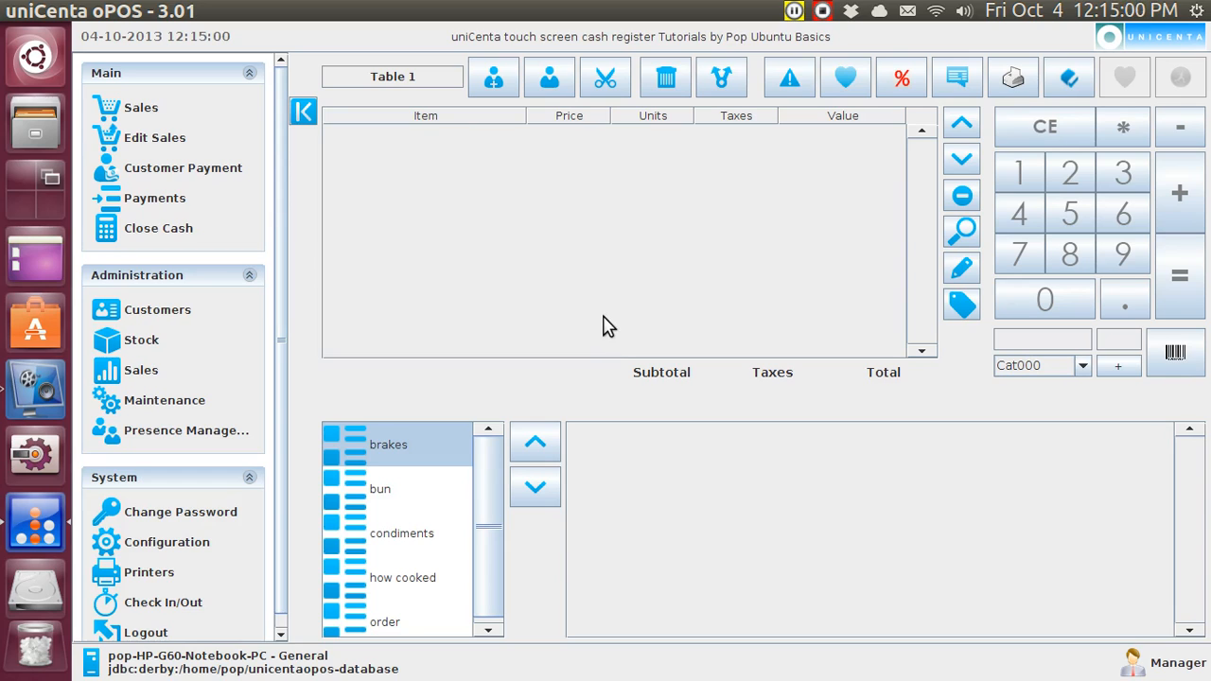